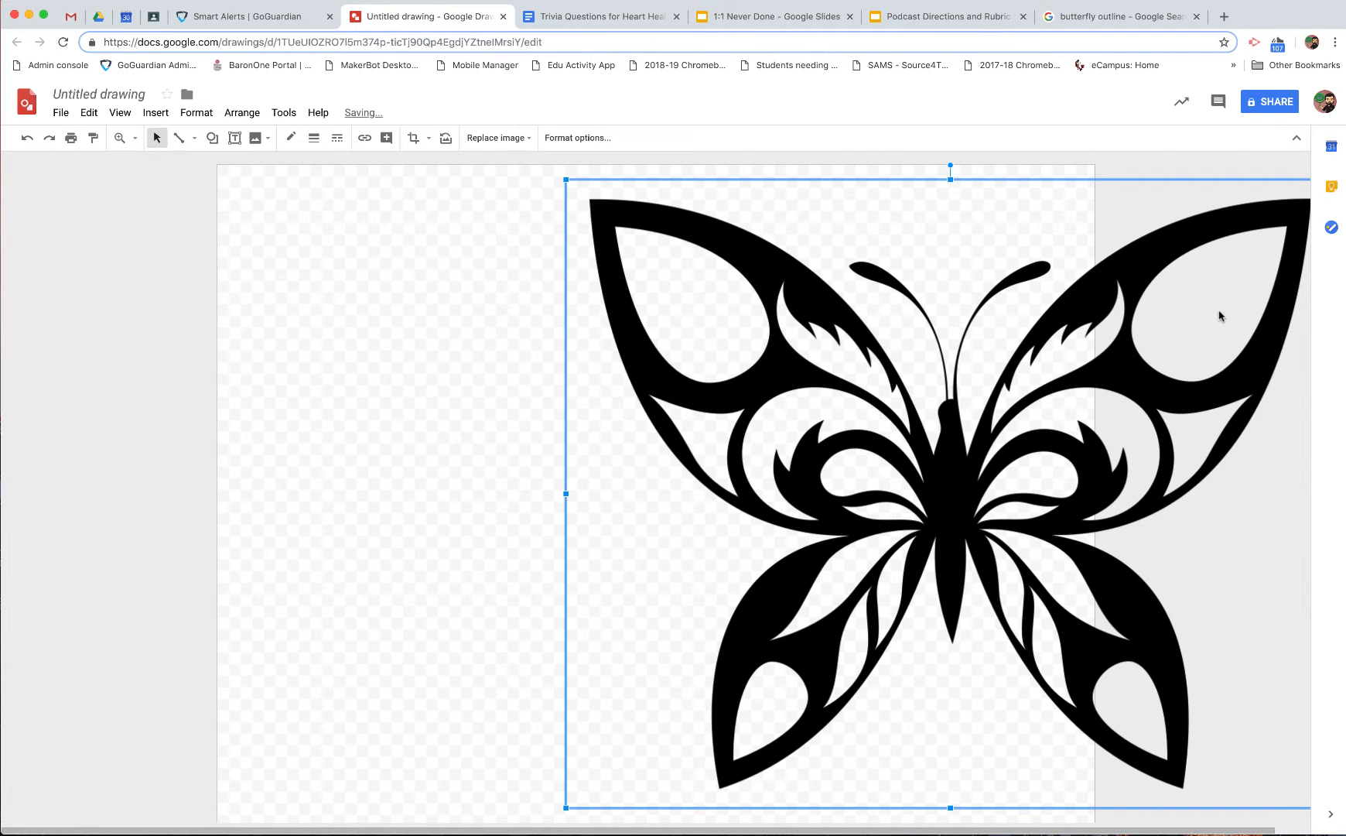
{"action": "mouse_move", "coordinate": [791, 315]}
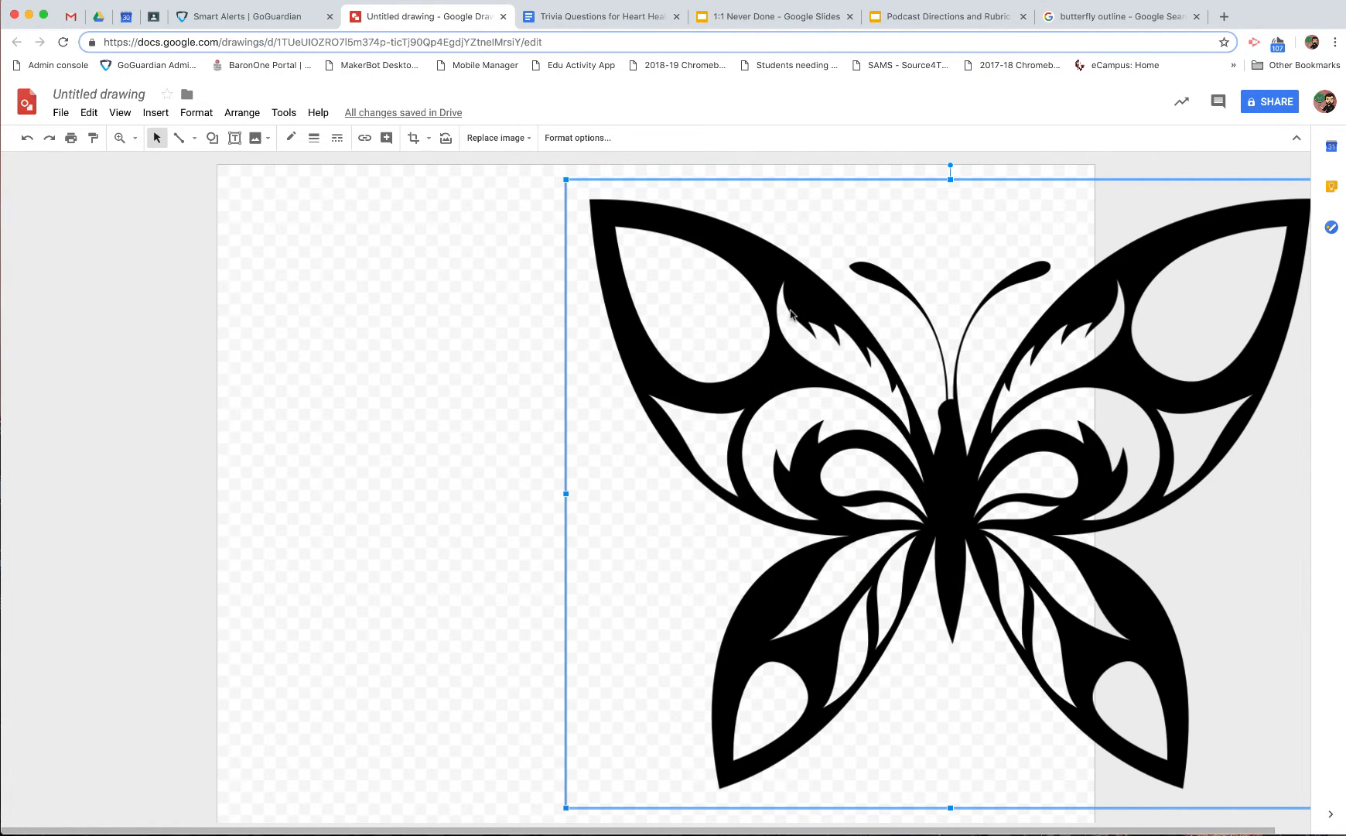
{"action": "mouse_move", "coordinate": [599, 348]}
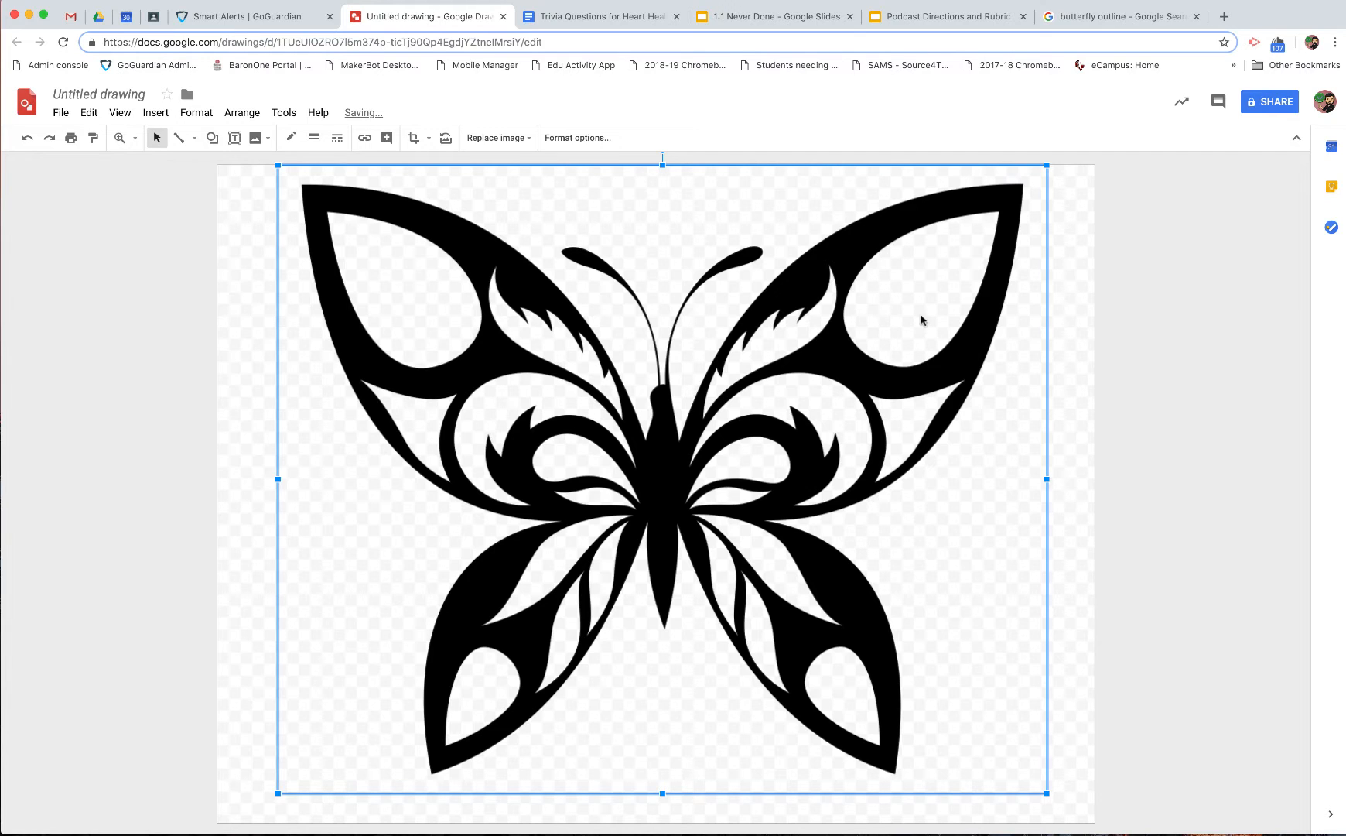
{"action": "mouse_move", "coordinate": [678, 635]}
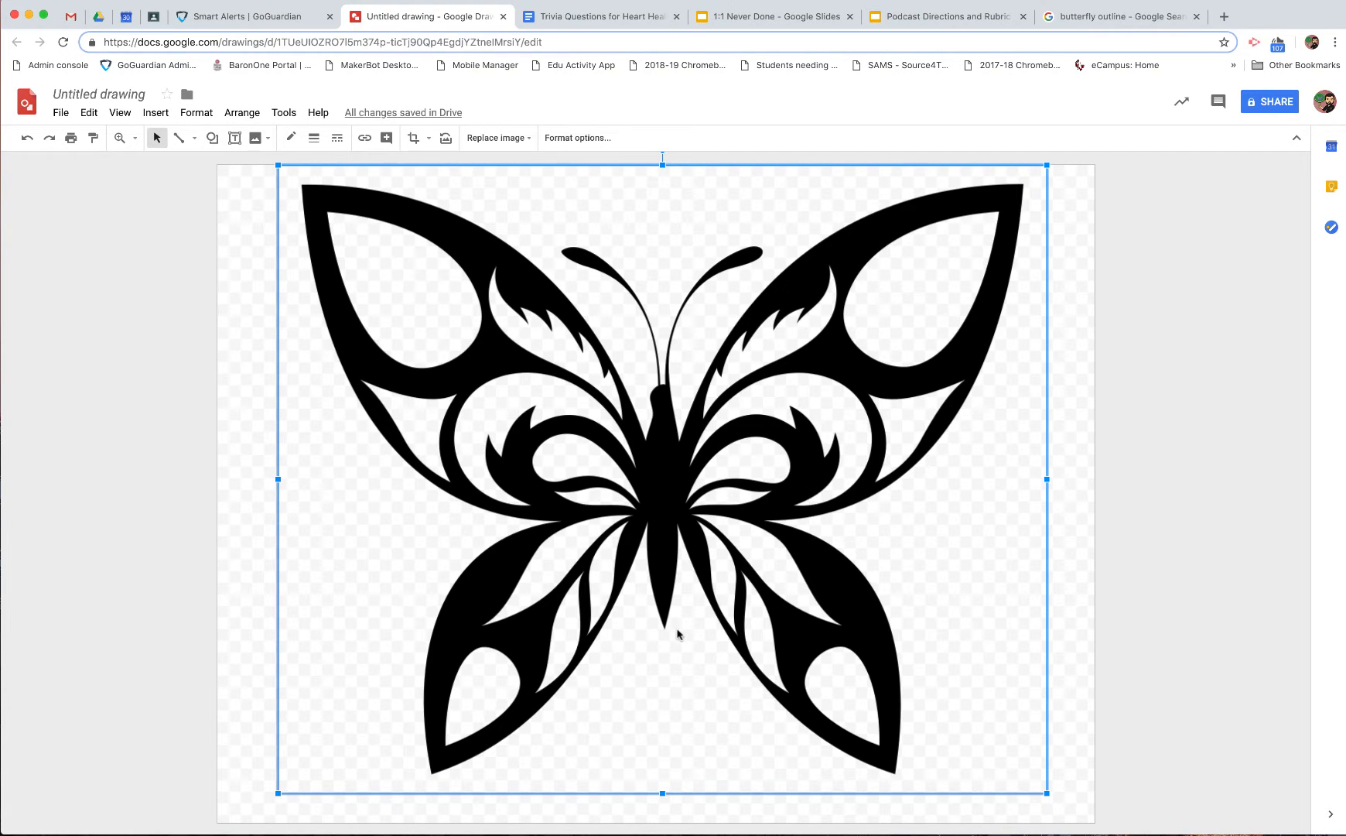
{"action": "mouse_move", "coordinate": [983, 814]}
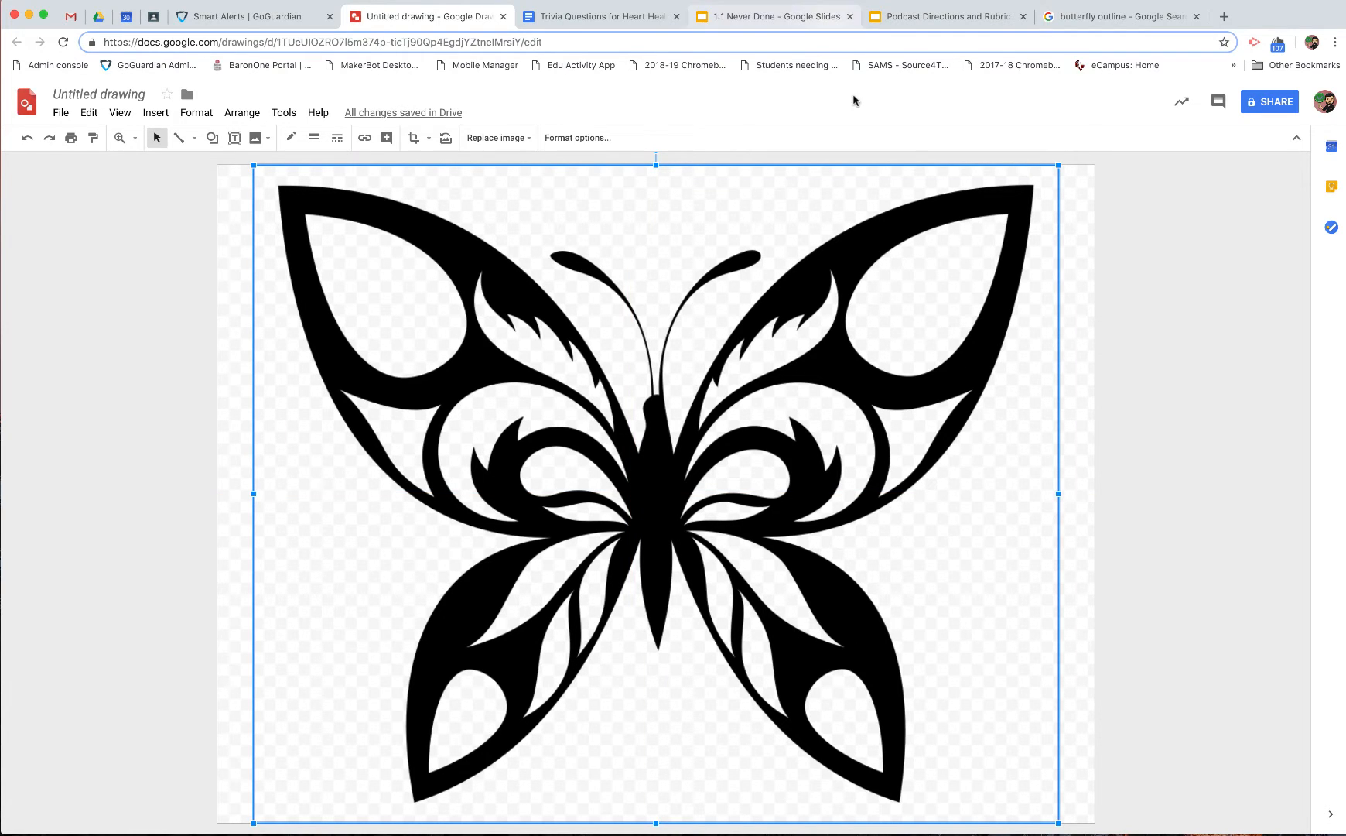
- Deselect the resized butterfly image by selecting empty canvas
{"action": "left_click", "coordinate": [1025, 457]}
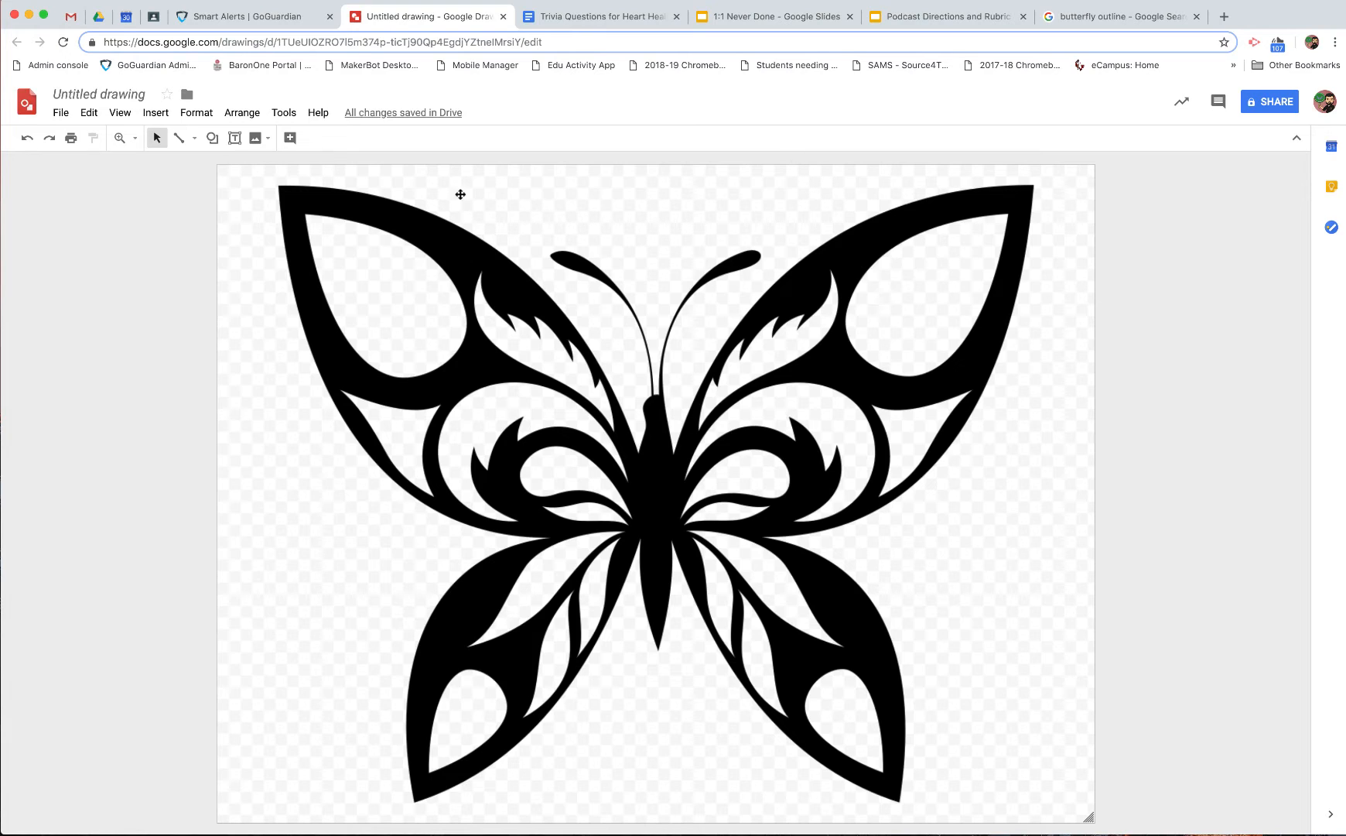
{"action": "mouse_move", "coordinate": [364, 167]}
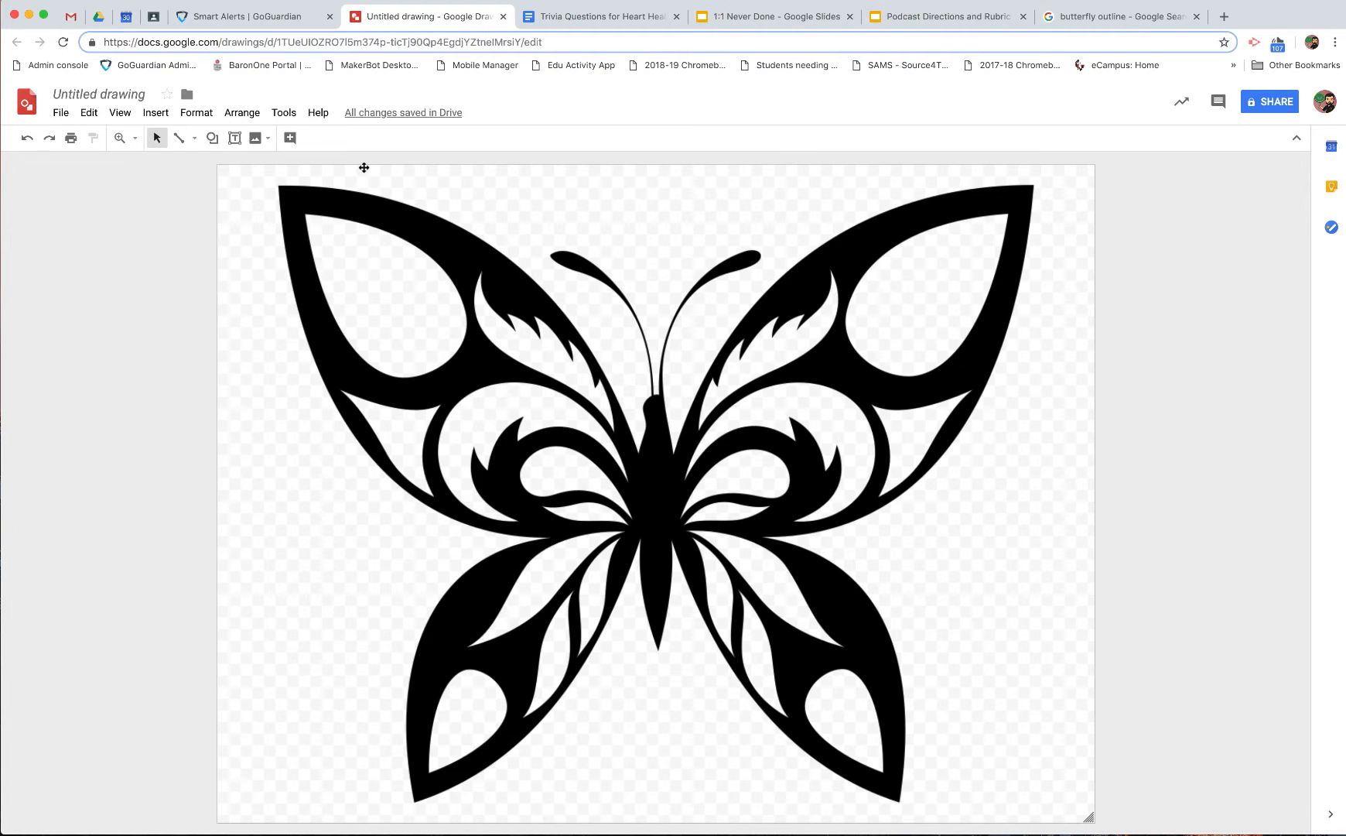
{"action": "mouse_move", "coordinate": [237, 161]}
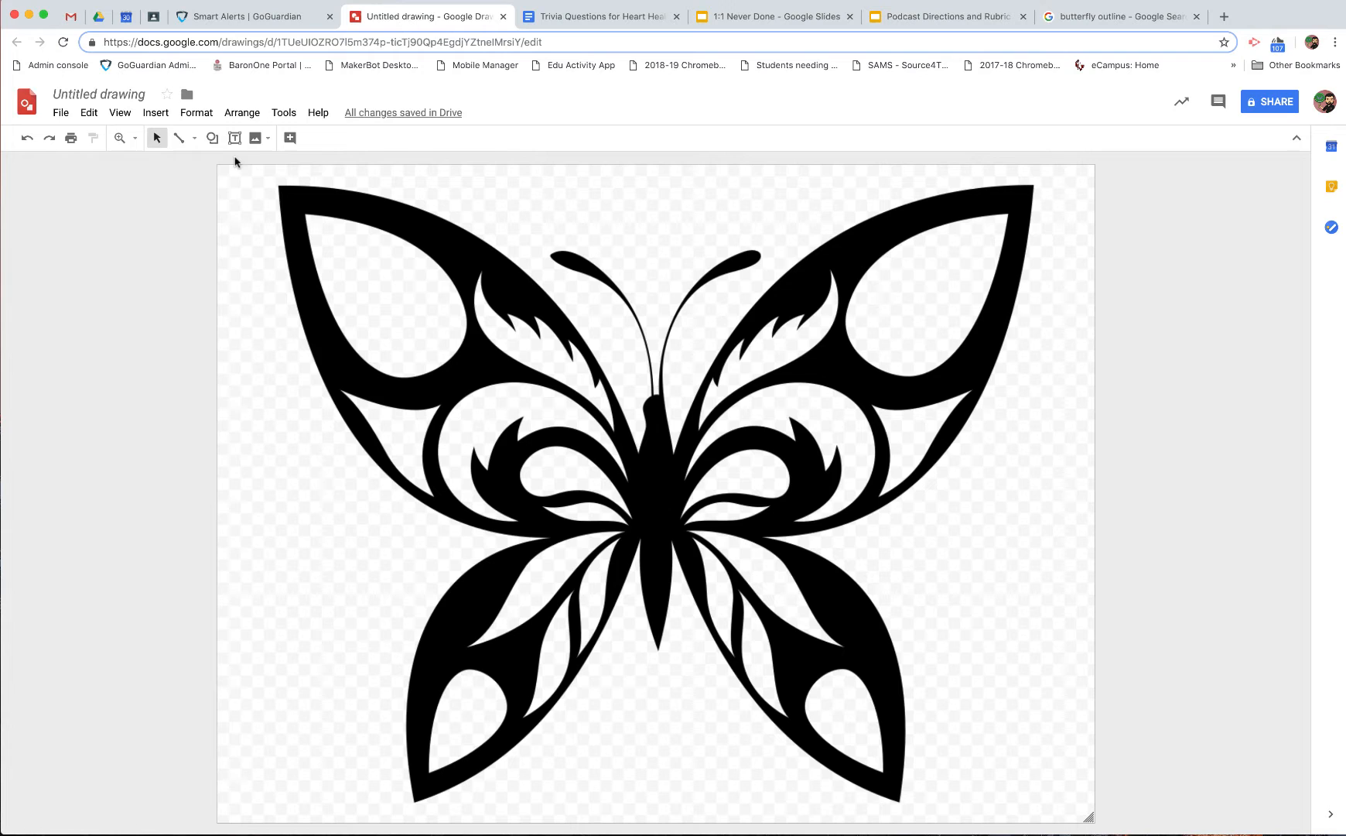
- Insert a web-searched "Anne frank" photo of her writing at a desk onto the canvas
{"action": "left_click", "coordinate": [155, 113]}
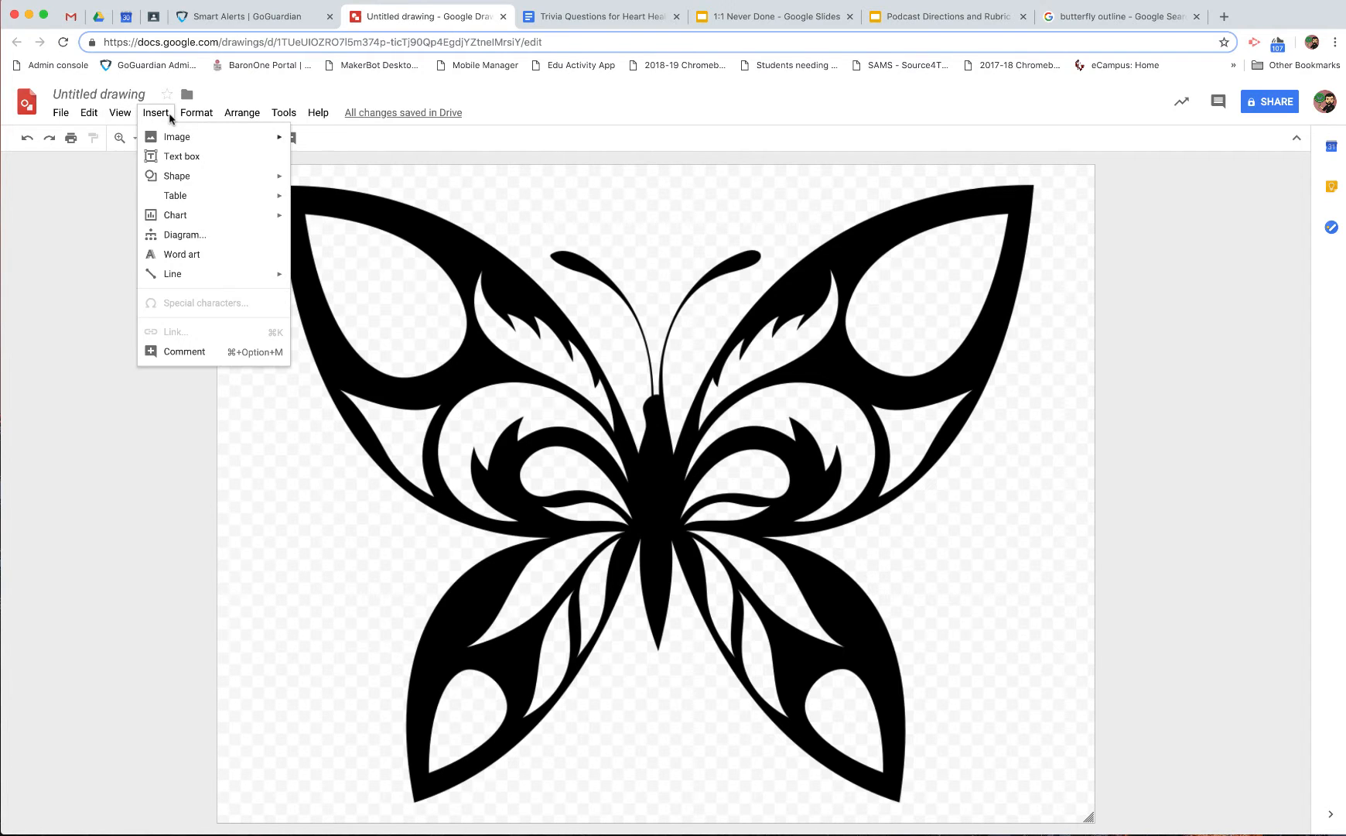
{"action": "mouse_move", "coordinate": [176, 136]}
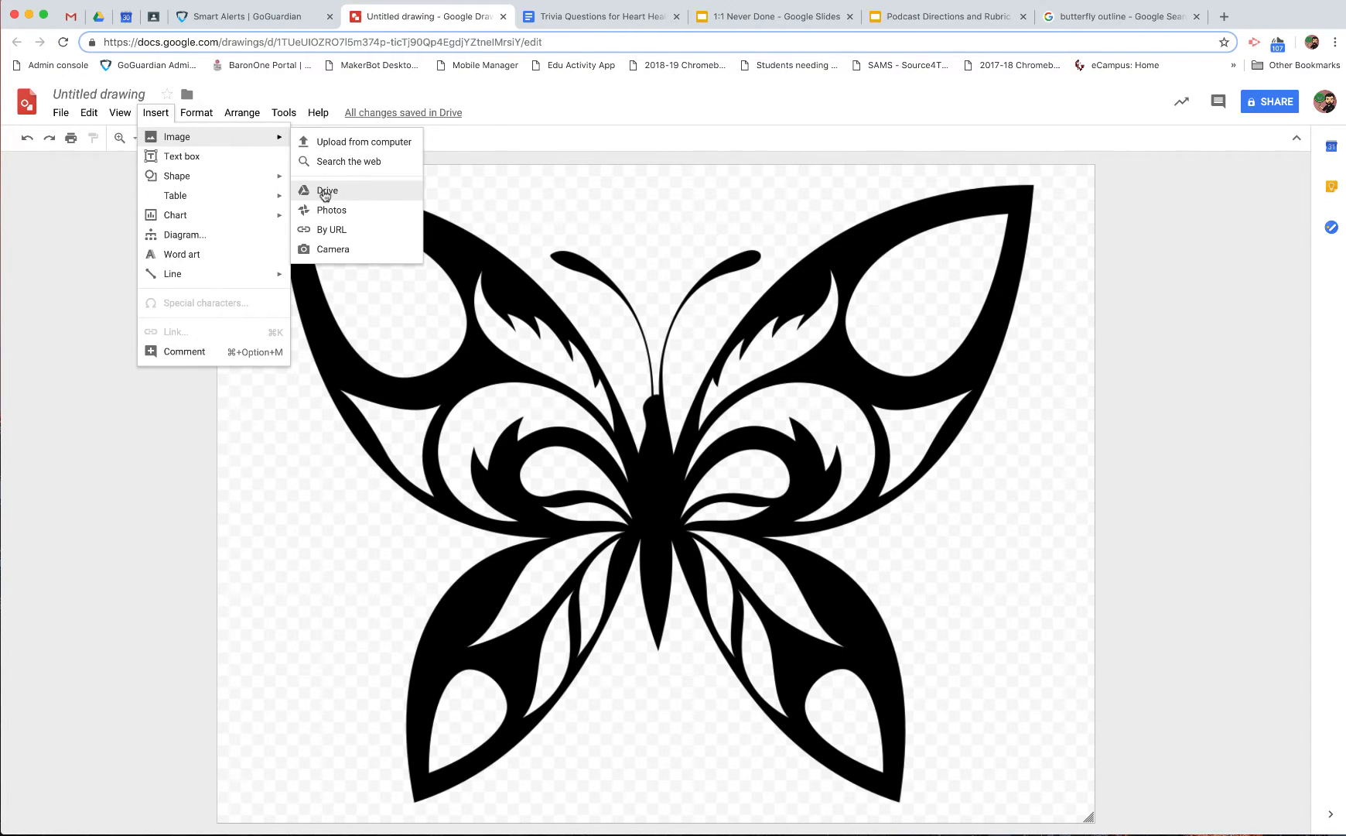
{"action": "left_click", "coordinate": [342, 160]}
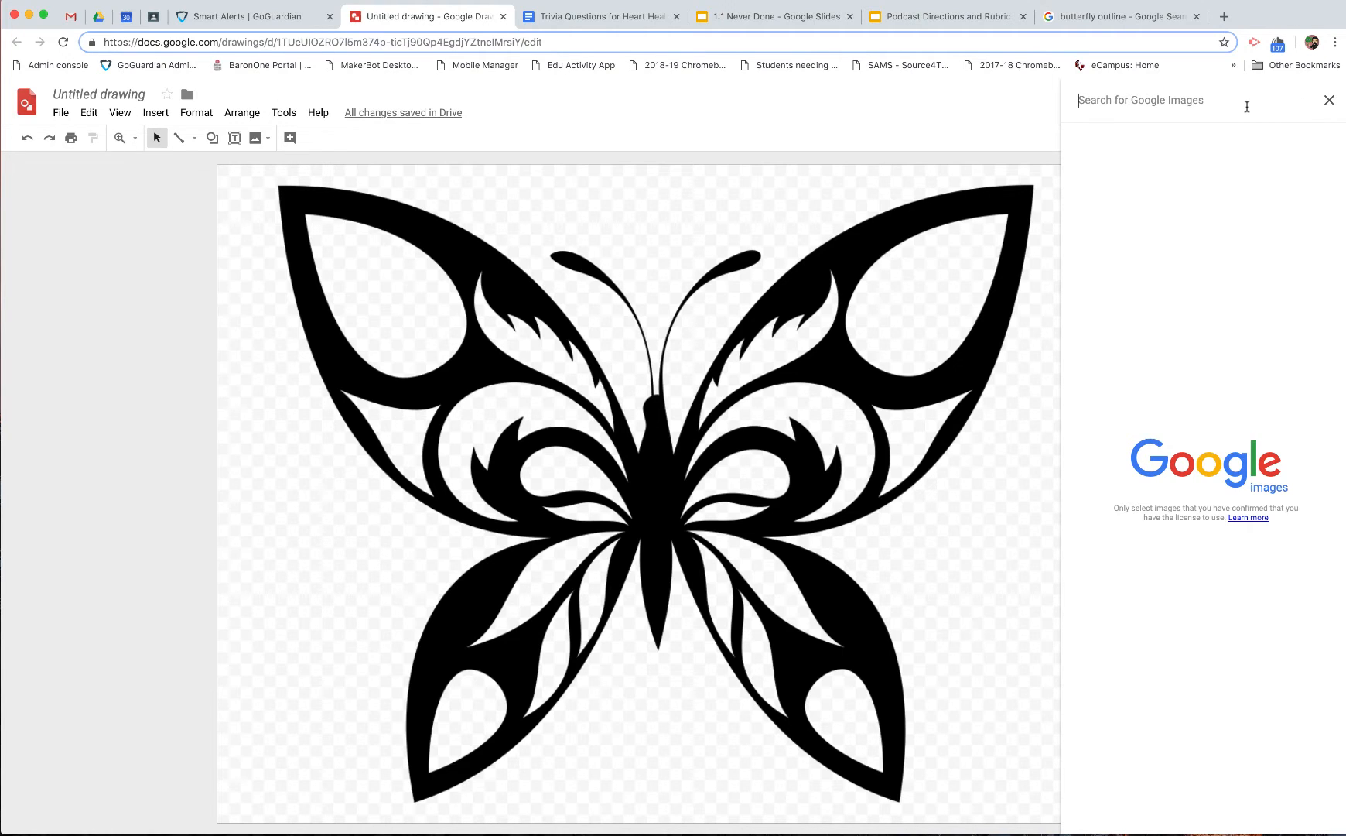
{"action": "type", "text": "Anne"}
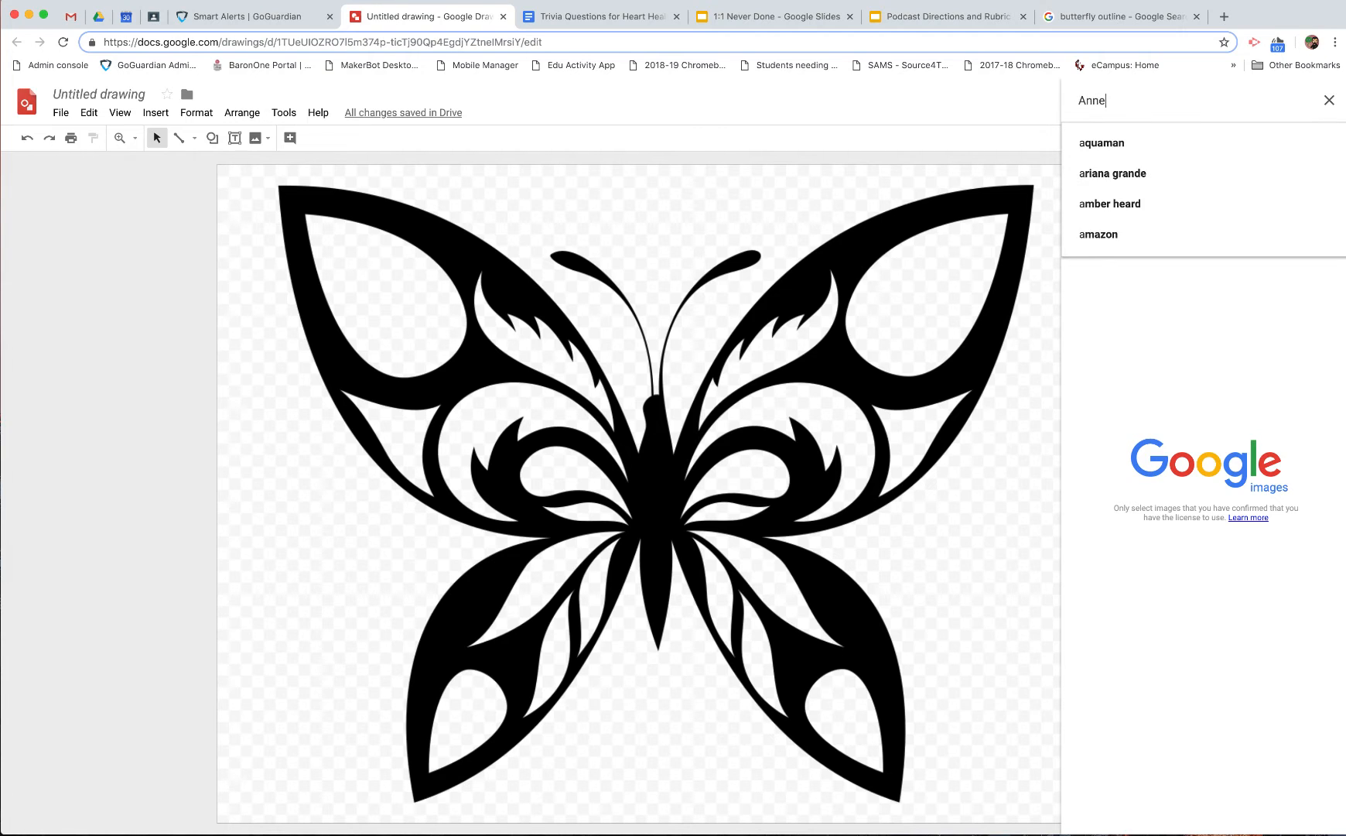
{"action": "type", "text": "frank"}
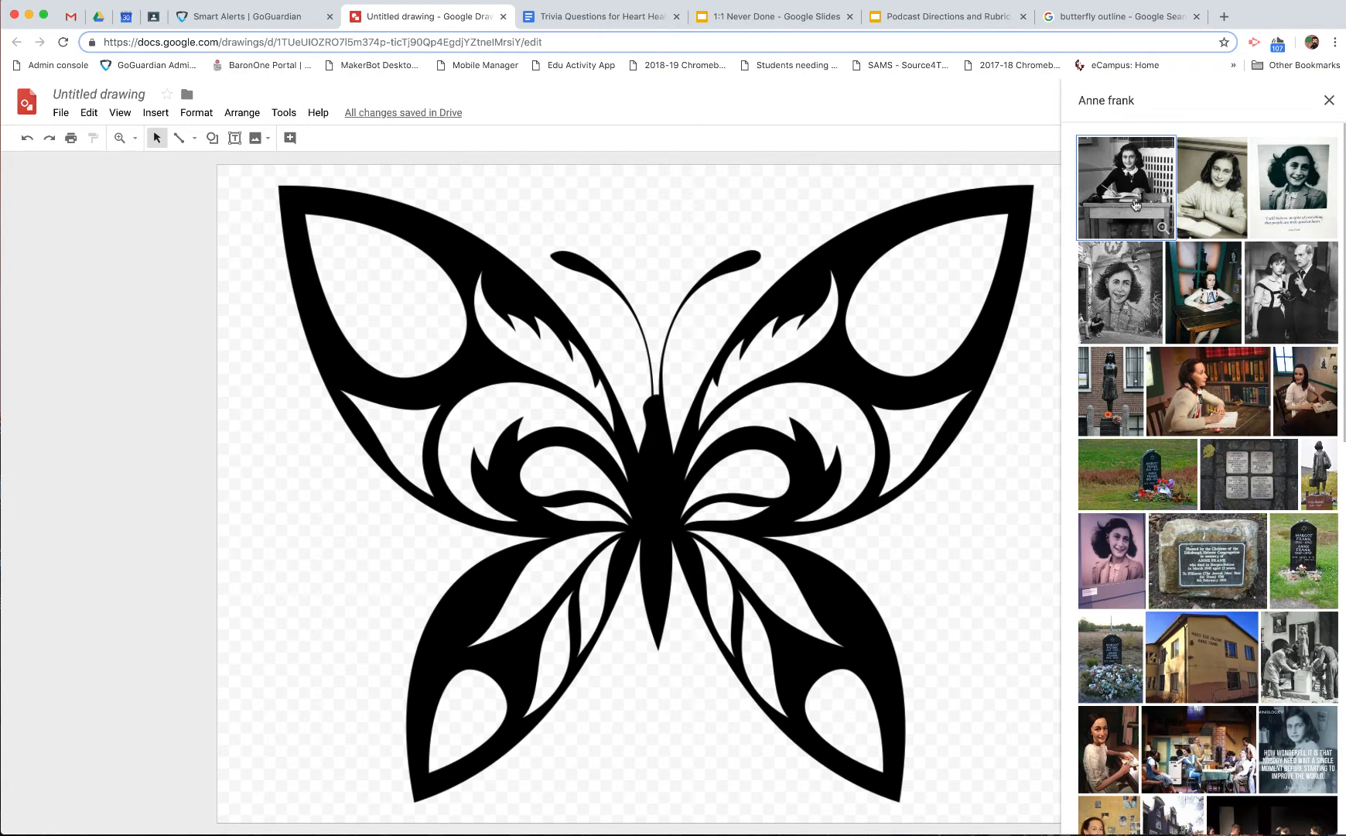
{"action": "left_click", "coordinate": [1125, 185]}
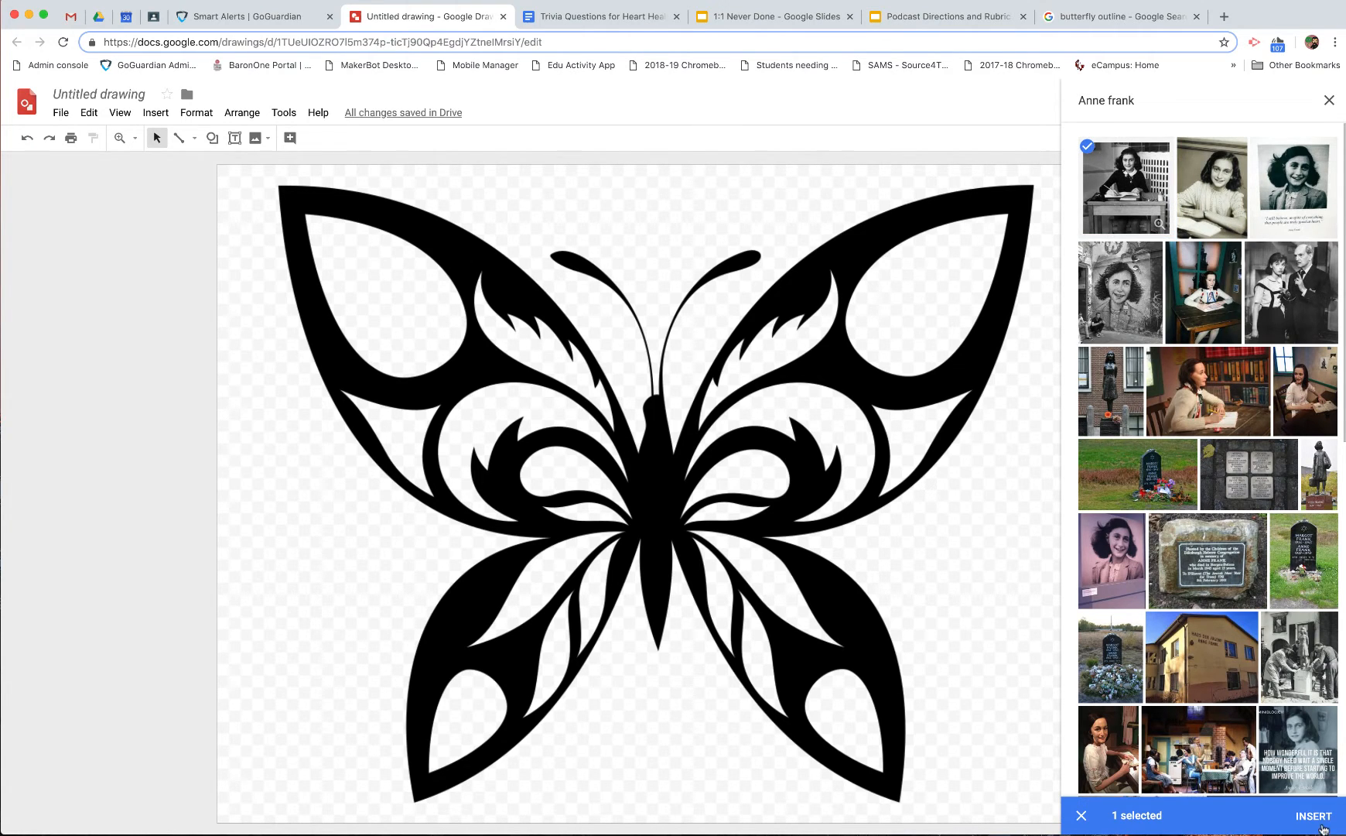
{"action": "left_click", "coordinate": [1313, 815]}
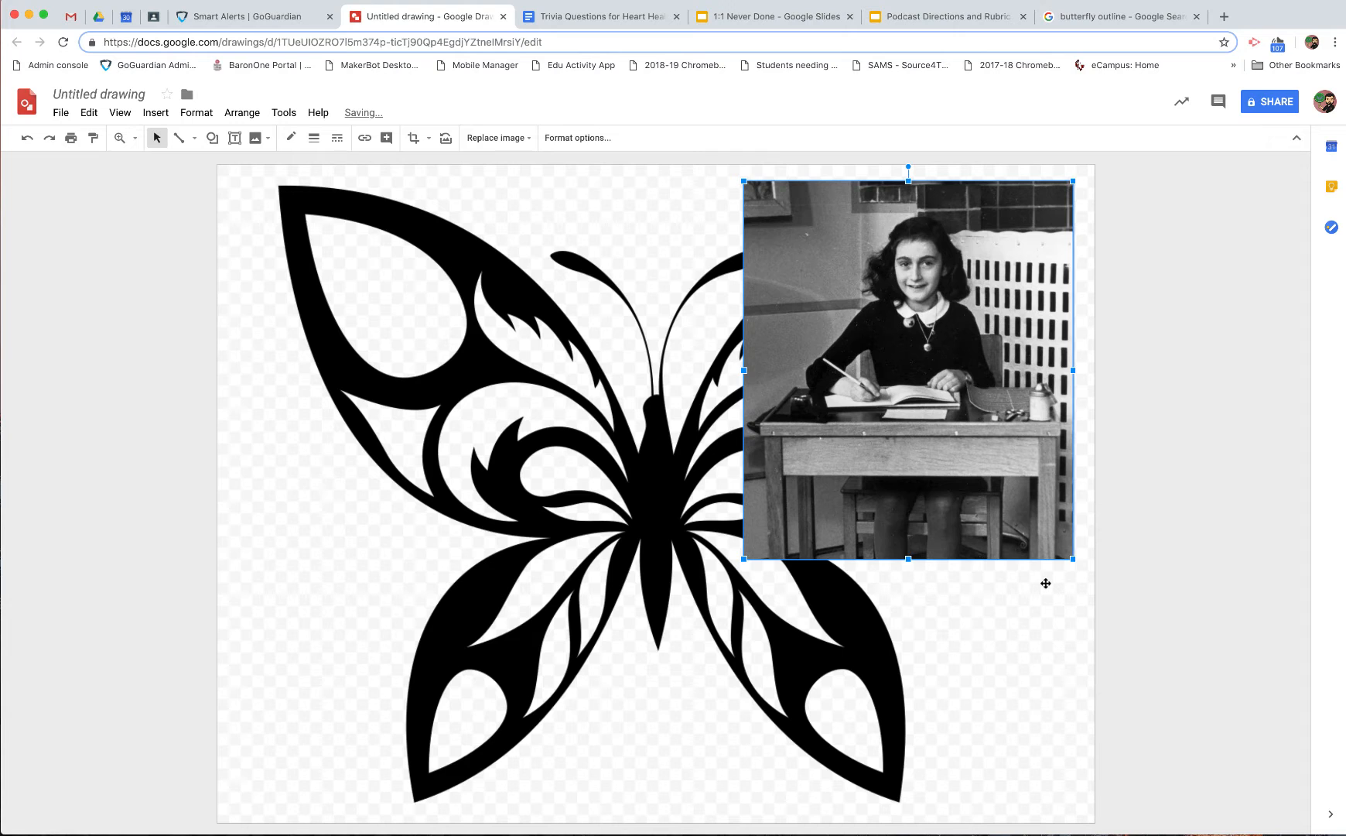
- Shrink the photo, move it toward the centre and mask it into an oval
{"action": "left_click_drag", "start_coordinate": [907, 360], "coordinate": [893, 343]}
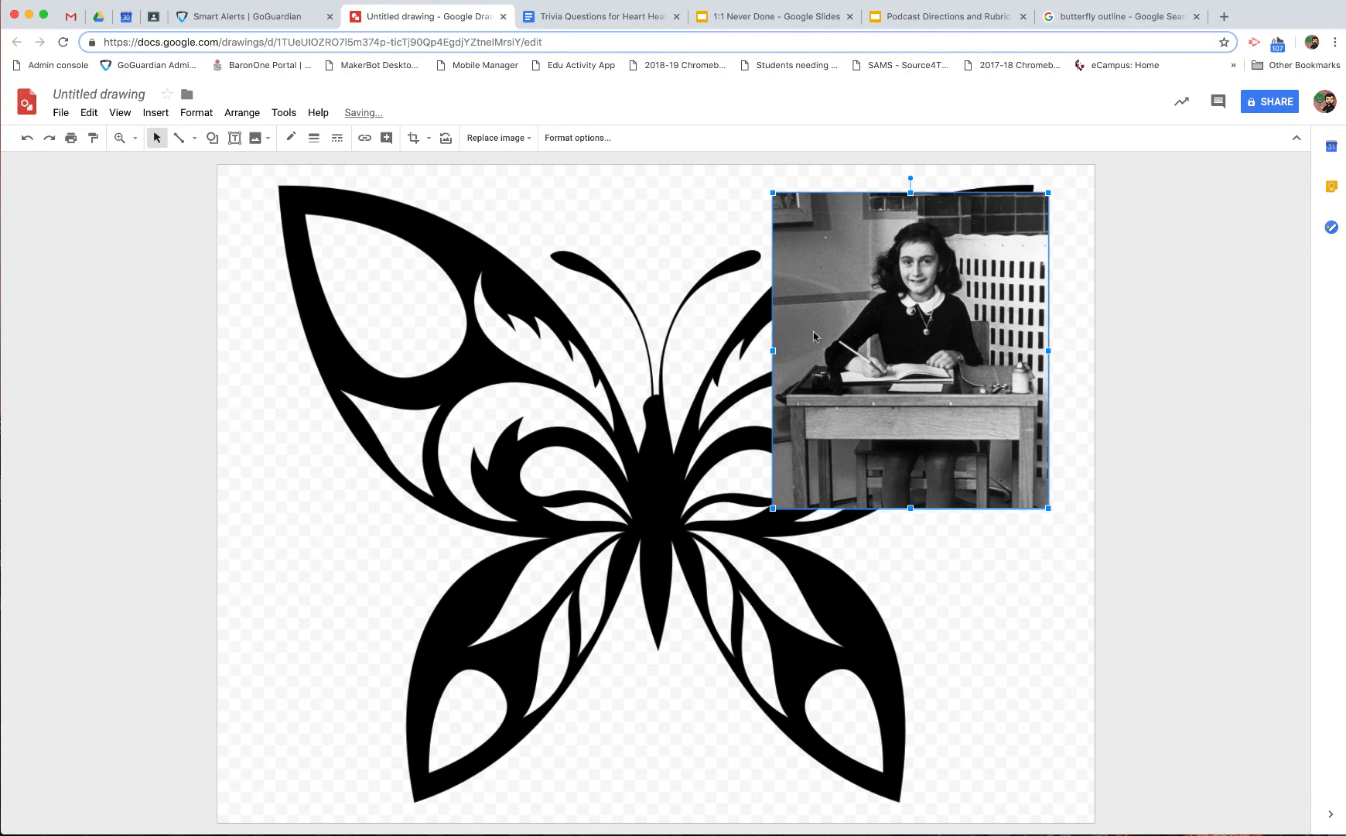
{"action": "left_click_drag", "start_coordinate": [908, 343], "coordinate": [847, 469]}
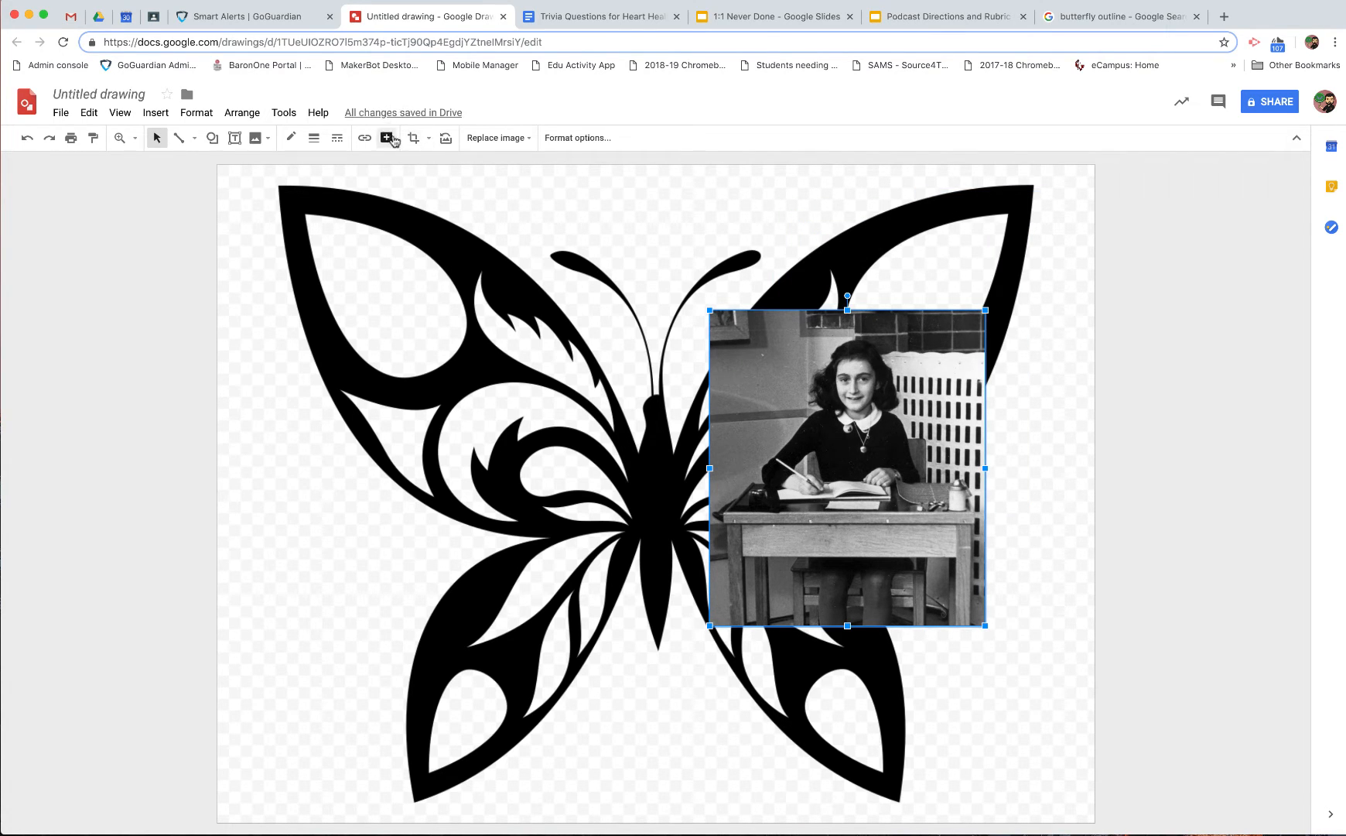
{"action": "left_click", "coordinate": [387, 137]}
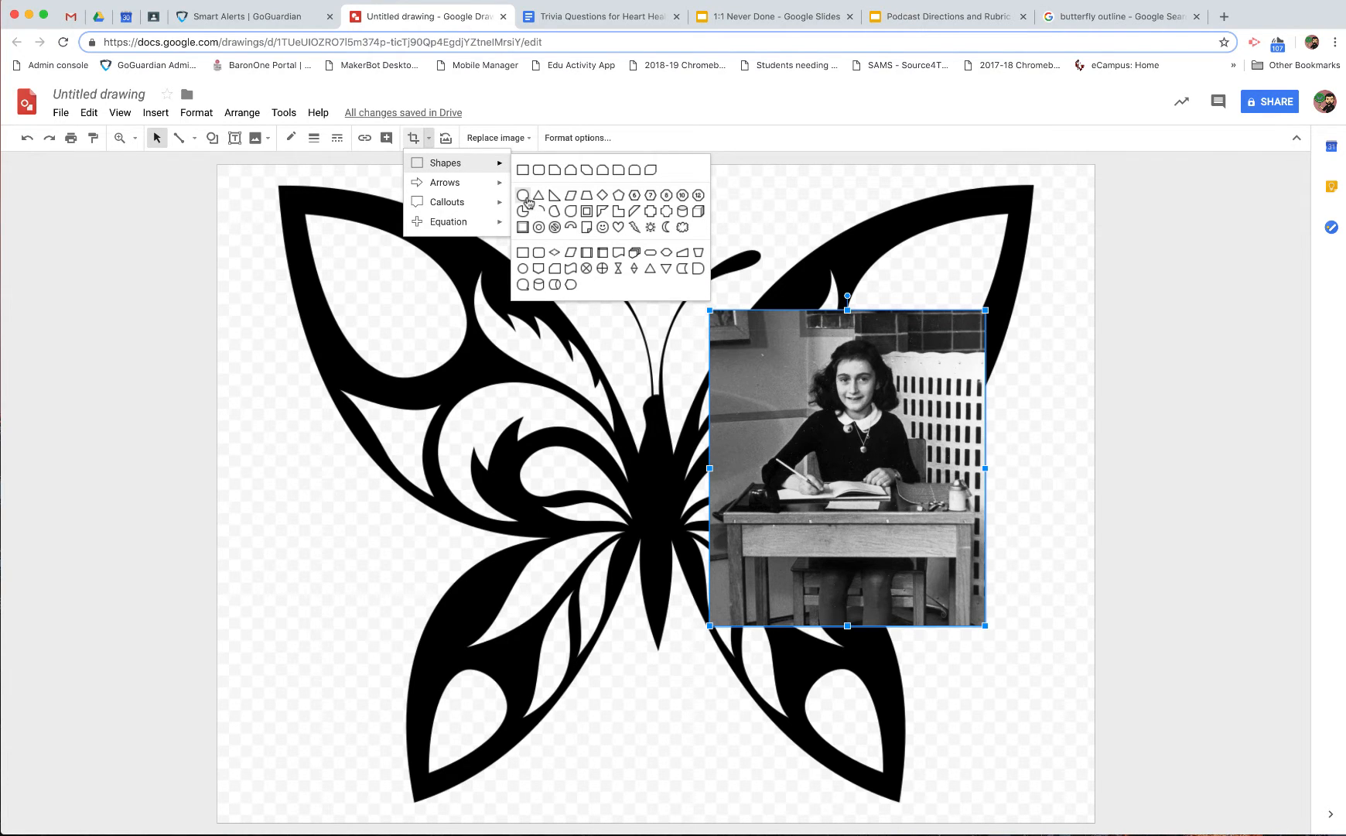
{"action": "left_click", "coordinate": [534, 195]}
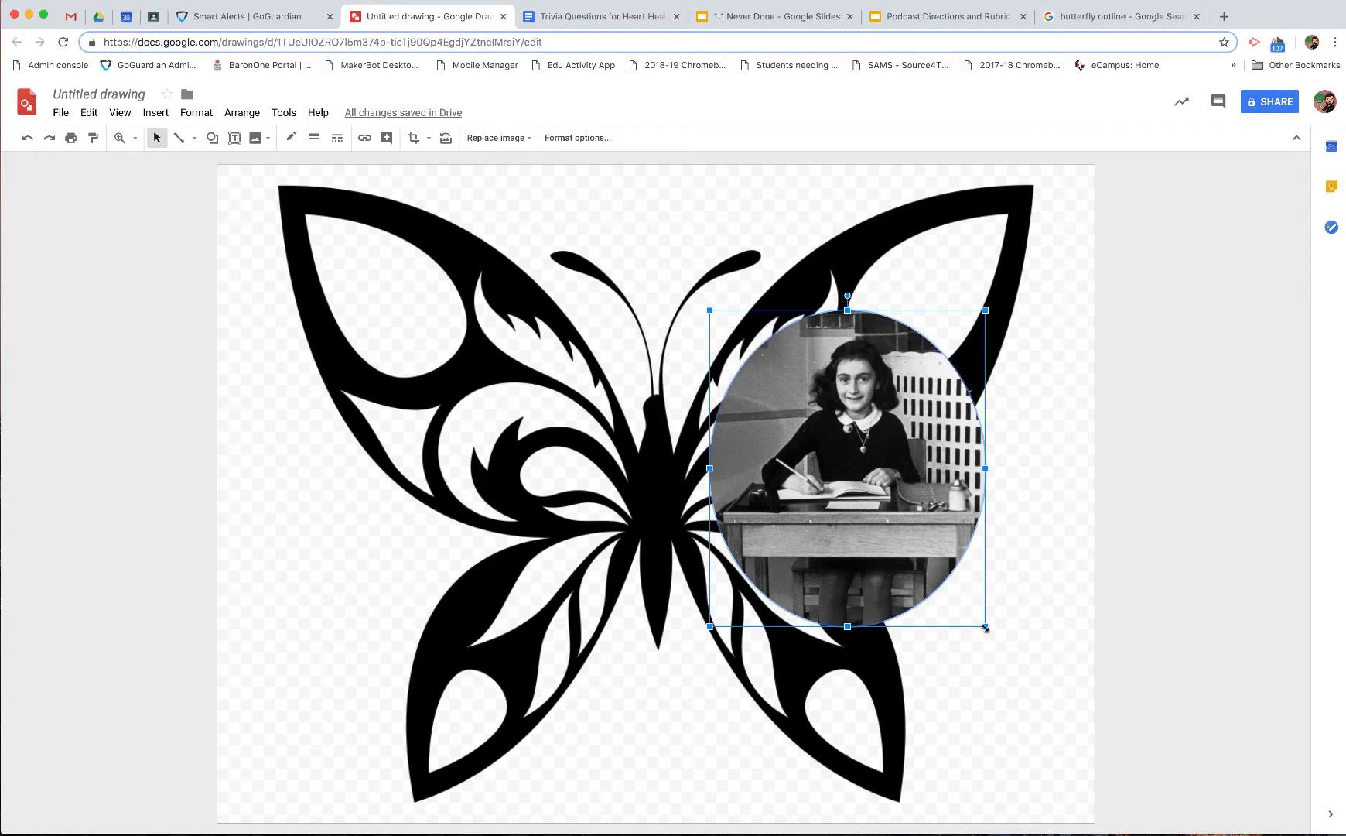
- Reduce the oval photo to a small circle, place it in the upper right wing and rotate to the wing's angle
{"action": "left_click_drag", "start_coordinate": [985, 627], "coordinate": [808, 442]}
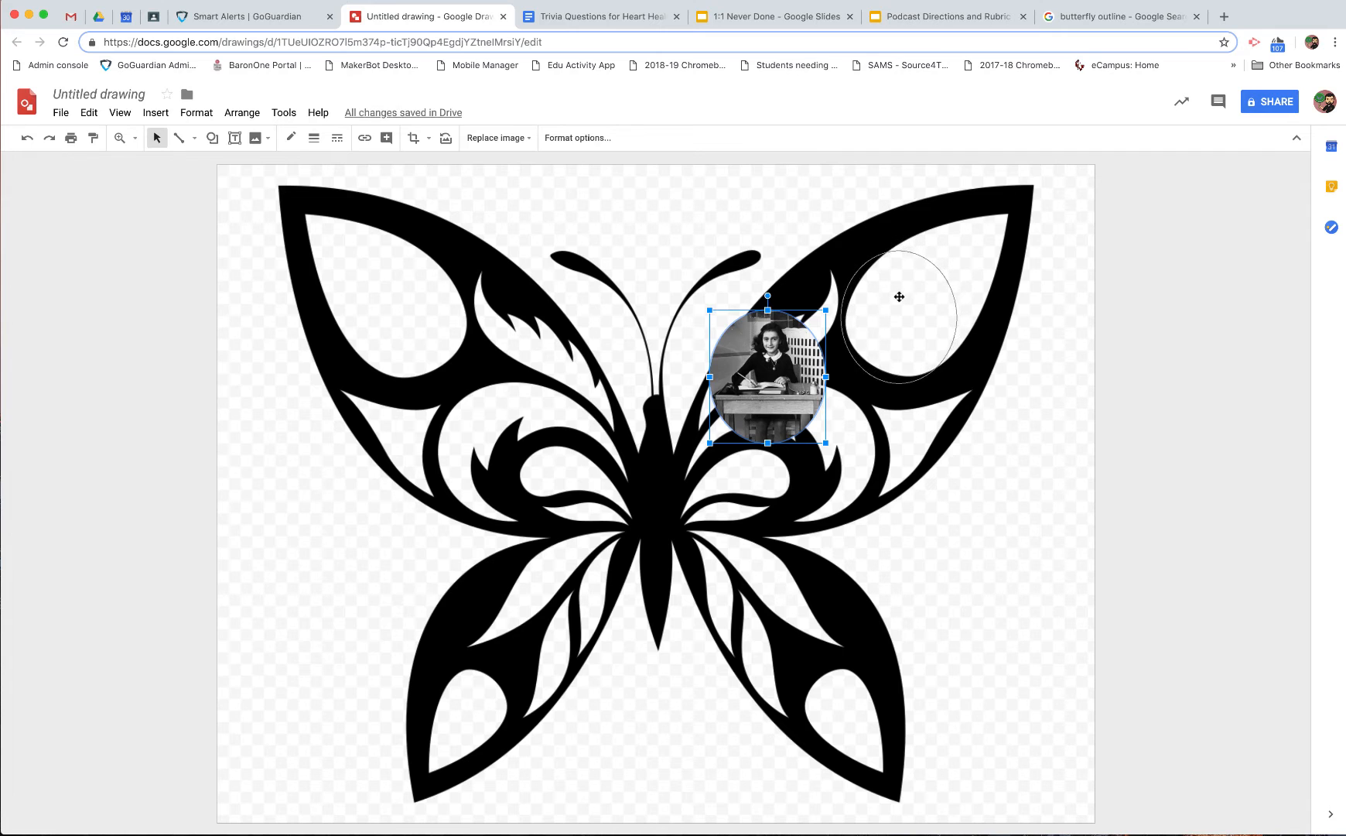
{"action": "left_click_drag", "start_coordinate": [766, 377], "coordinate": [917, 294]}
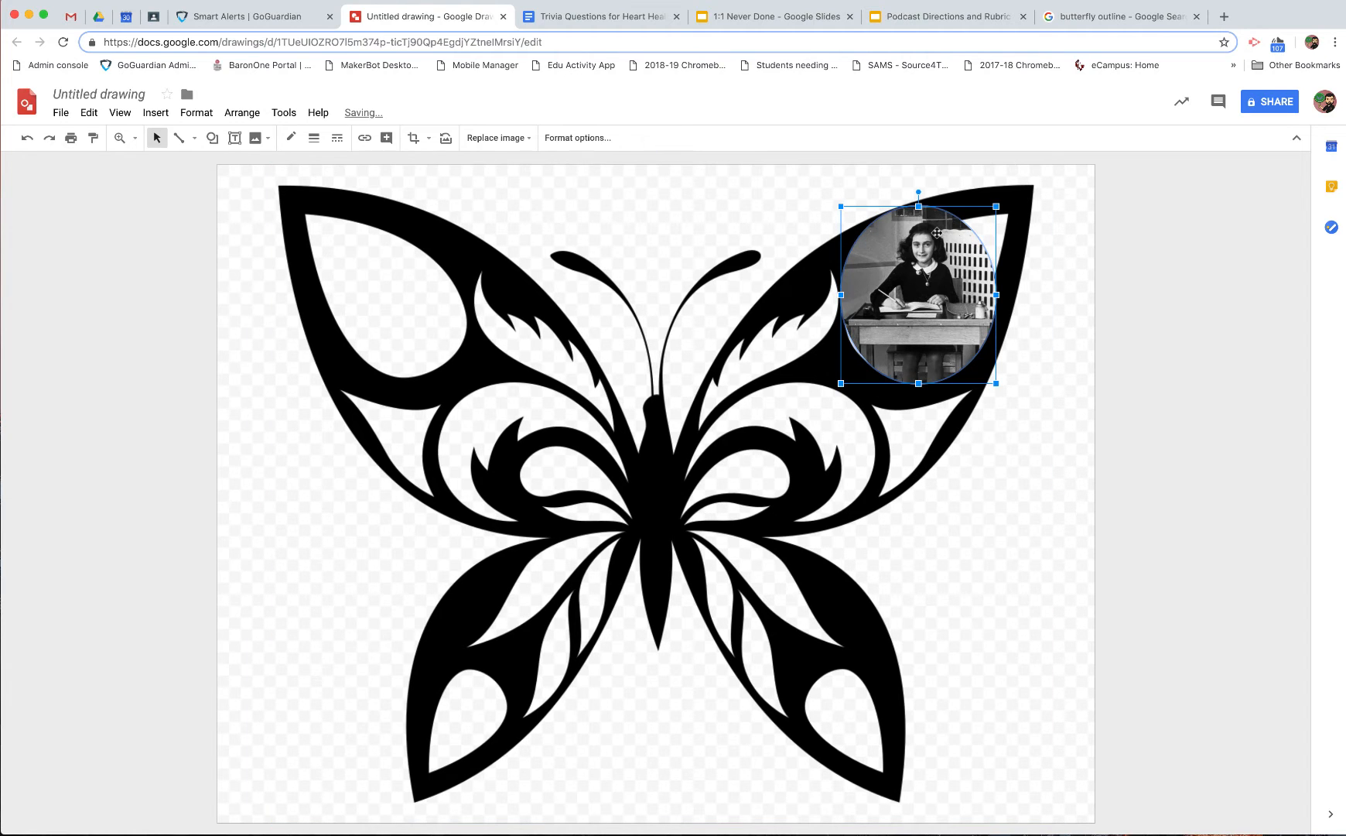
{"action": "left_click_drag", "start_coordinate": [918, 195], "coordinate": [976, 237]}
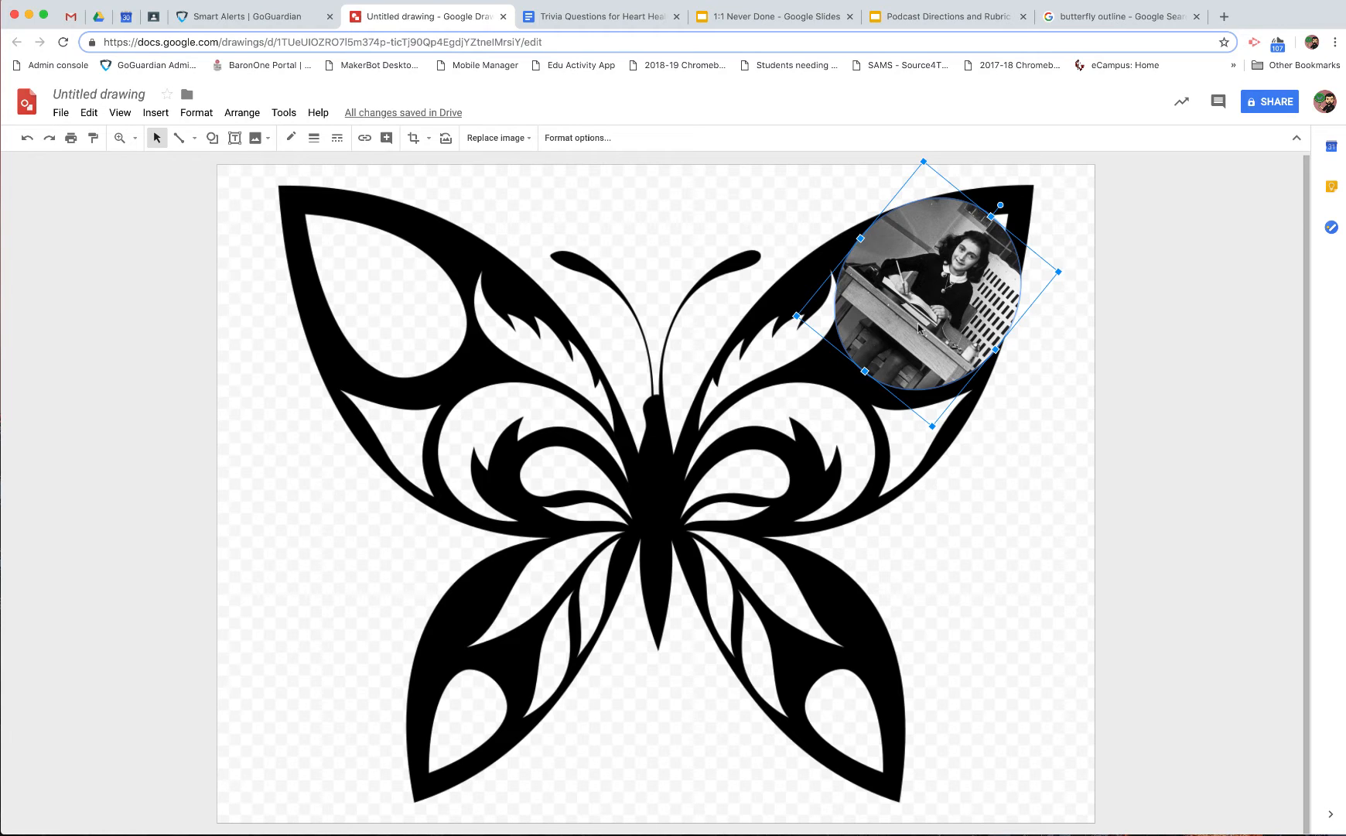
{"action": "right_click", "coordinate": [921, 329]}
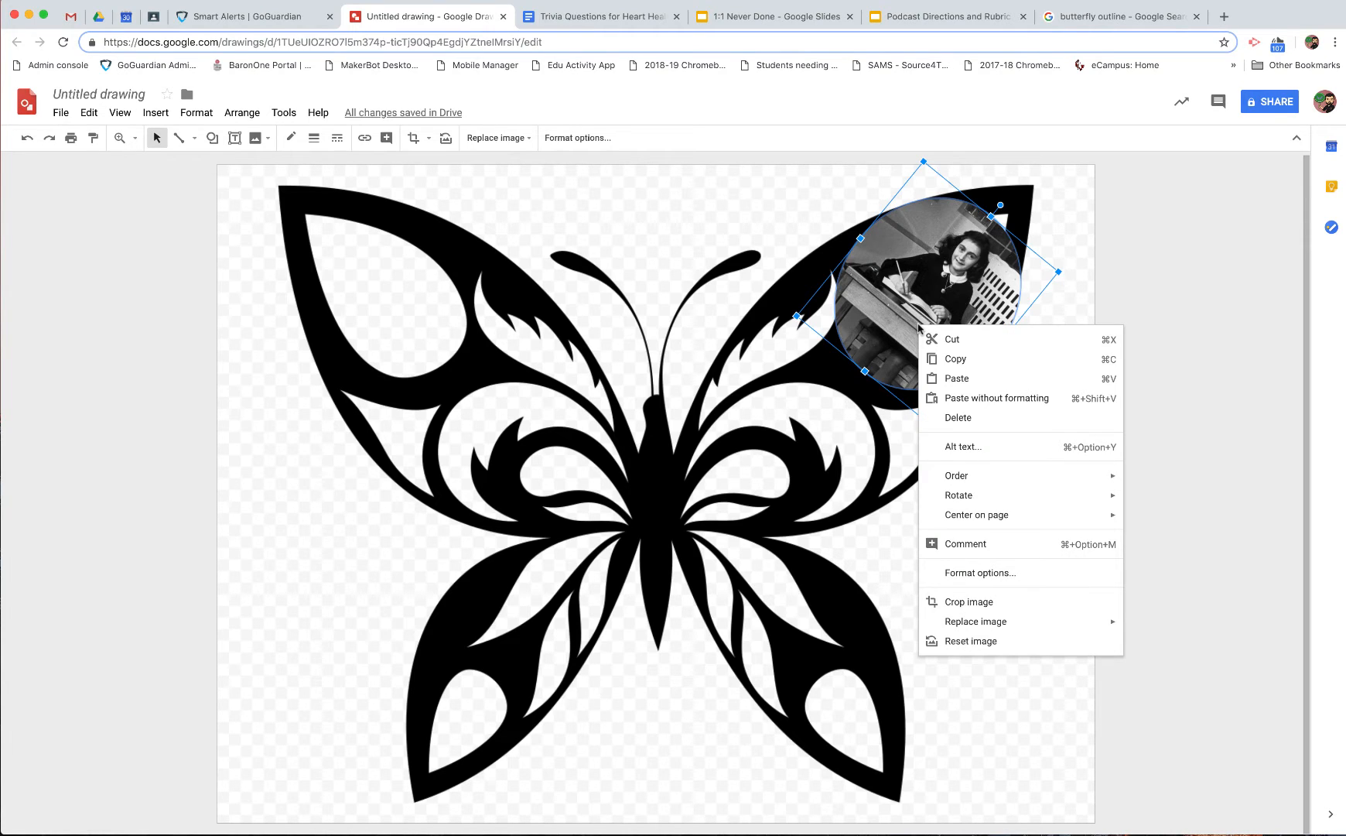
{"action": "mouse_move", "coordinate": [952, 353]}
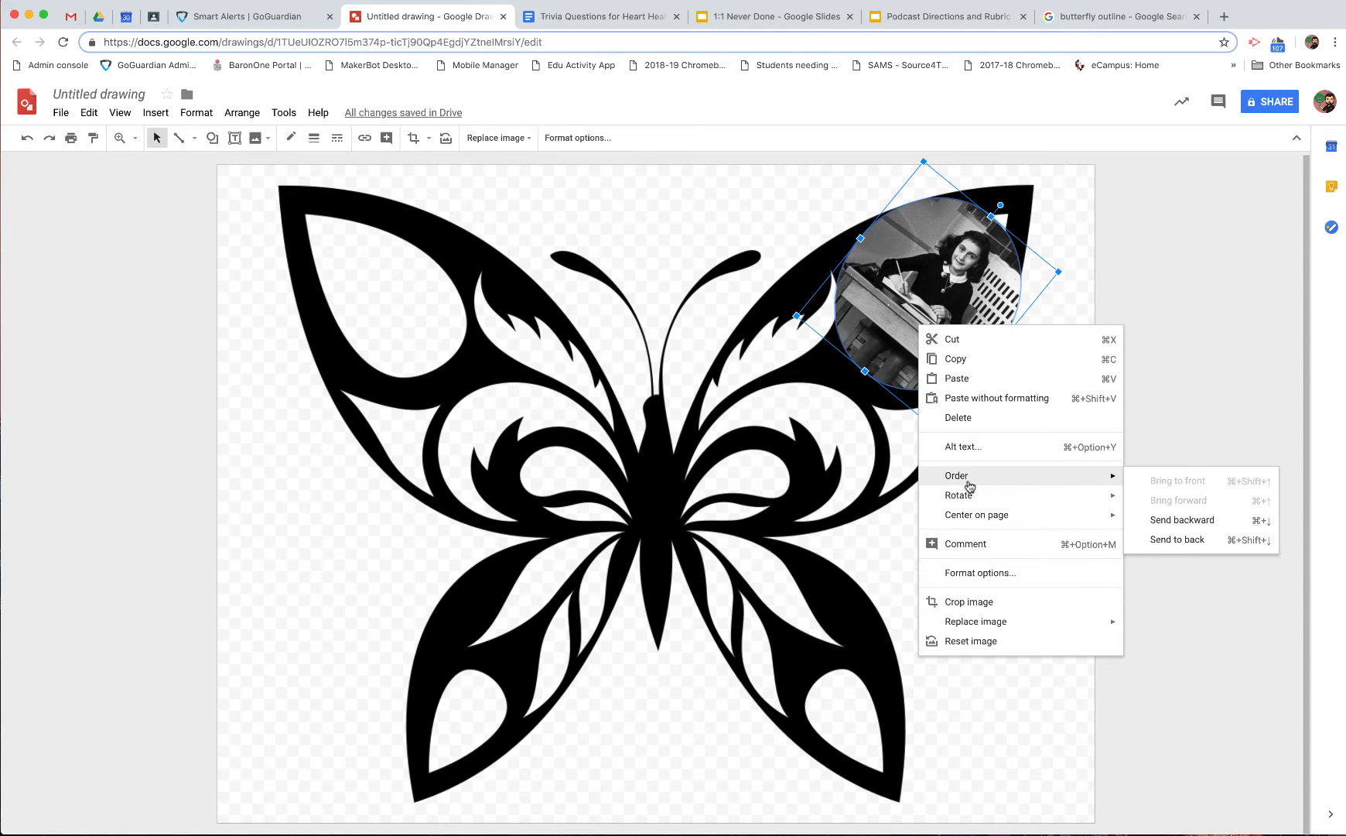
{"action": "left_click", "coordinate": [1178, 540]}
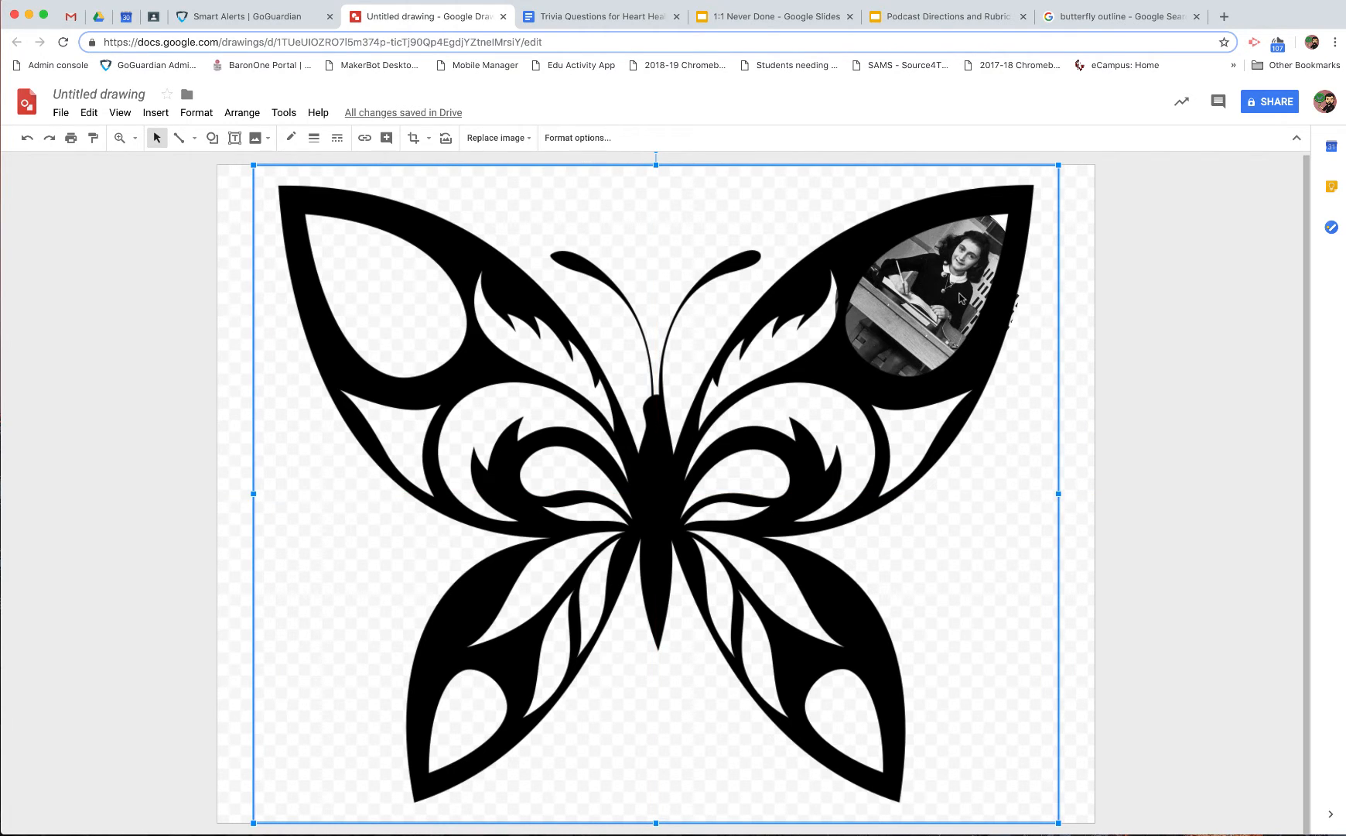
{"action": "mouse_move", "coordinate": [823, 300]}
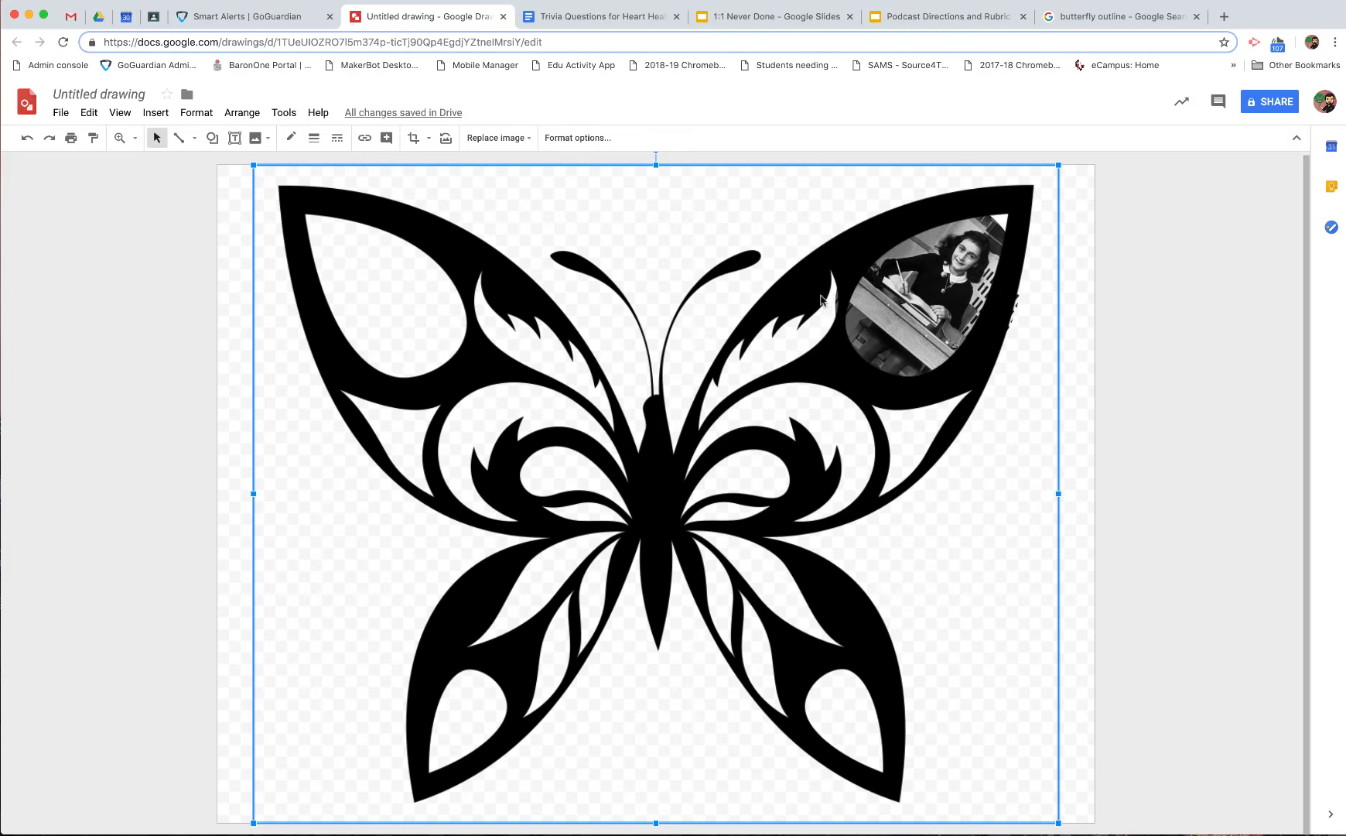
{"action": "mouse_move", "coordinate": [961, 321]}
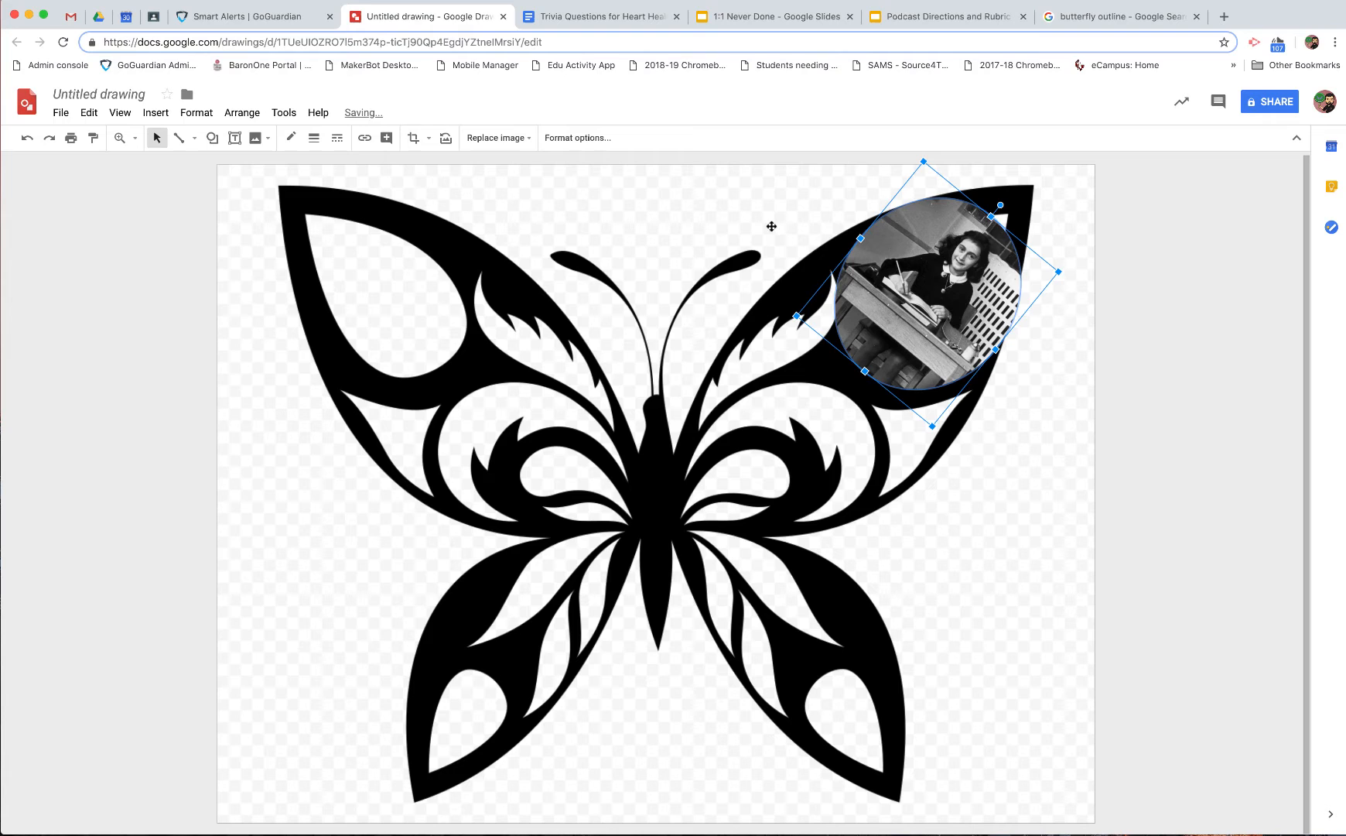
- Recrop the photo to a different mask shape, tilt it and move it into the upper right wing
{"action": "left_click", "coordinate": [414, 138]}
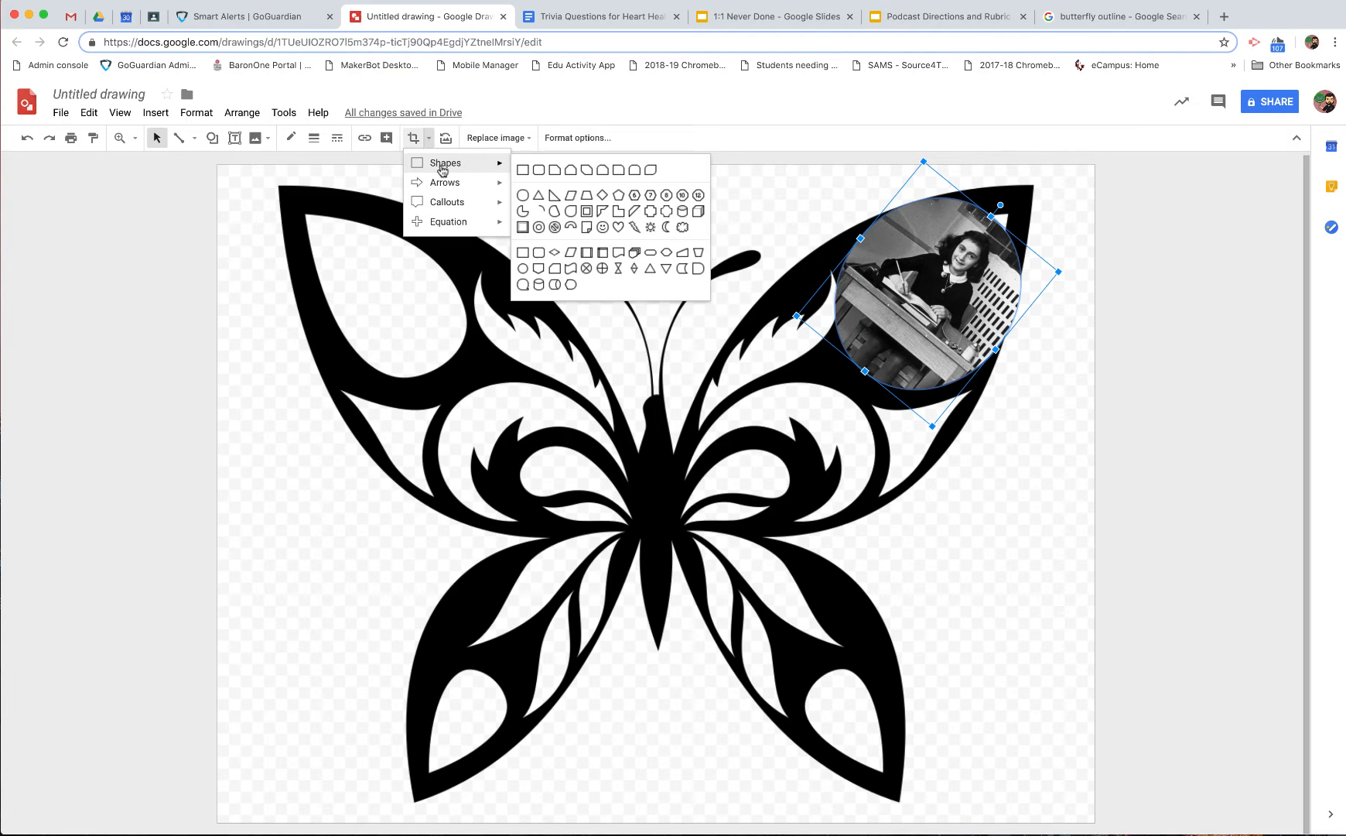
{"action": "mouse_move", "coordinate": [554, 256]}
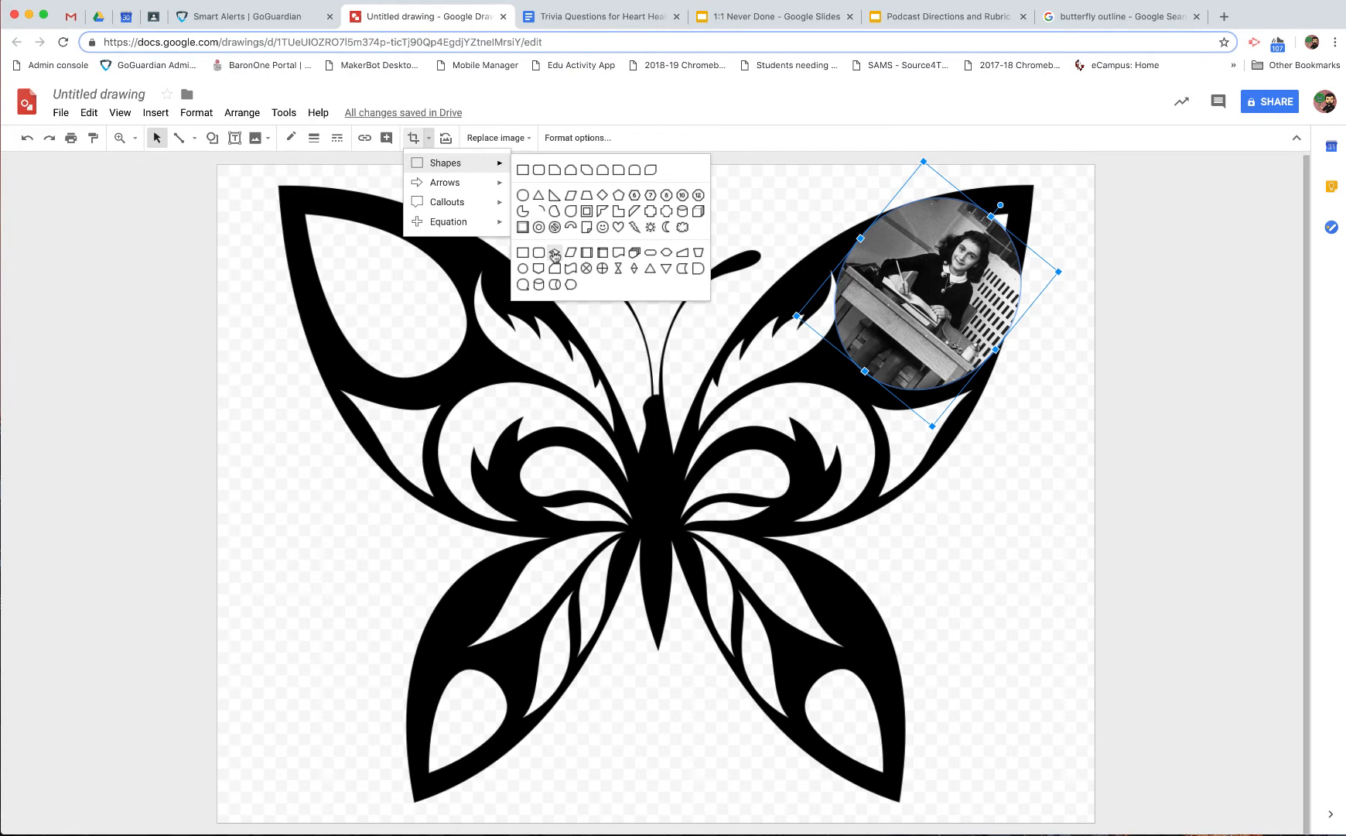
{"action": "left_click", "coordinate": [554, 252]}
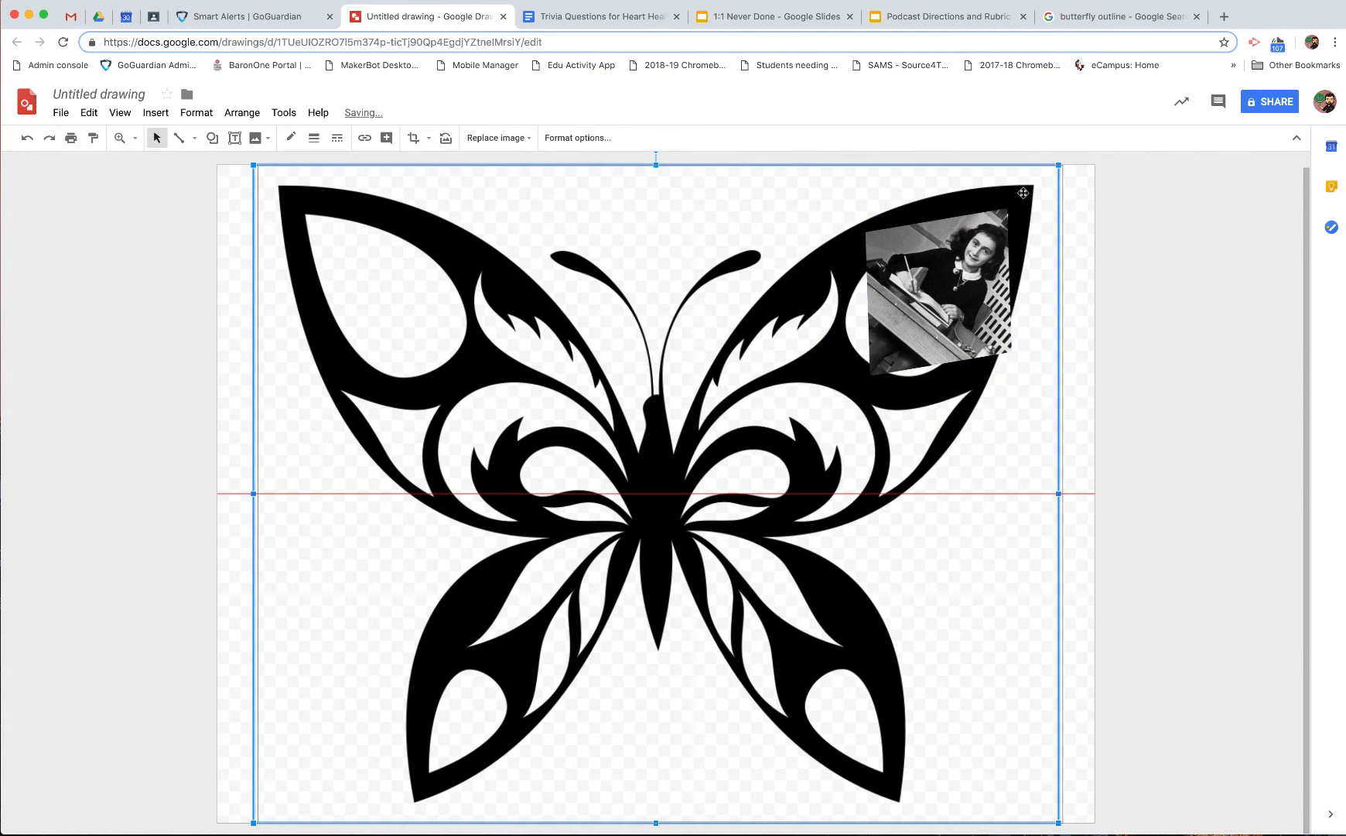
{"action": "left_click_drag", "start_coordinate": [1021, 191], "coordinate": [1021, 197]}
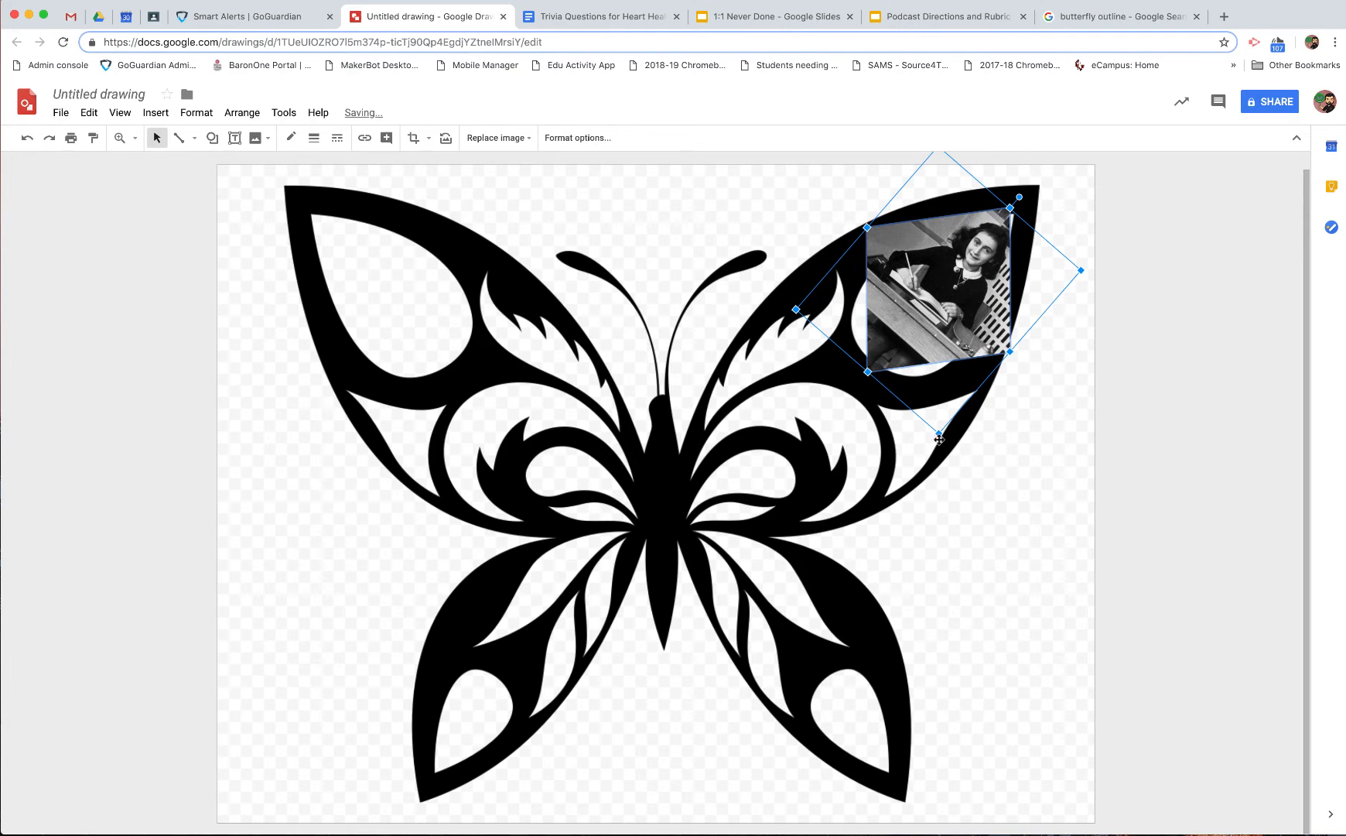
{"action": "left_click_drag", "start_coordinate": [938, 436], "coordinate": [936, 404]}
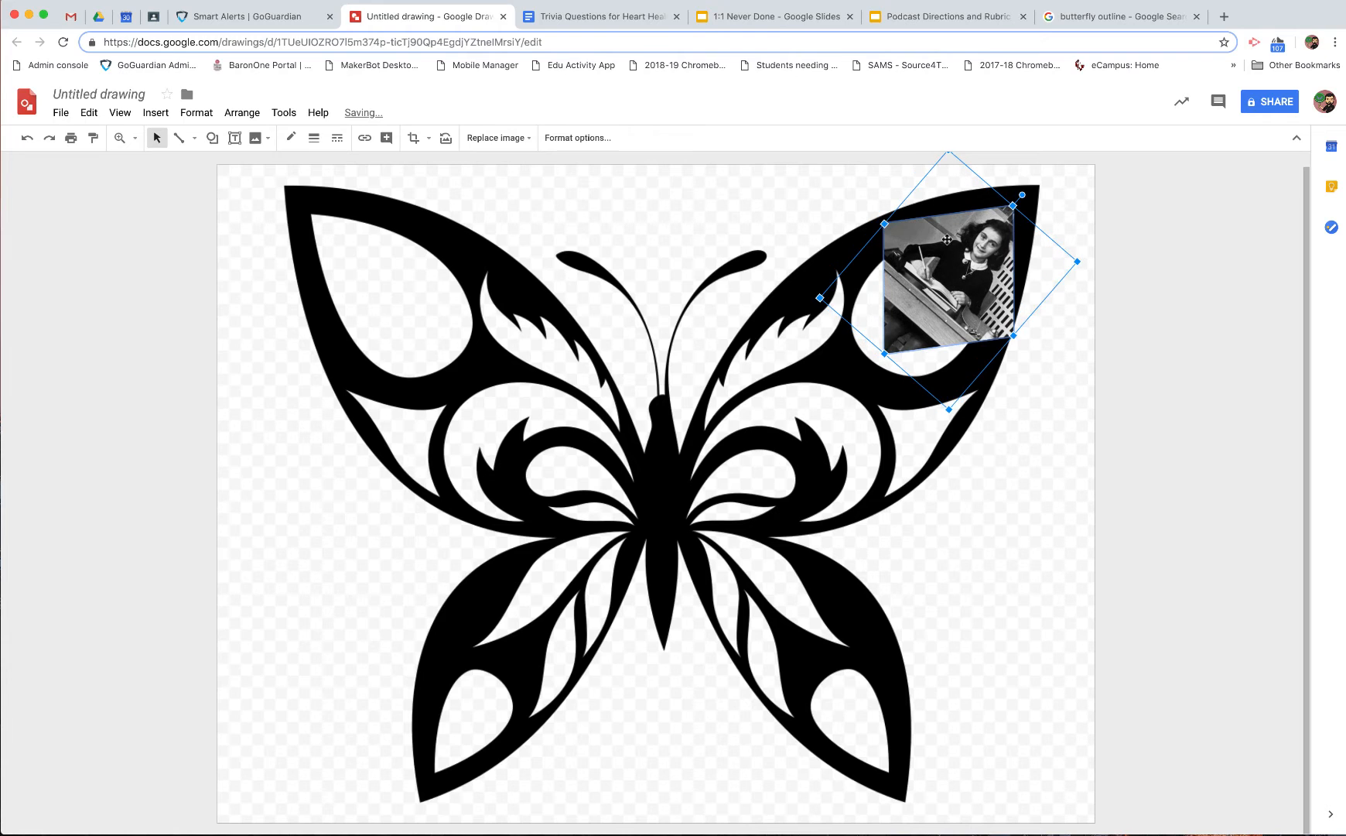
- Send the photo to the back behind the butterfly
{"action": "right_click", "coordinate": [949, 276]}
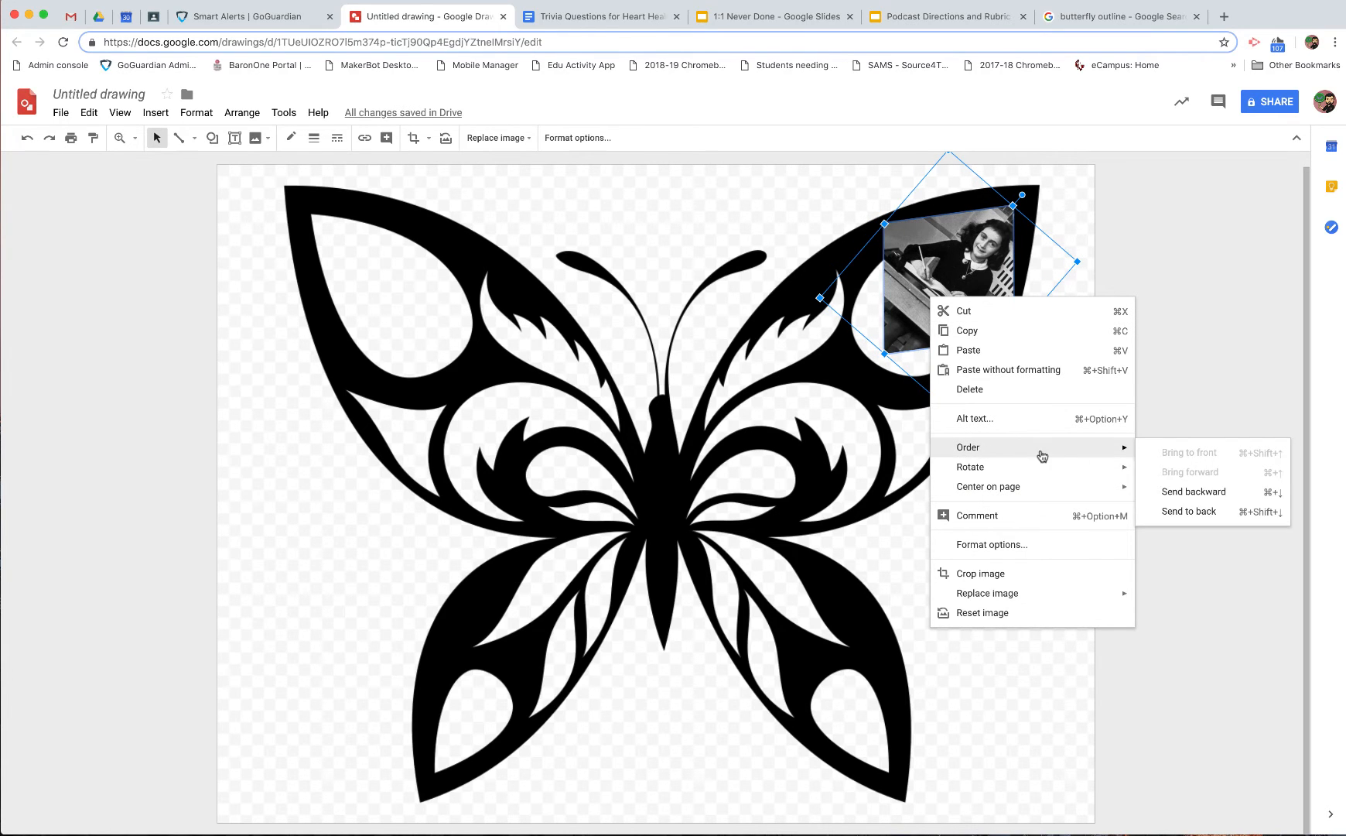
{"action": "left_click", "coordinate": [1193, 490]}
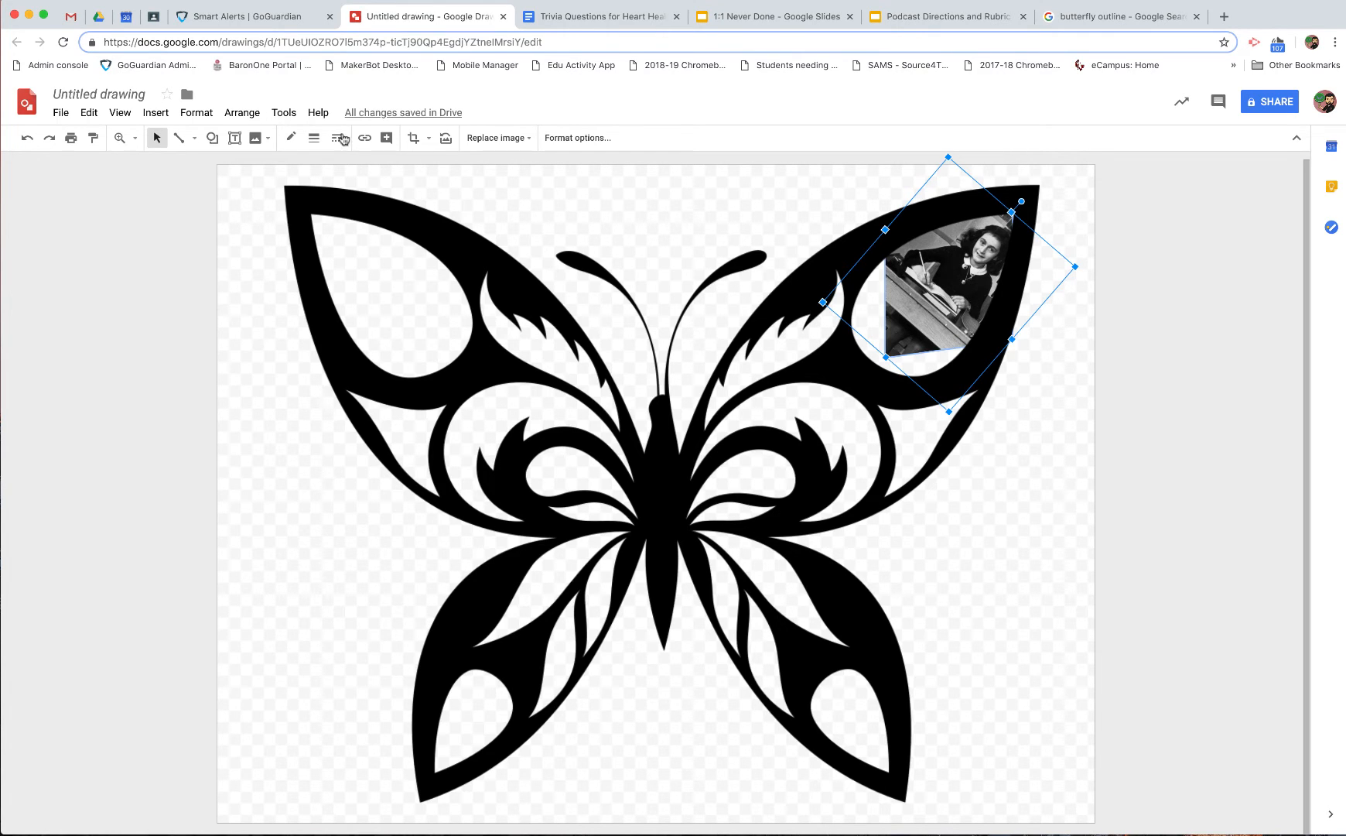
- Draw a yellow-filled circle over the wing opening and send it behind everything
{"action": "left_click", "coordinate": [213, 137]}
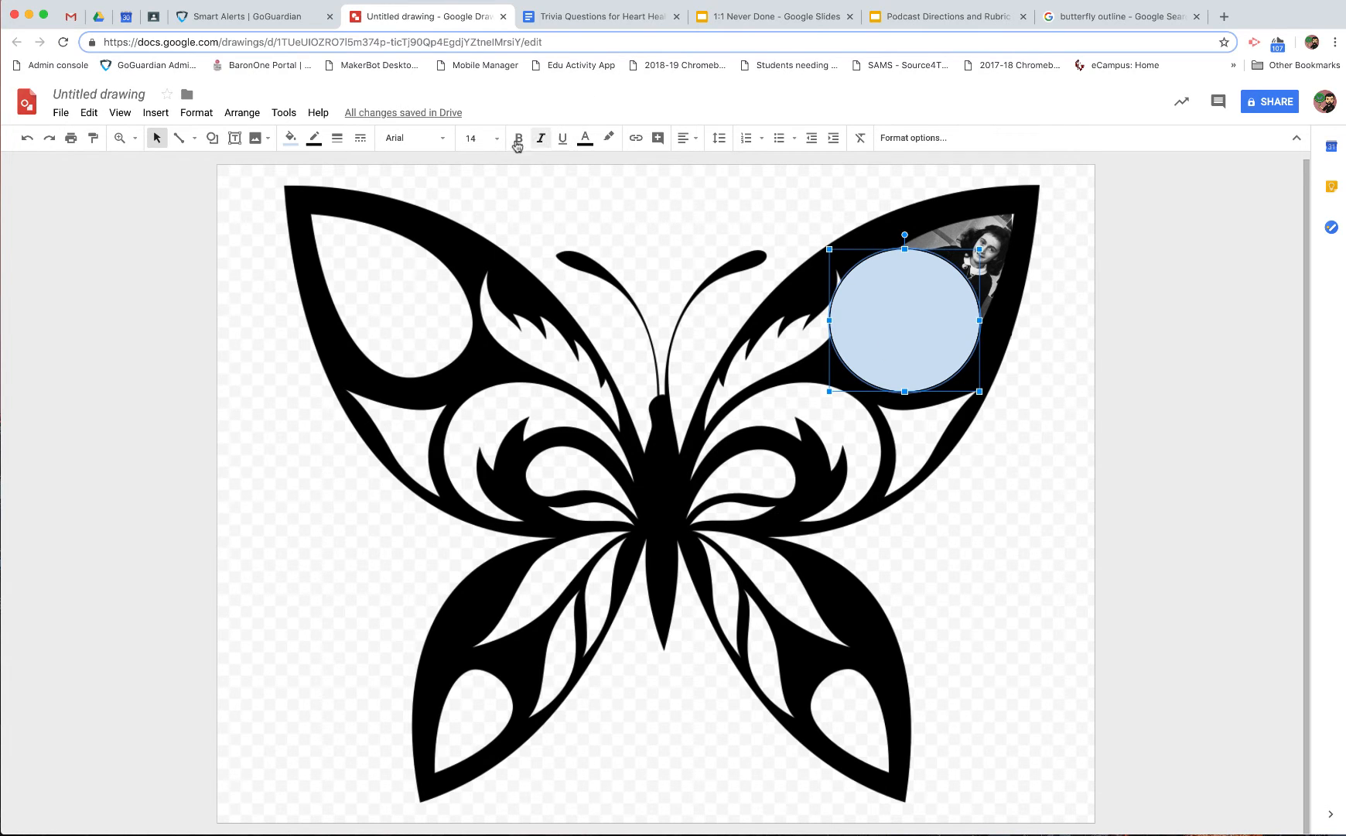
{"action": "left_click", "coordinate": [291, 138]}
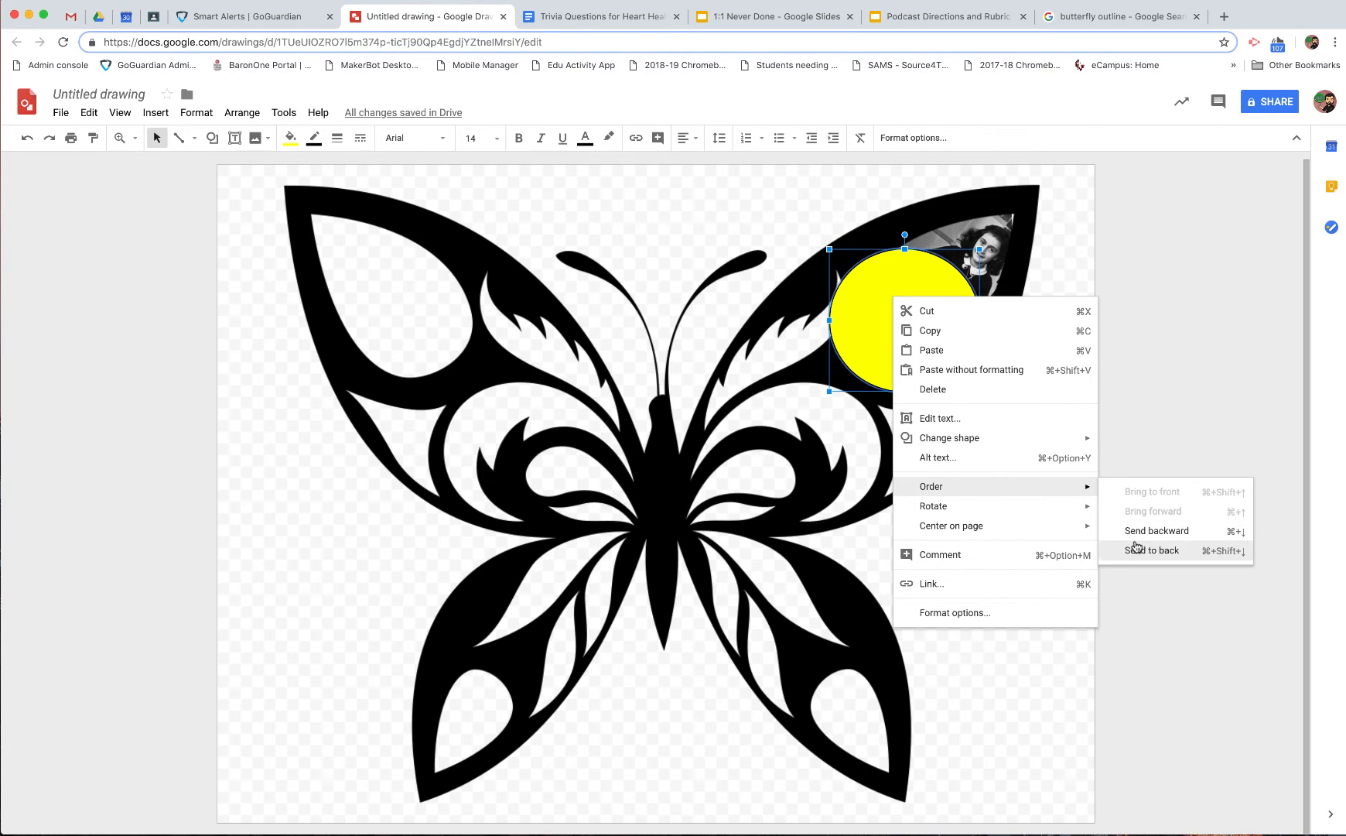
{"action": "left_click", "coordinate": [1154, 549]}
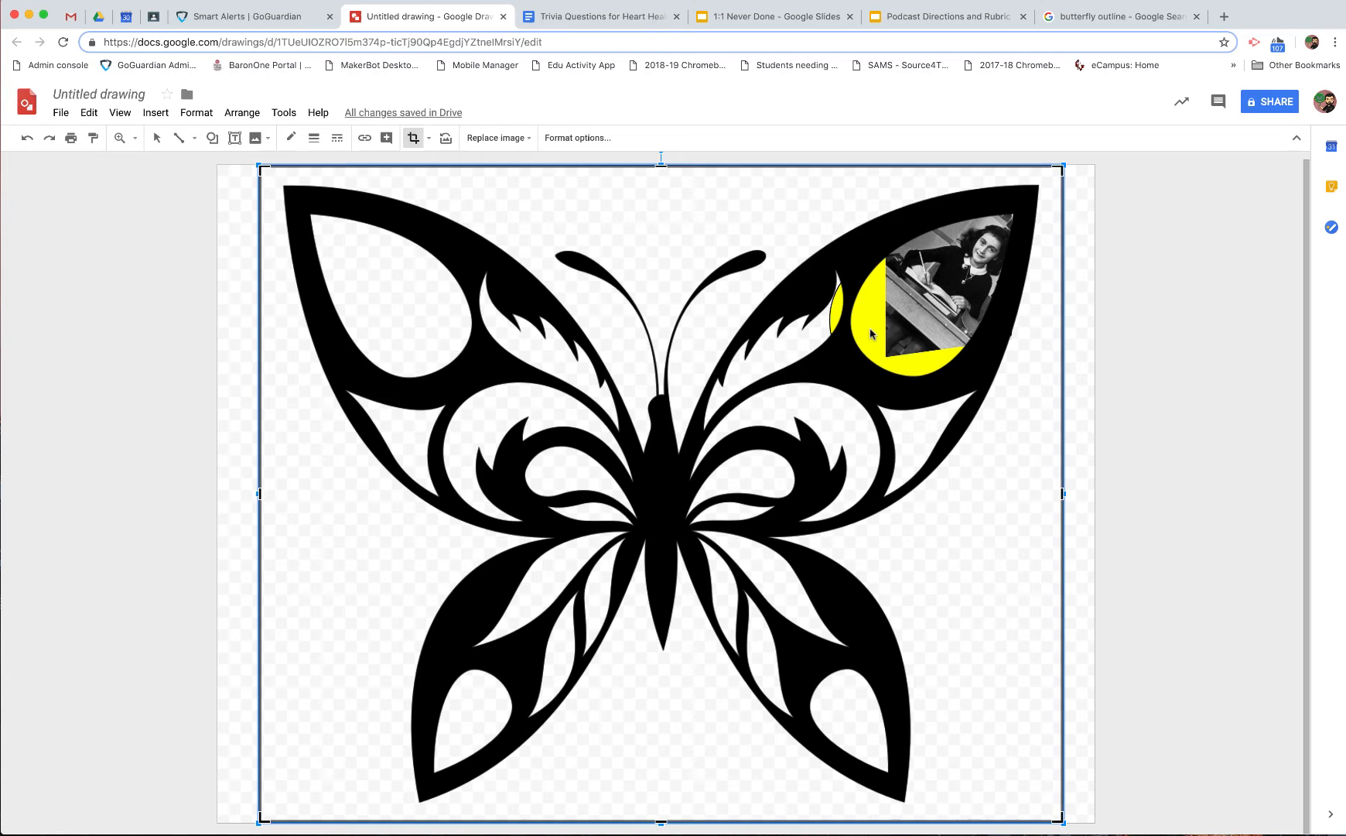
{"action": "left_click", "coordinate": [154, 138]}
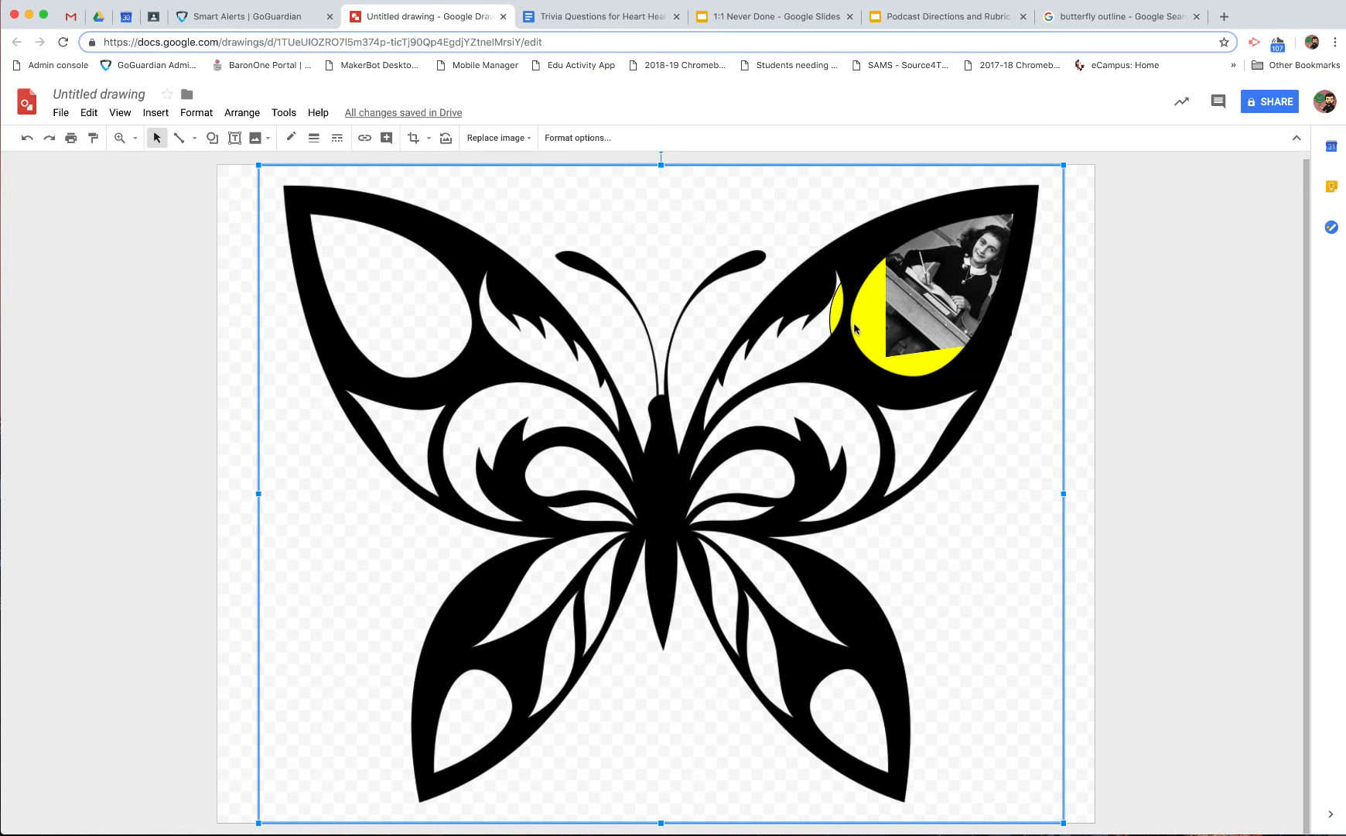
{"action": "mouse_move", "coordinate": [877, 320]}
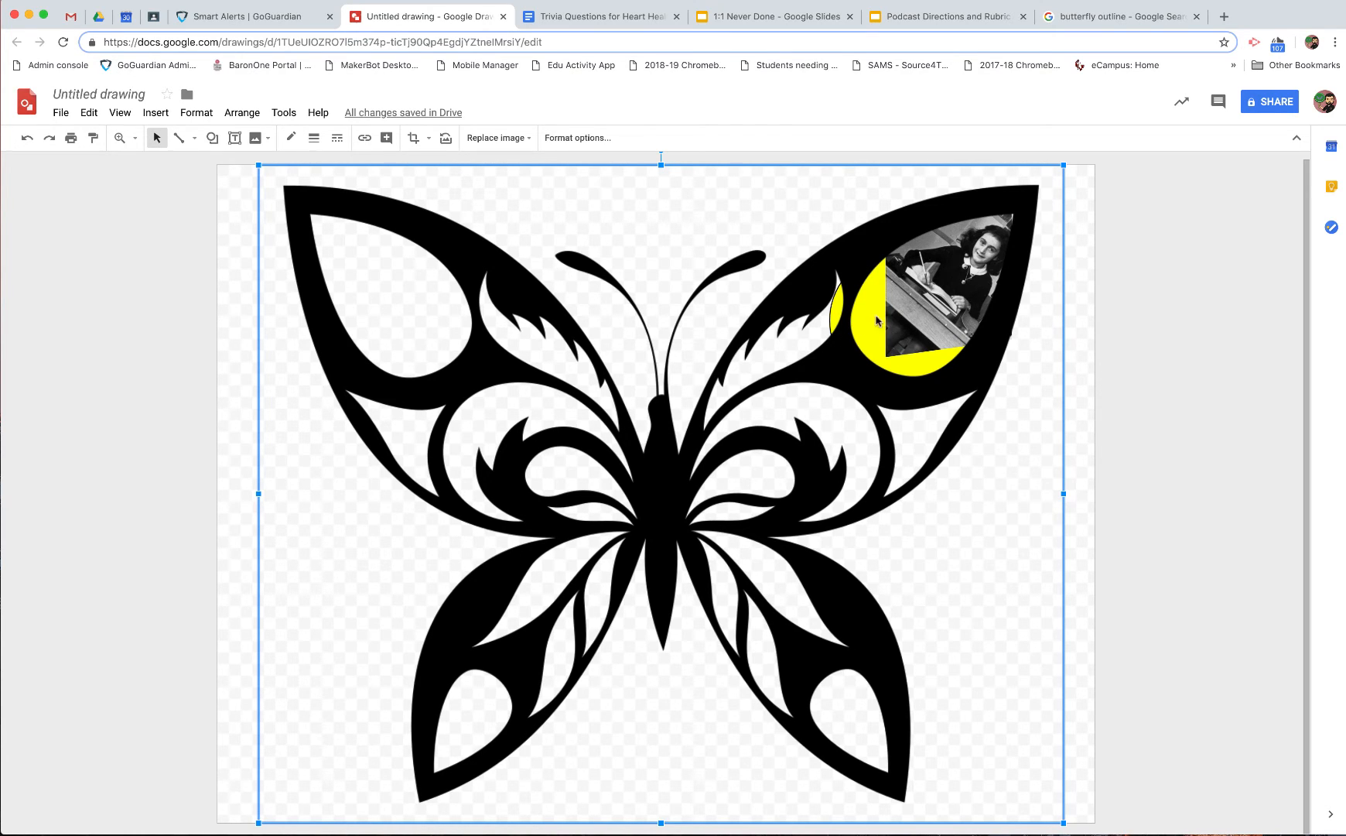
{"action": "mouse_move", "coordinate": [1021, 217]}
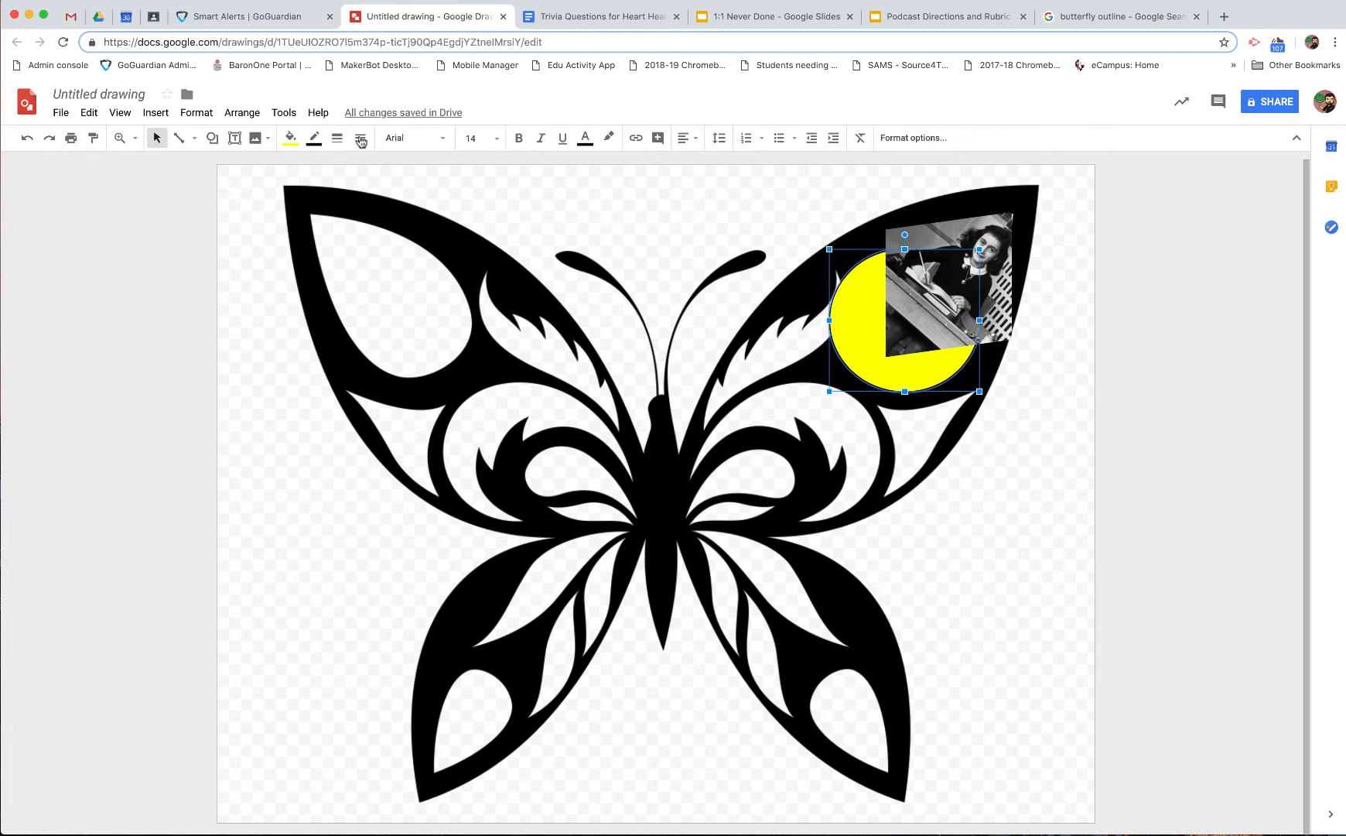
- Change the circle's fill to blue and bring up Format options for the photo
{"action": "left_click", "coordinate": [291, 137]}
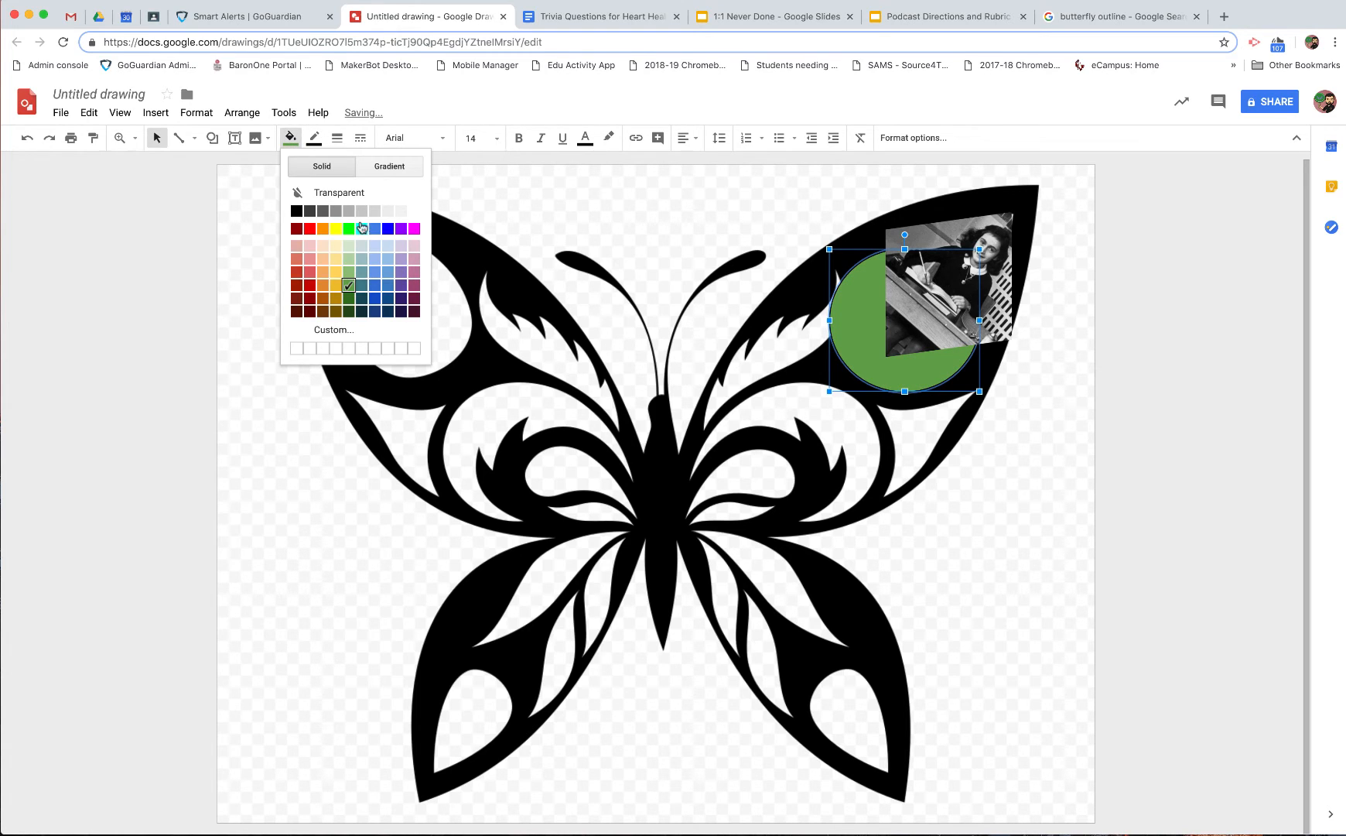
{"action": "left_click", "coordinate": [385, 229]}
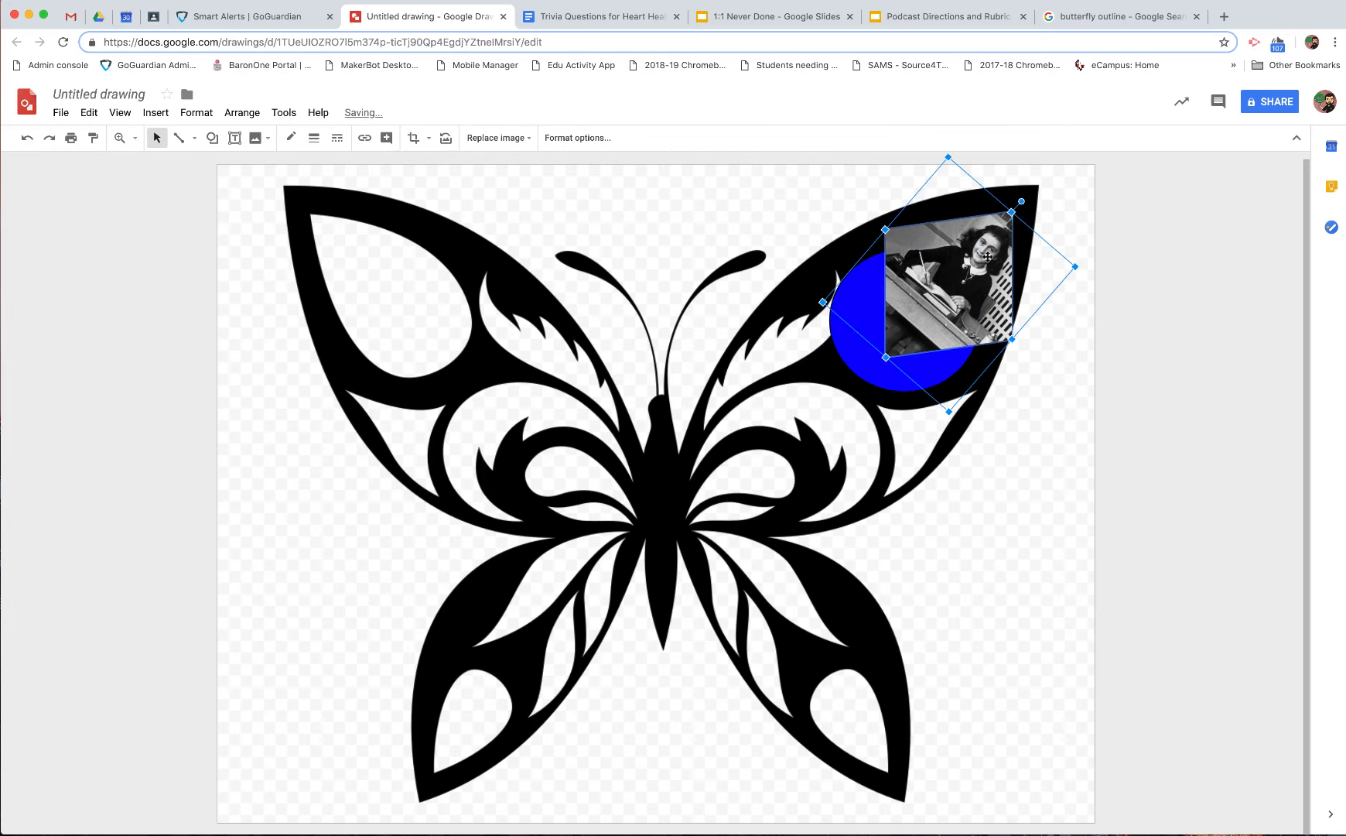
{"action": "left_click", "coordinate": [497, 138]}
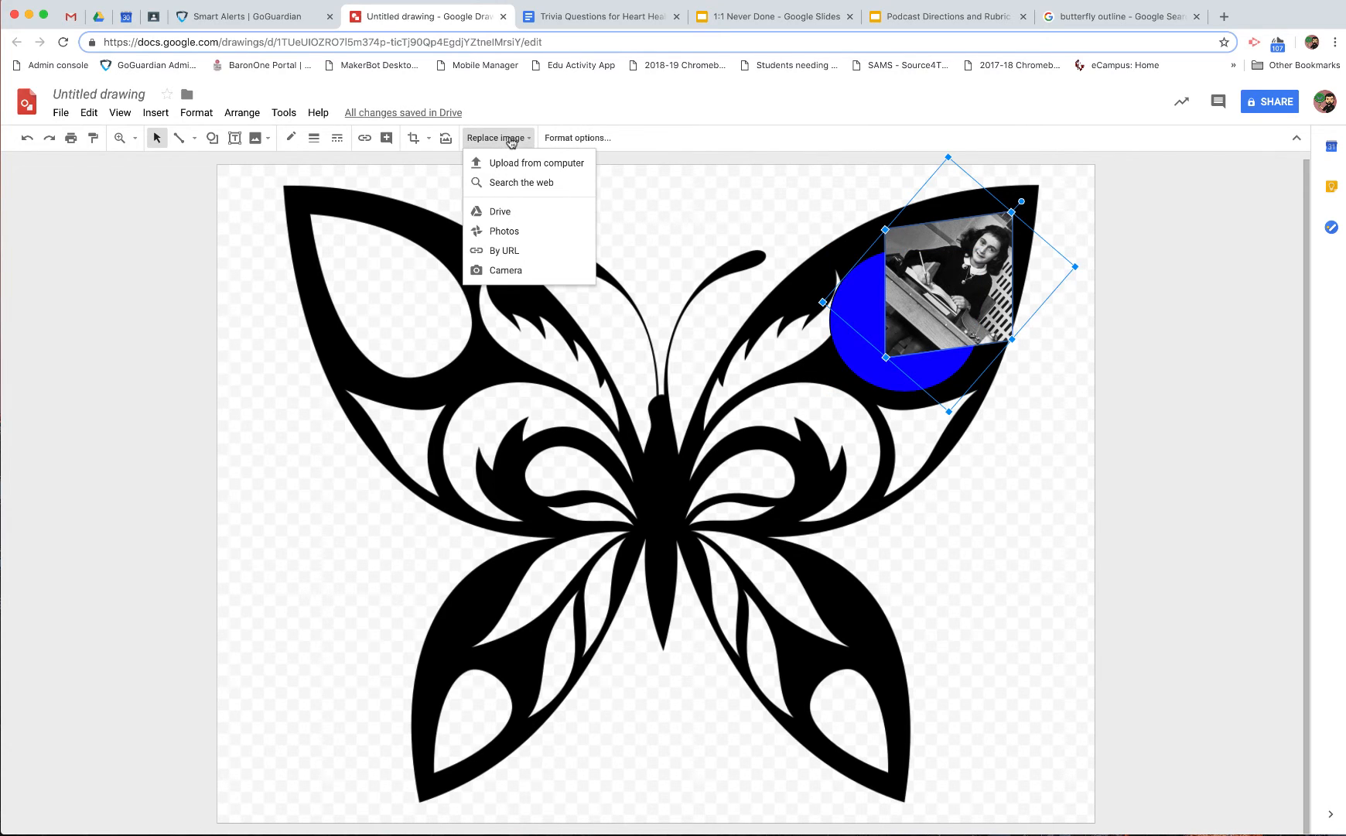
{"action": "left_click", "coordinate": [577, 138]}
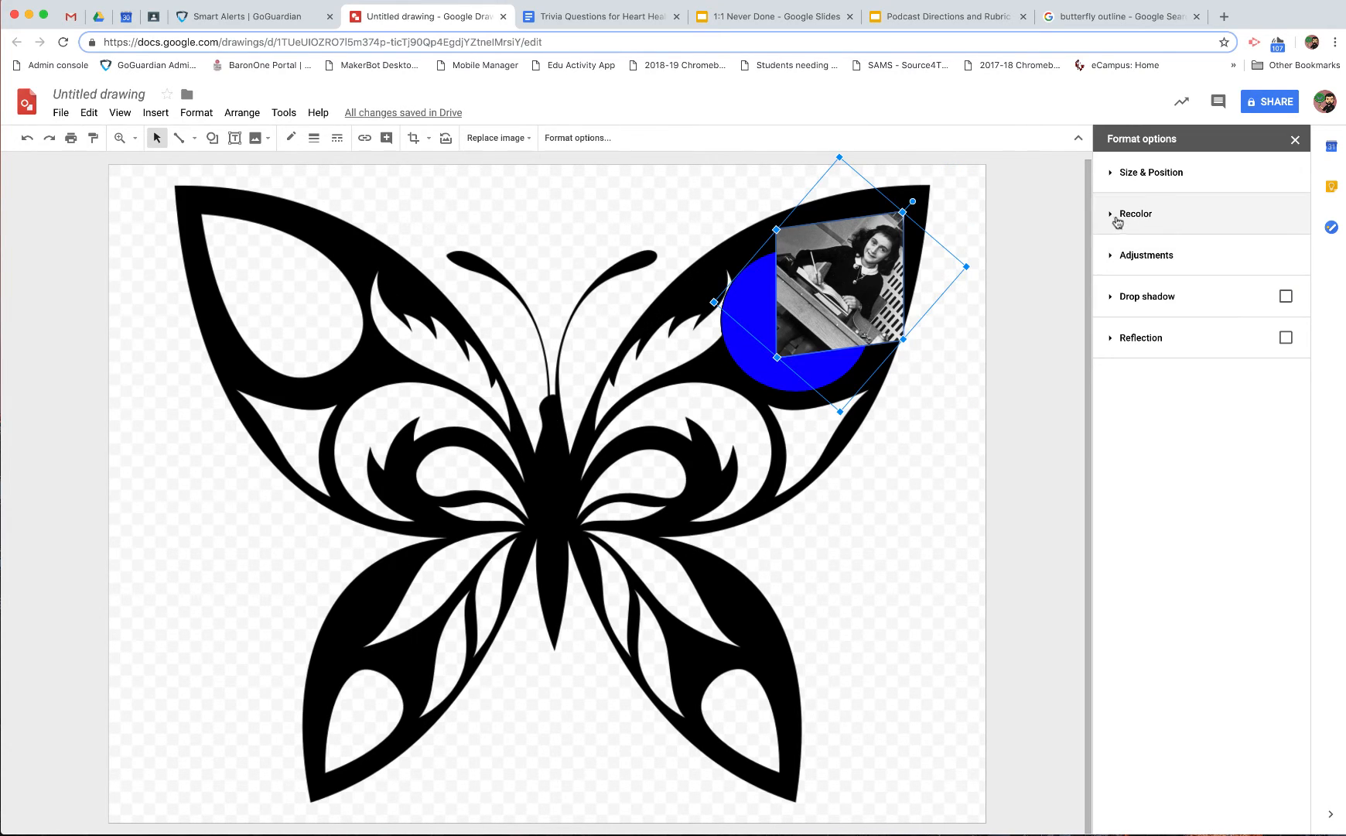
{"action": "left_click", "coordinate": [1136, 213]}
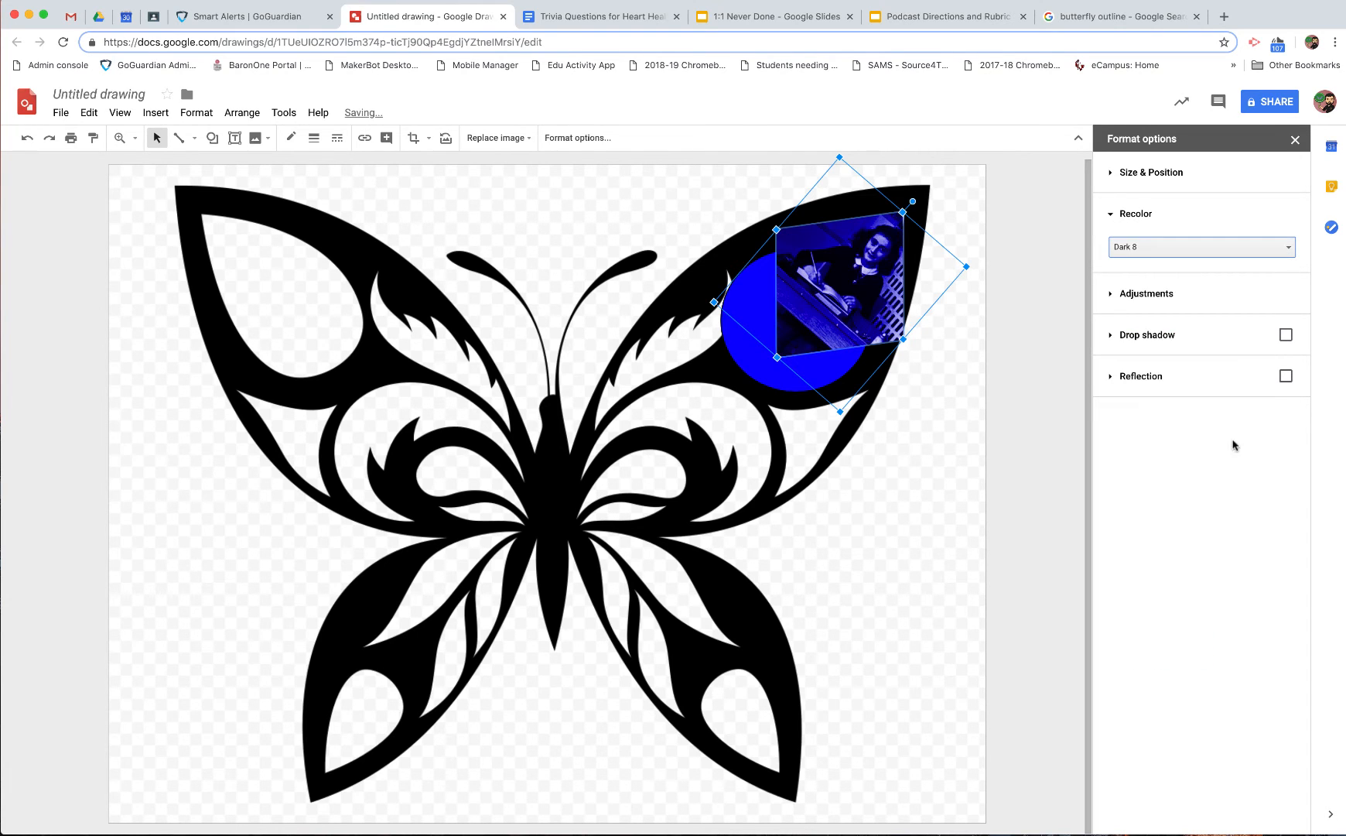
{"action": "left_click", "coordinate": [1201, 248]}
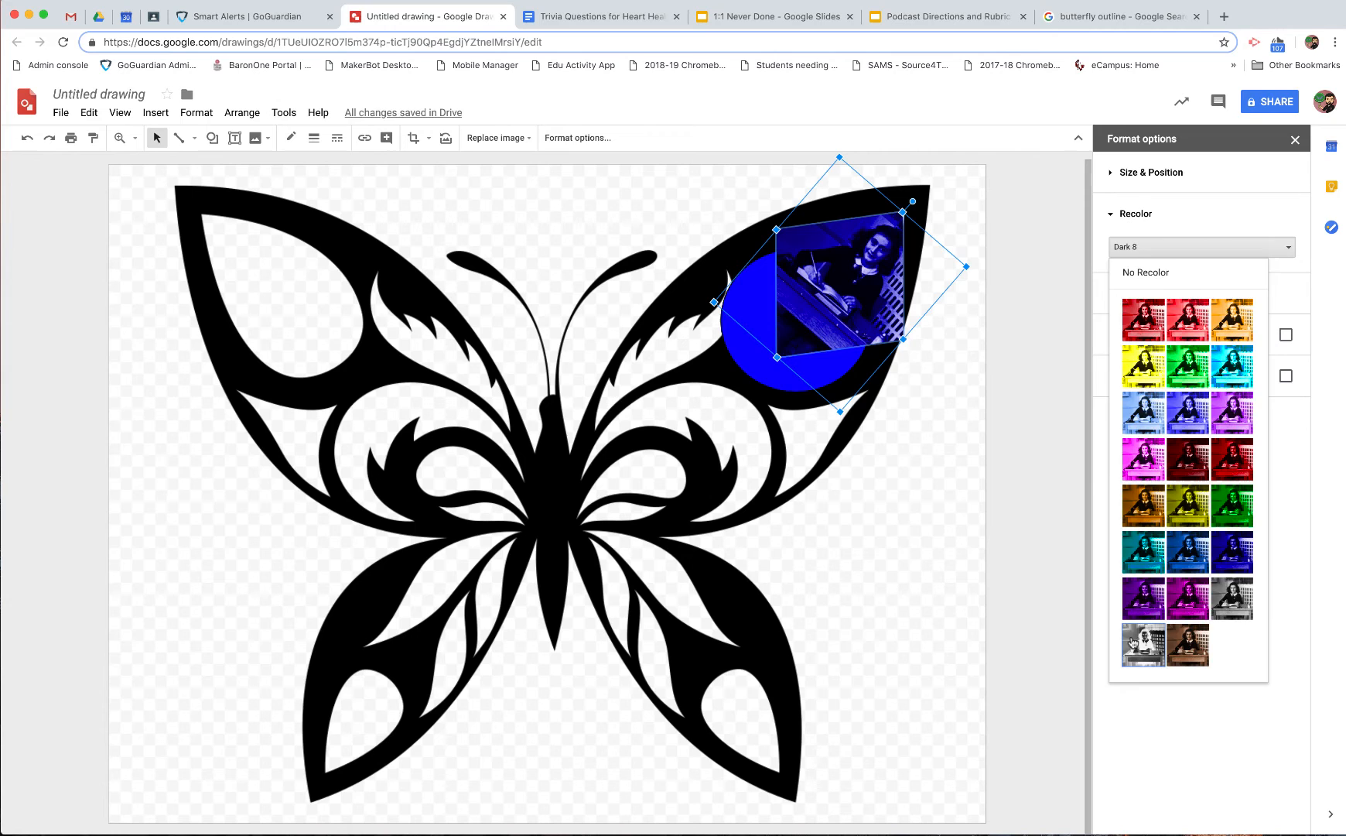
{"action": "left_click", "coordinate": [1144, 645]}
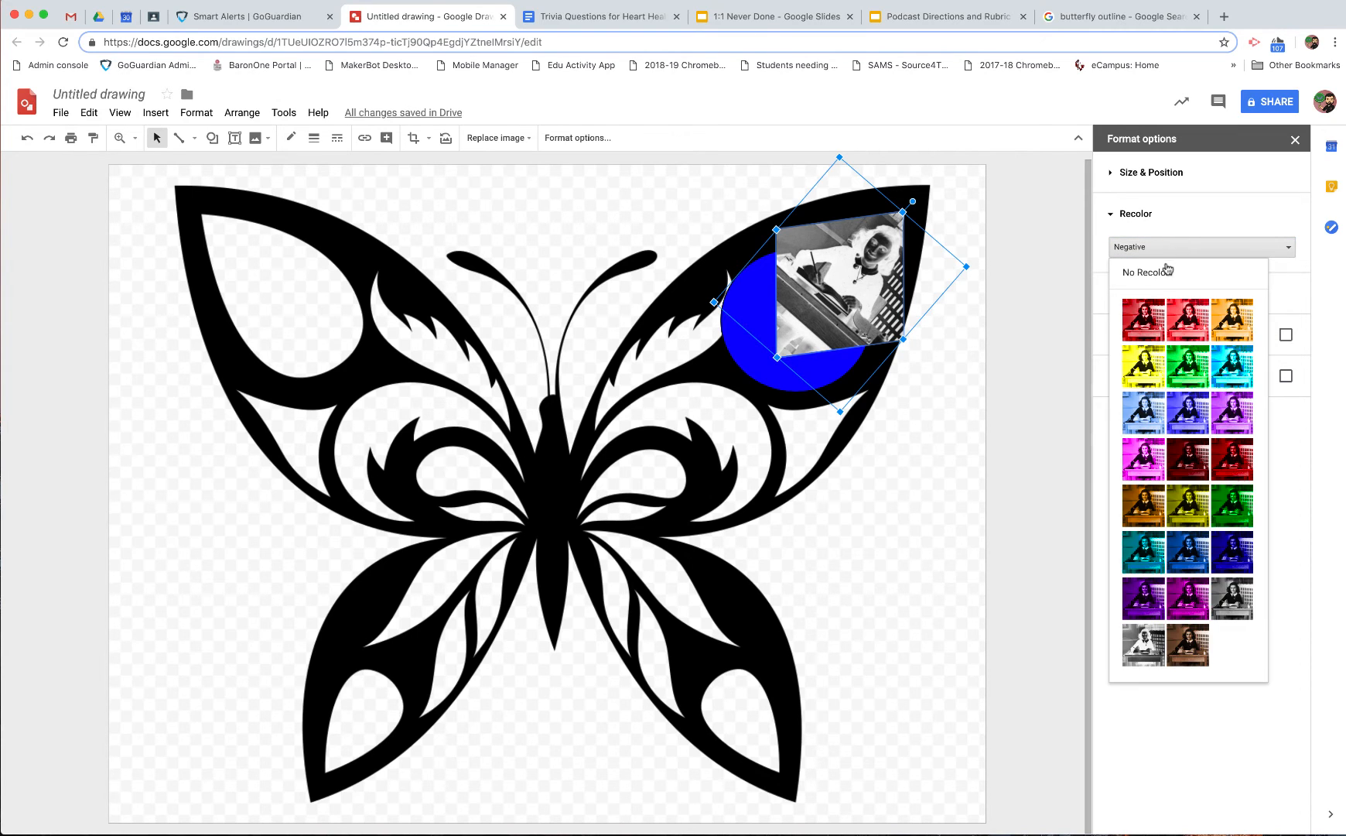
{"action": "left_click", "coordinate": [1148, 271]}
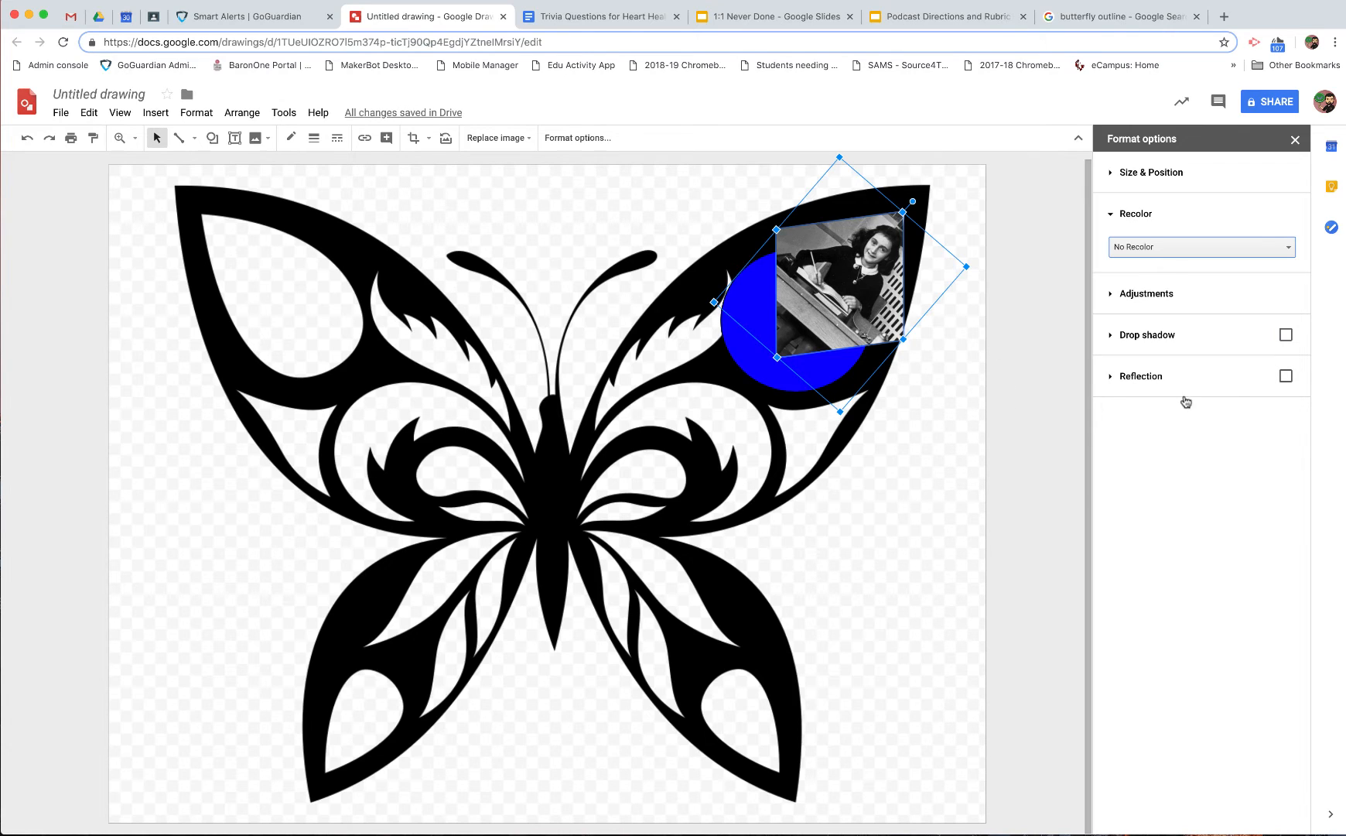
{"action": "left_click", "coordinate": [1286, 376]}
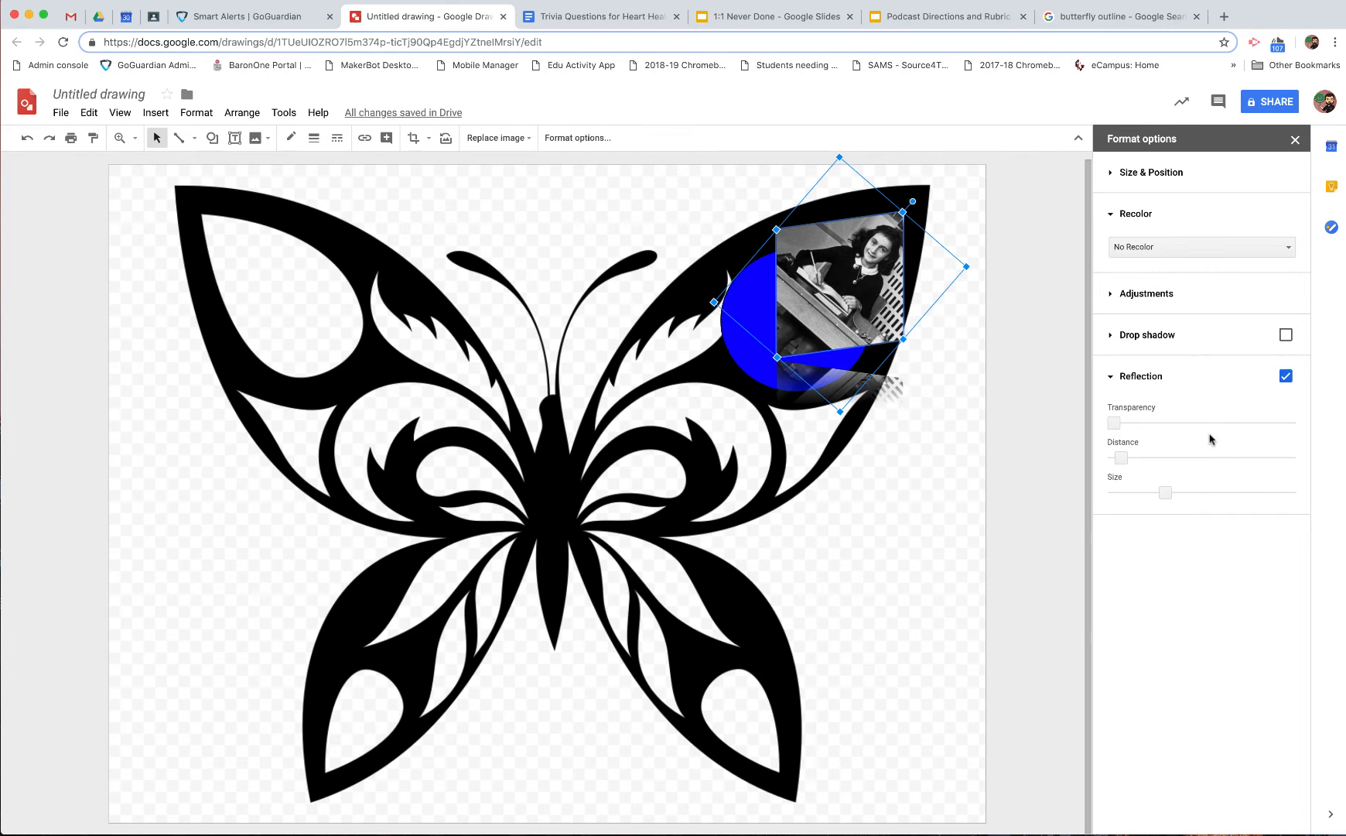
- Increase the photo reflection's distance and size with the sliders
{"action": "left_click_drag", "start_coordinate": [1121, 457], "coordinate": [1187, 457]}
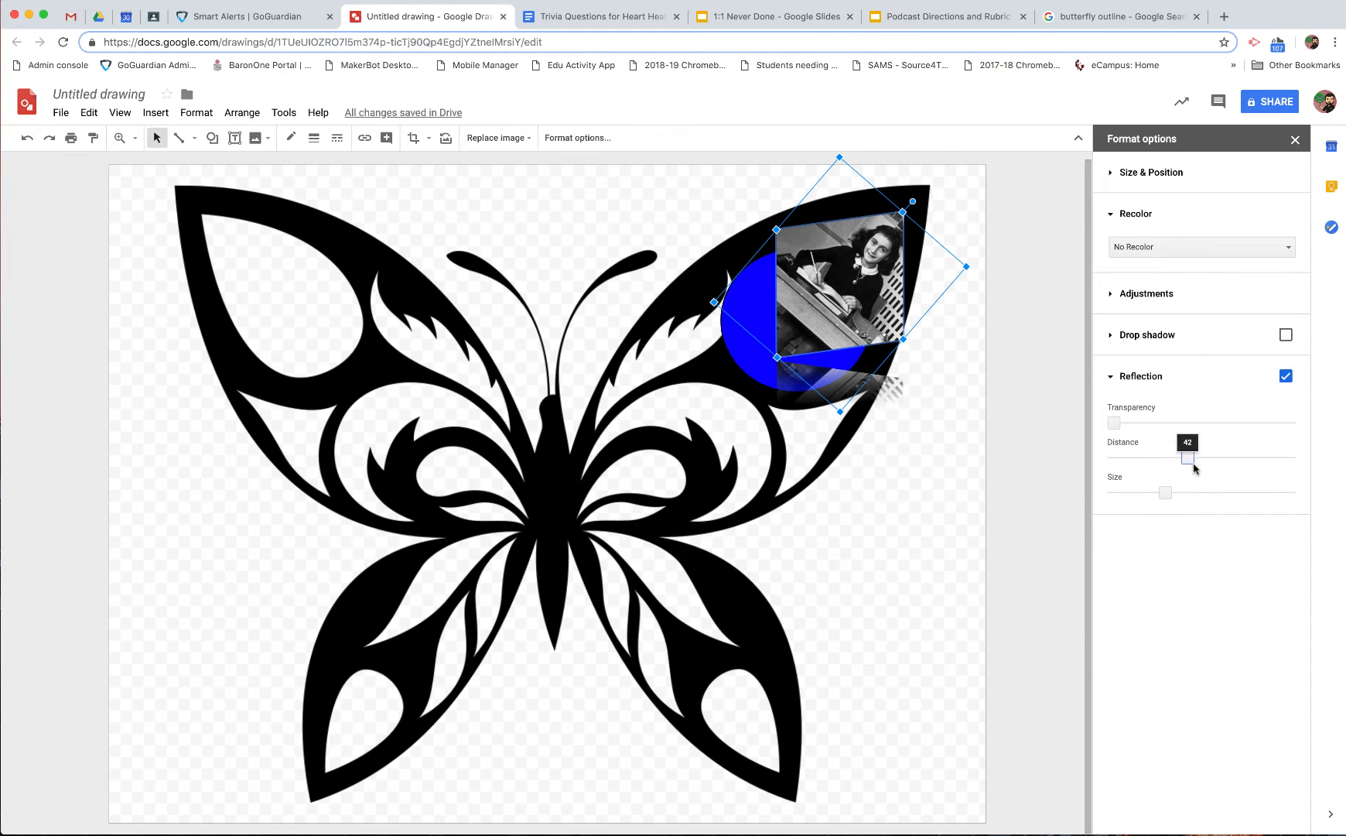
{"action": "left_click_drag", "start_coordinate": [1189, 456], "coordinate": [1202, 457]}
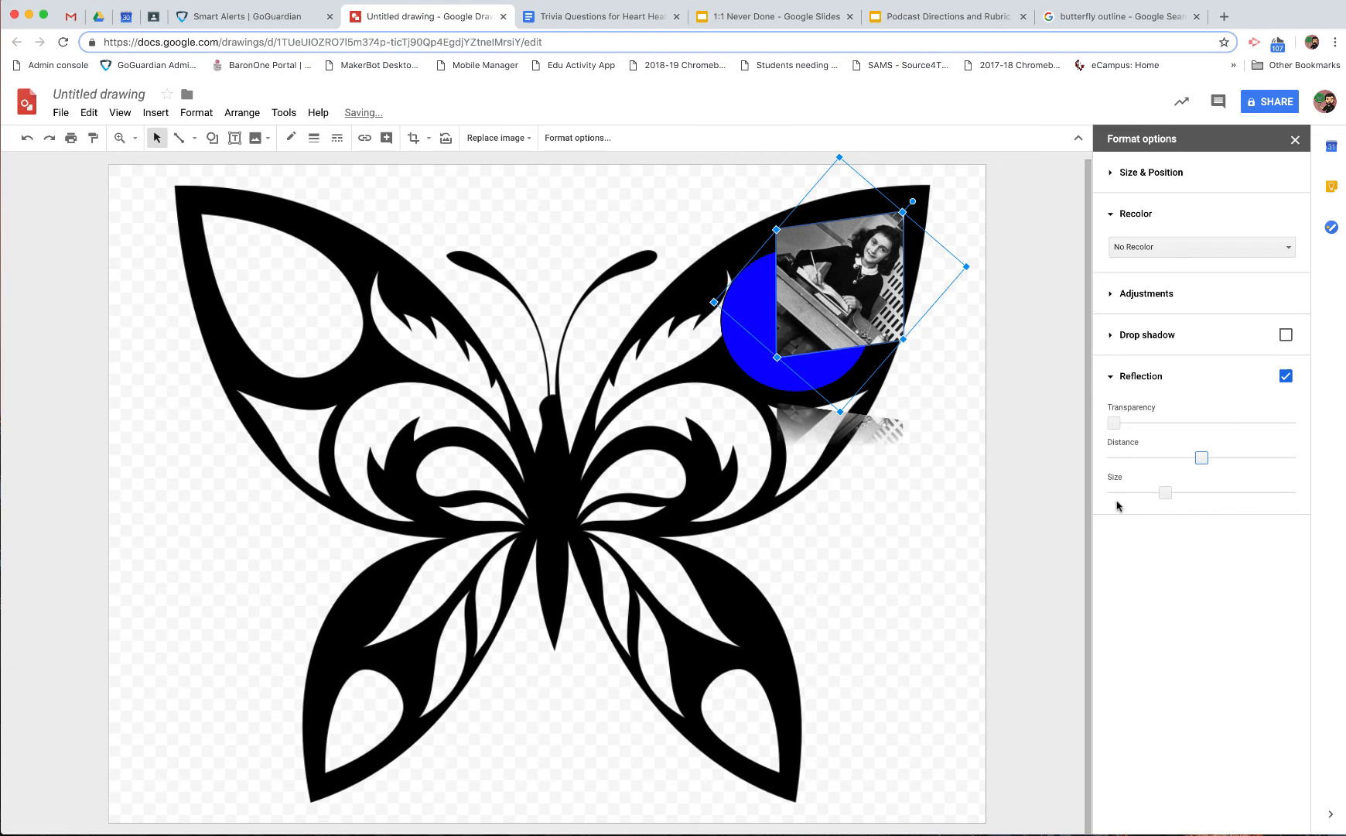
{"action": "left_click_drag", "start_coordinate": [1165, 492], "coordinate": [1249, 492]}
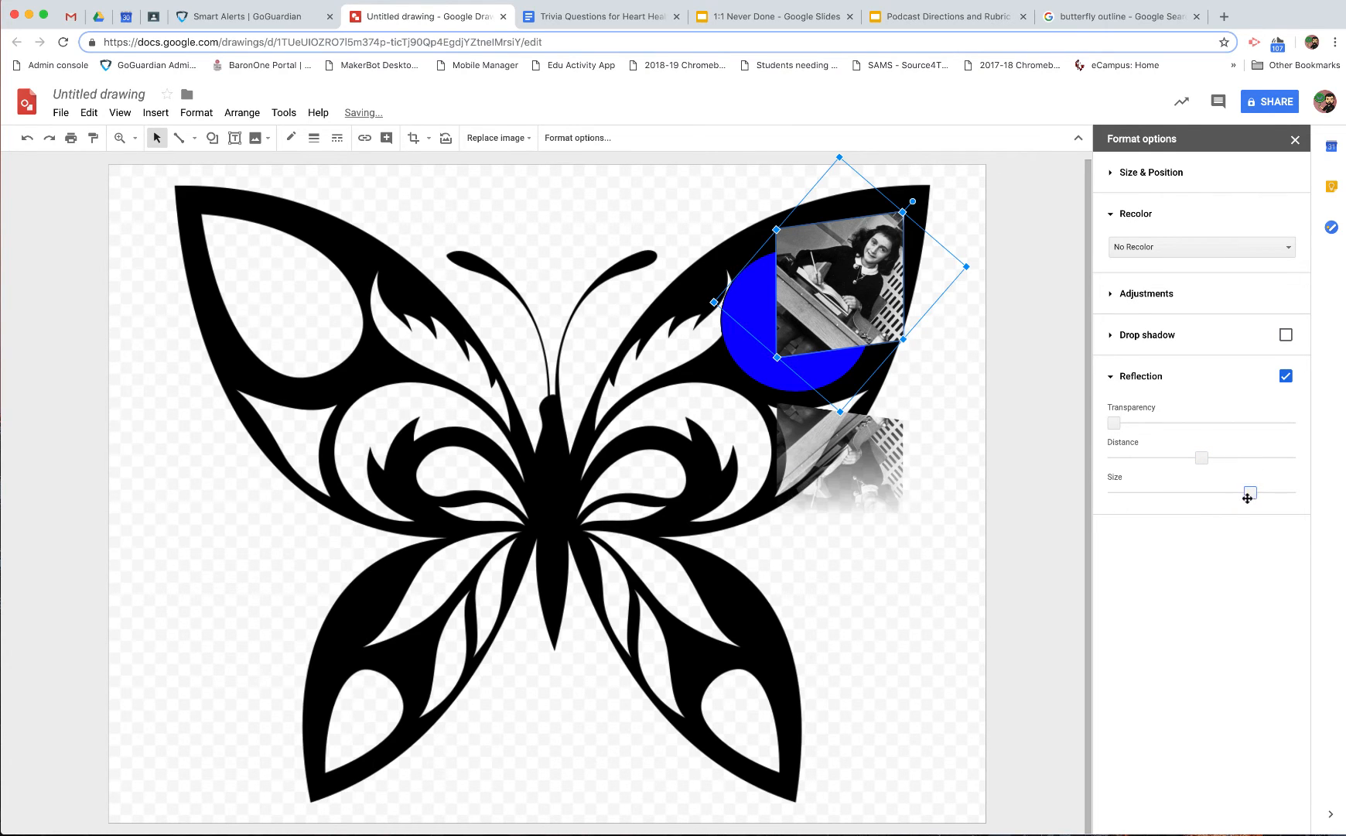
- Toggle a reflection on the butterfly and switch it off again, leaving it without one
{"action": "left_click", "coordinate": [1286, 377]}
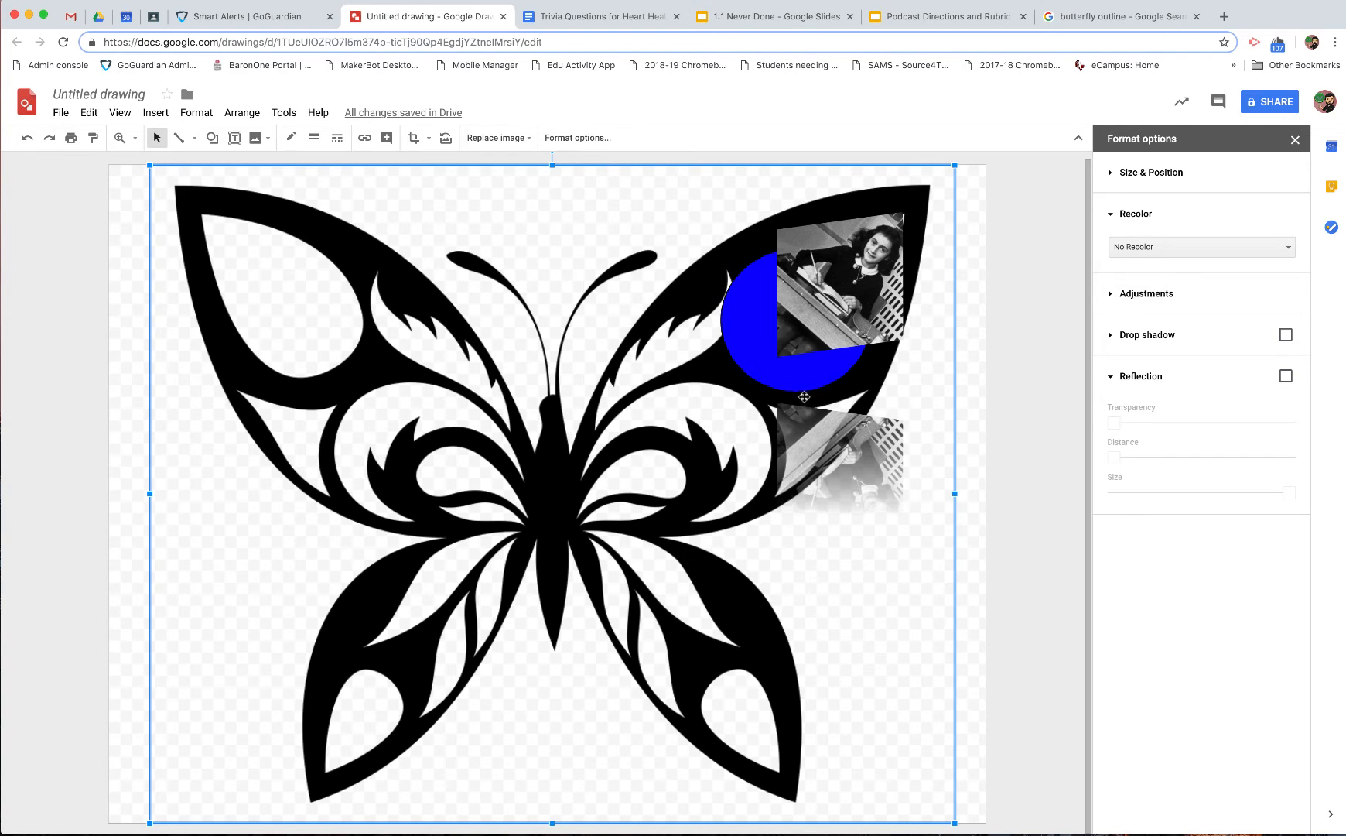
{"action": "left_click", "coordinate": [1142, 376]}
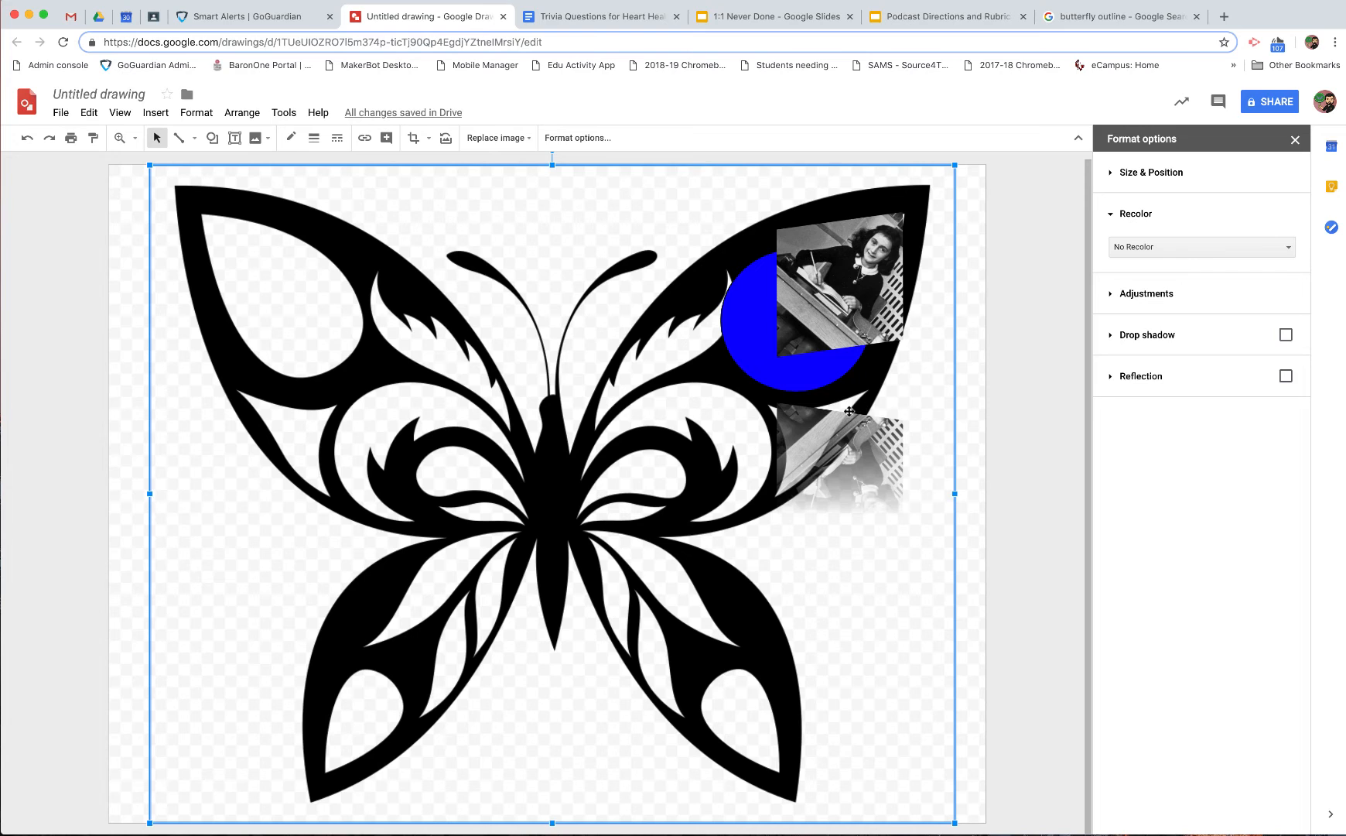
{"action": "left_click", "coordinate": [1286, 377]}
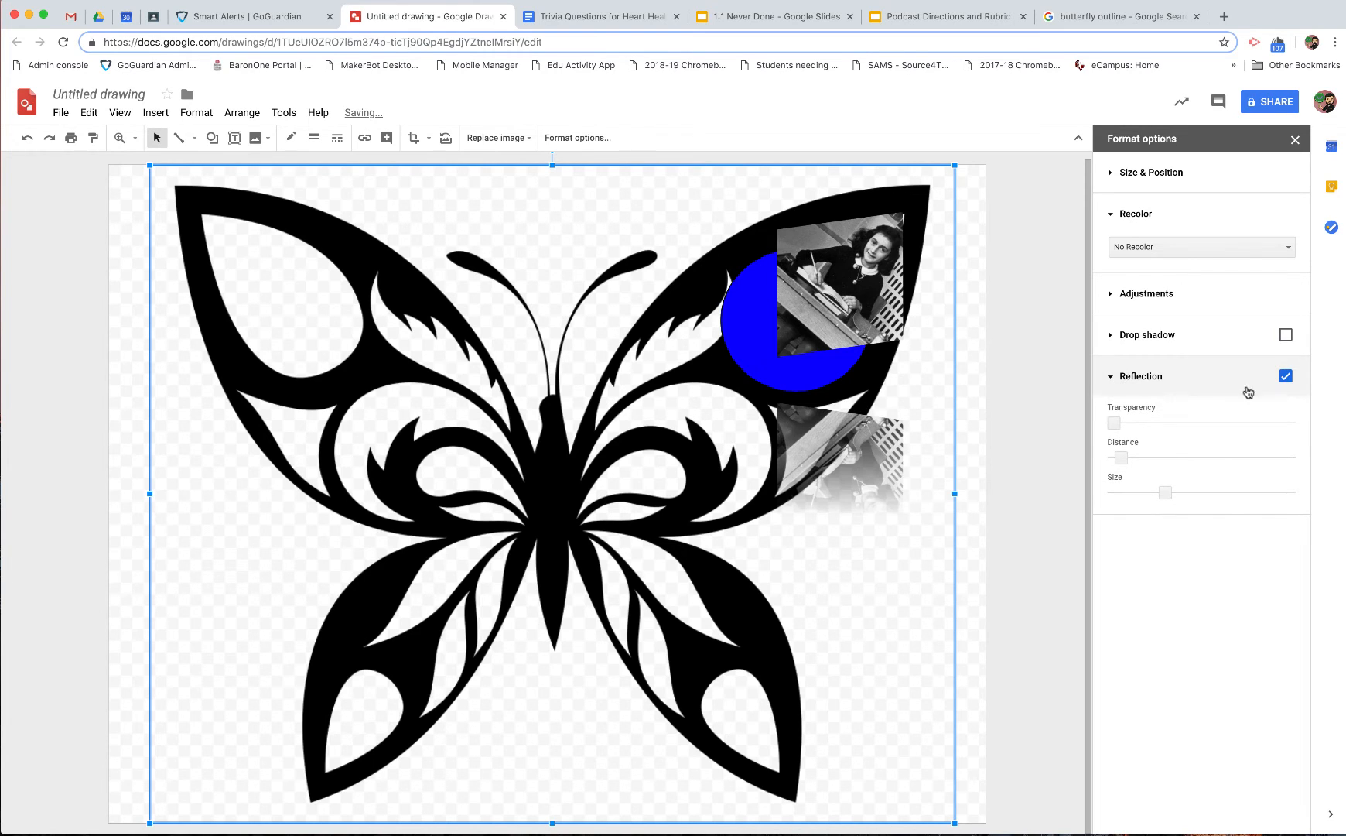
{"action": "left_click", "coordinate": [1286, 376]}
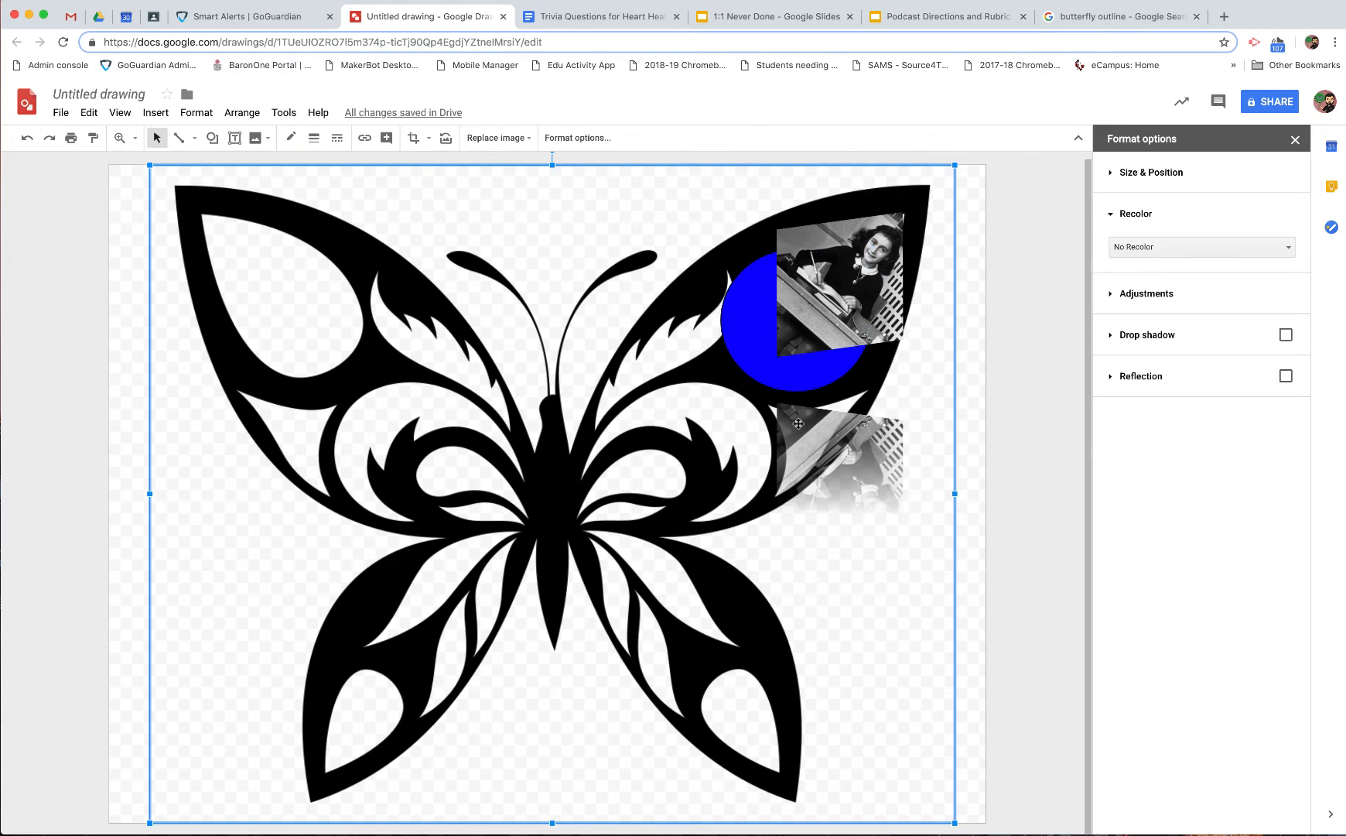
{"action": "left_click", "coordinate": [1286, 376]}
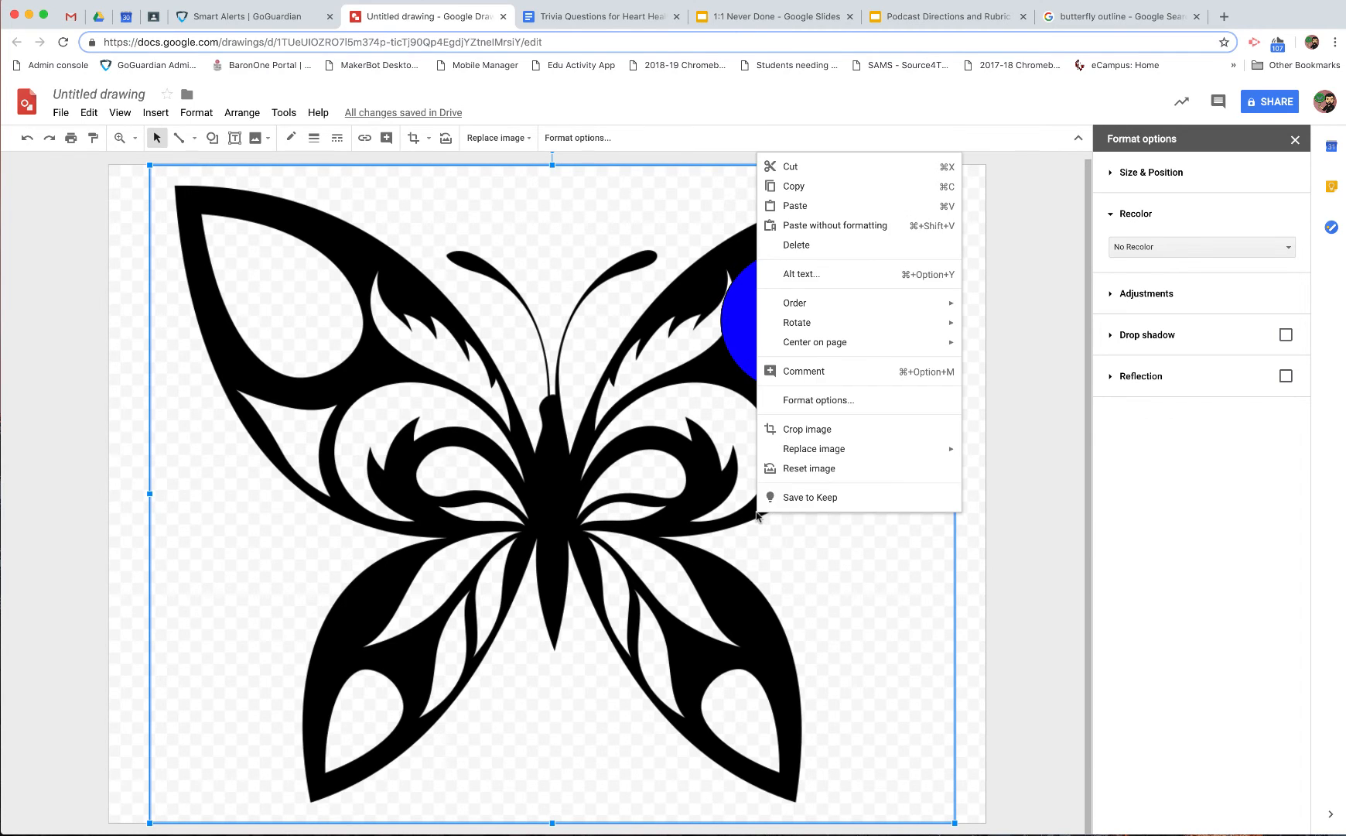
{"action": "mouse_move", "coordinate": [794, 302]}
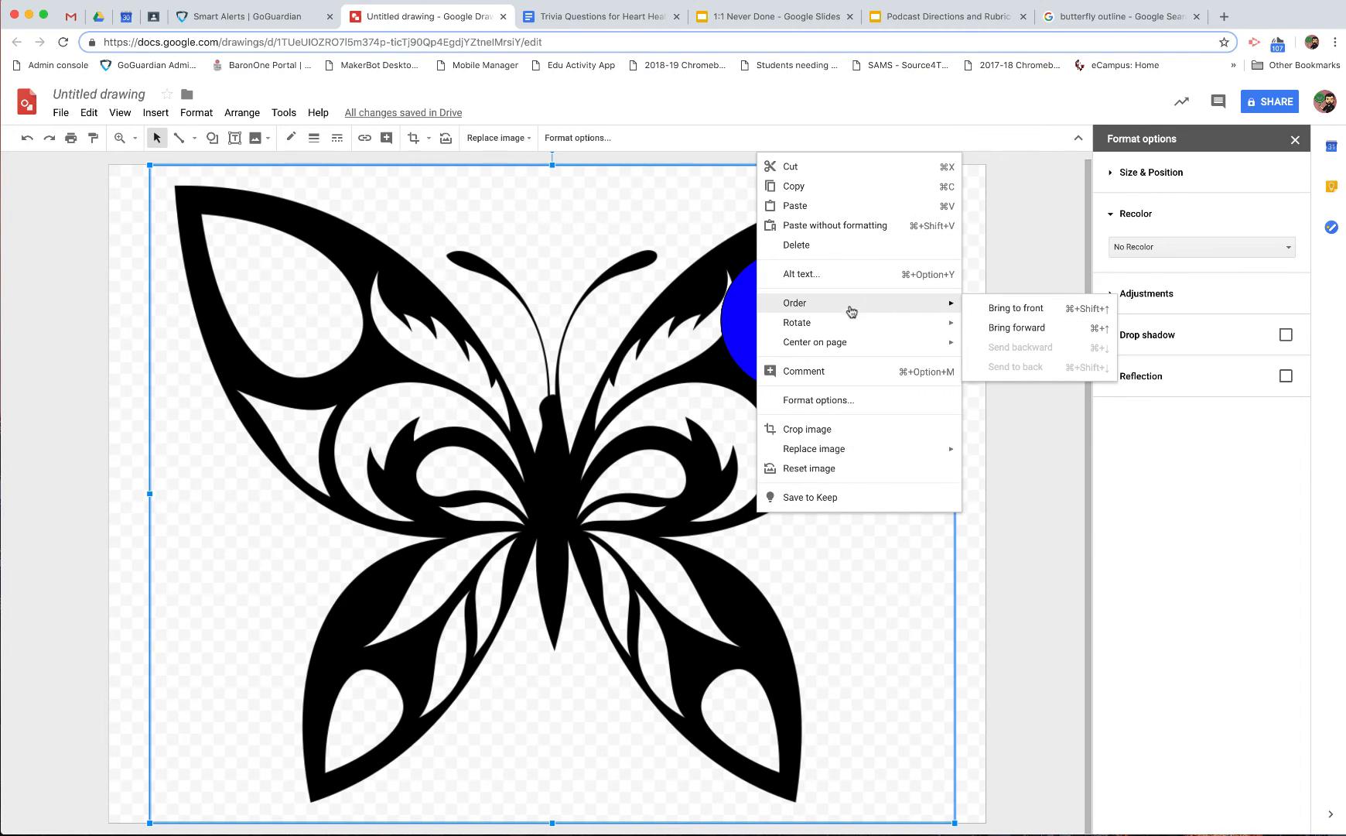
- Bring the photo forward over the wing and close the Format options panel
{"action": "left_click", "coordinate": [1015, 308]}
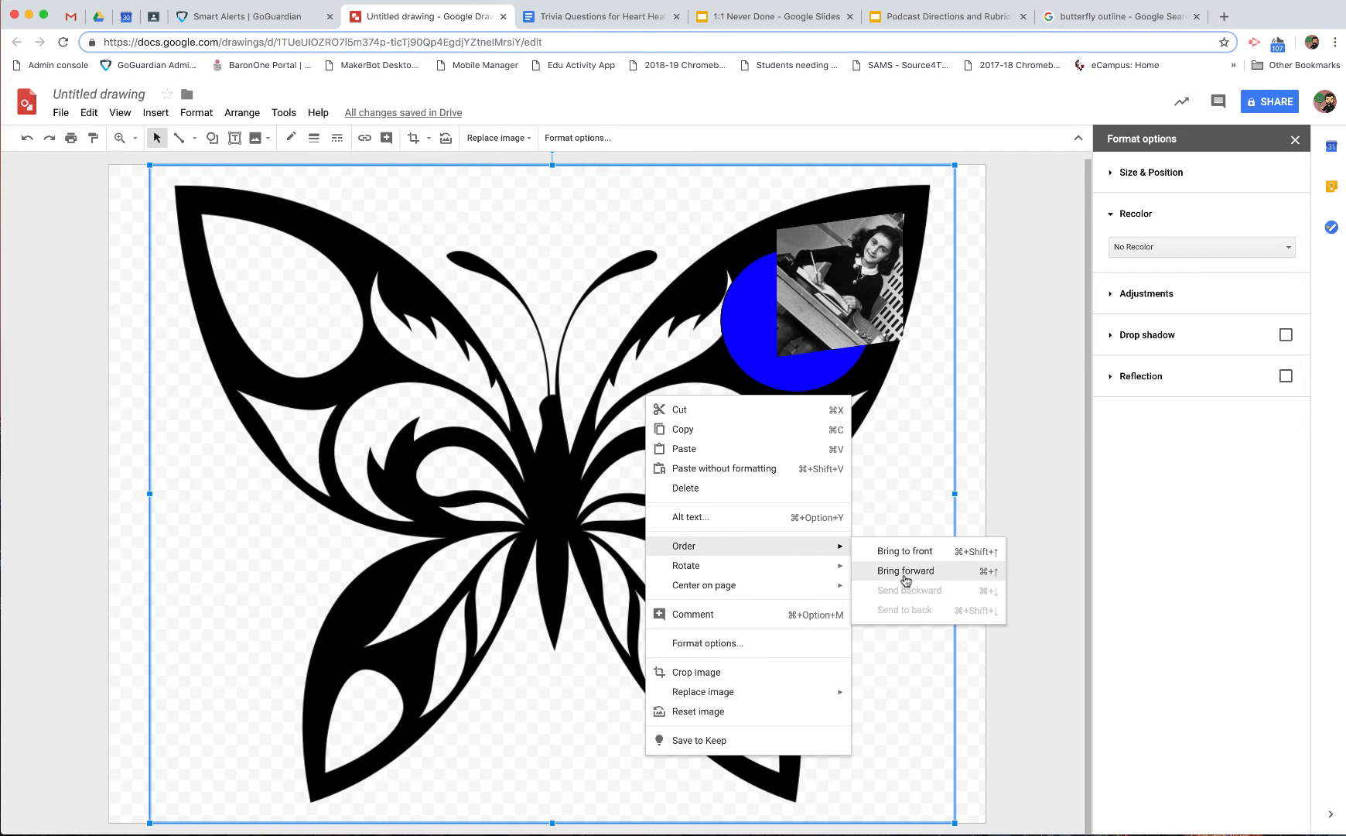
{"action": "left_click", "coordinate": [906, 571]}
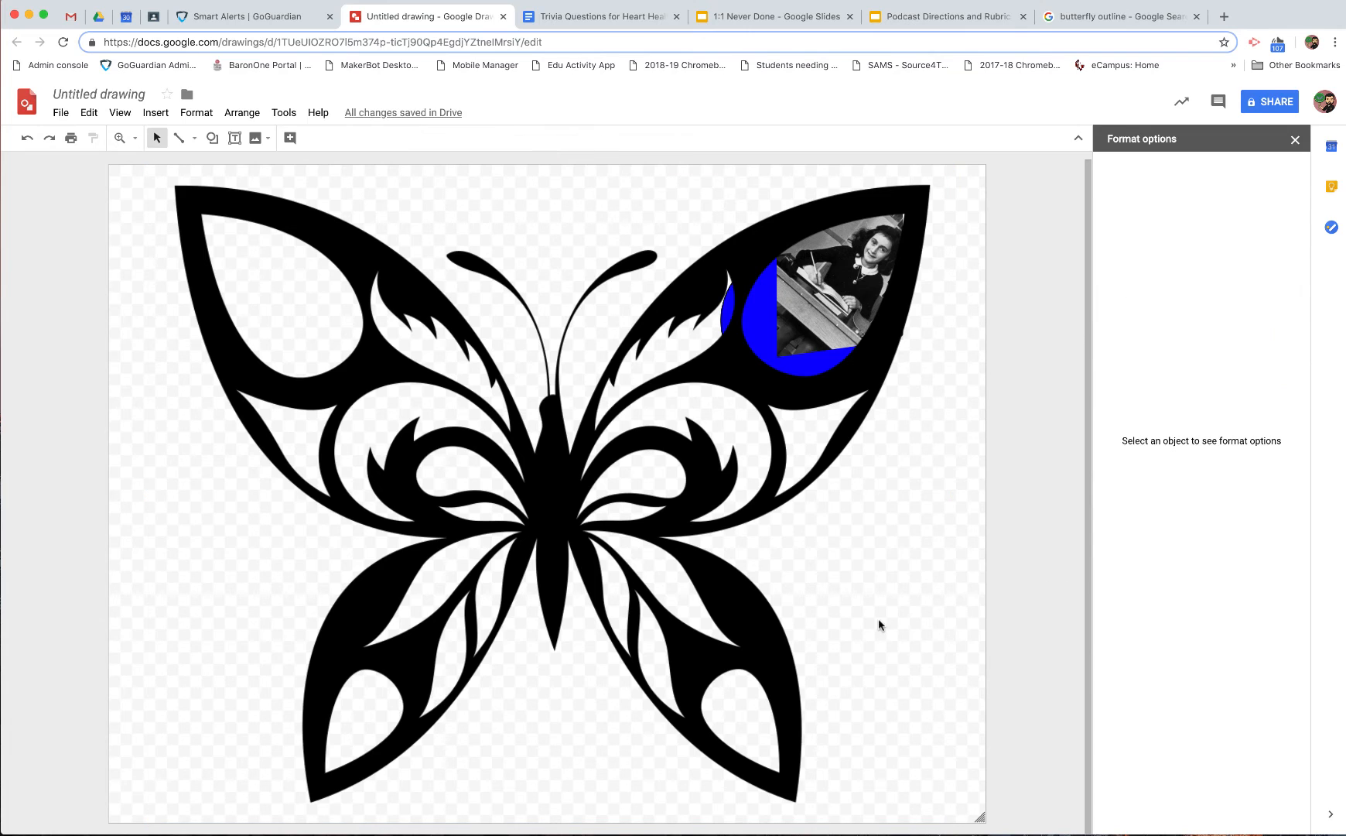
{"action": "mouse_move", "coordinate": [393, 127]}
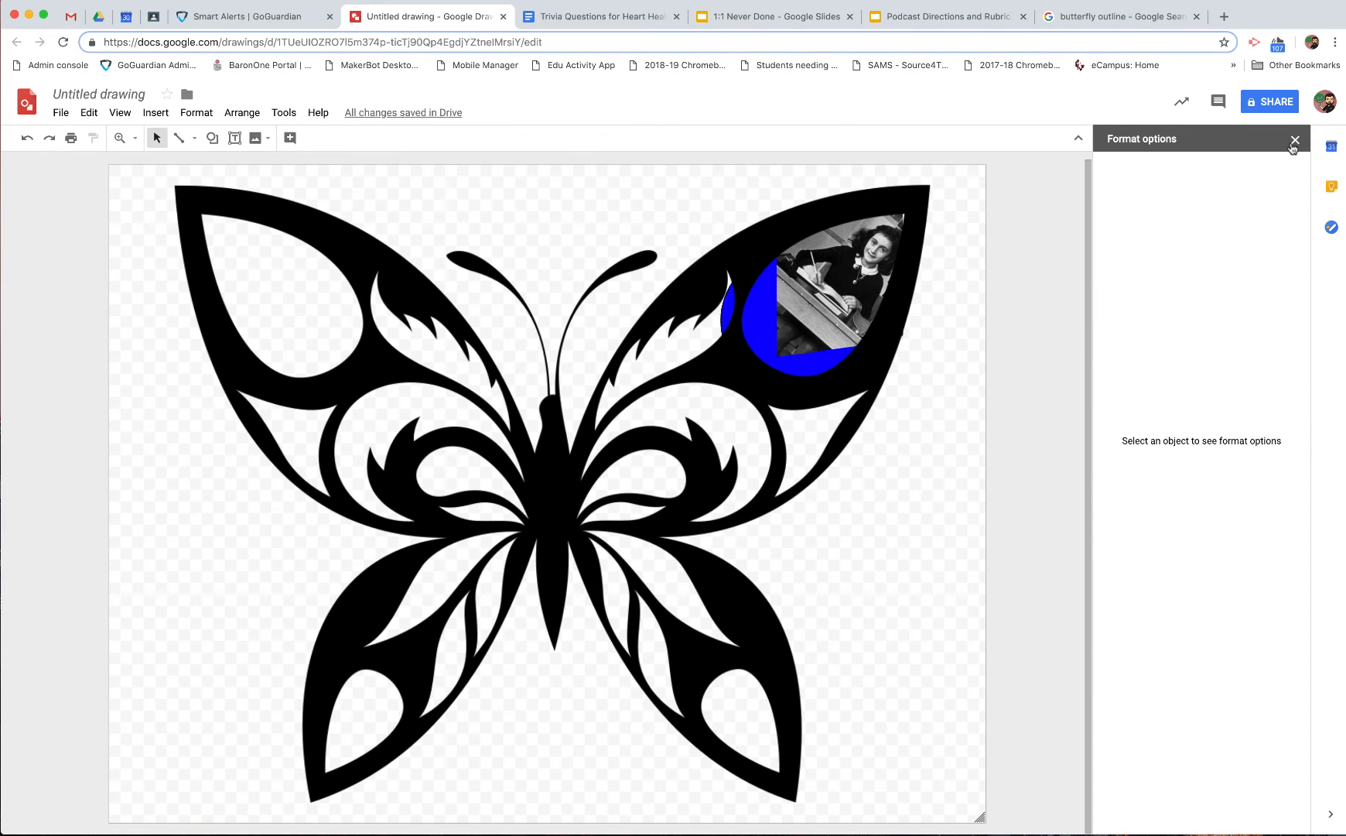
{"action": "mouse_move", "coordinate": [1295, 139]}
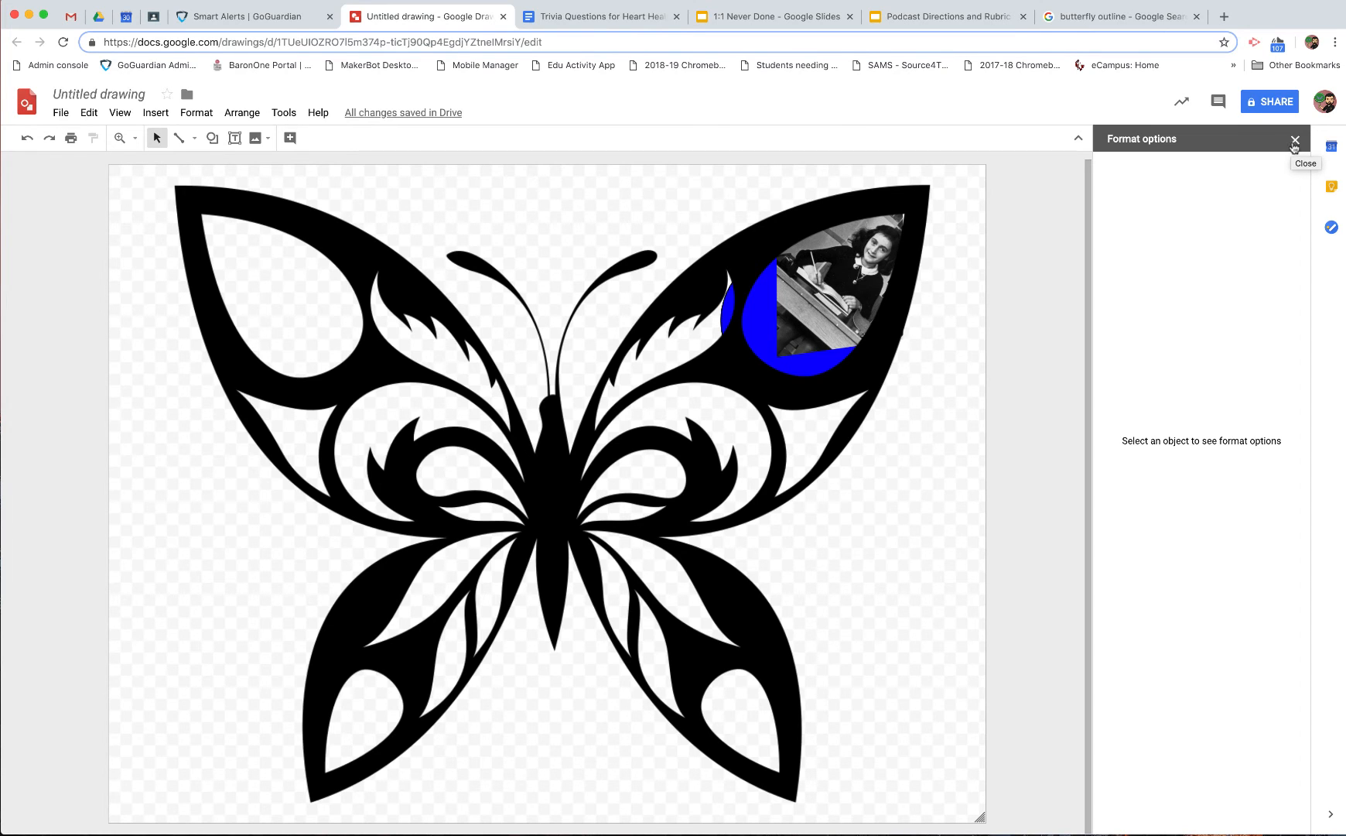
{"action": "left_click", "coordinate": [1295, 139]}
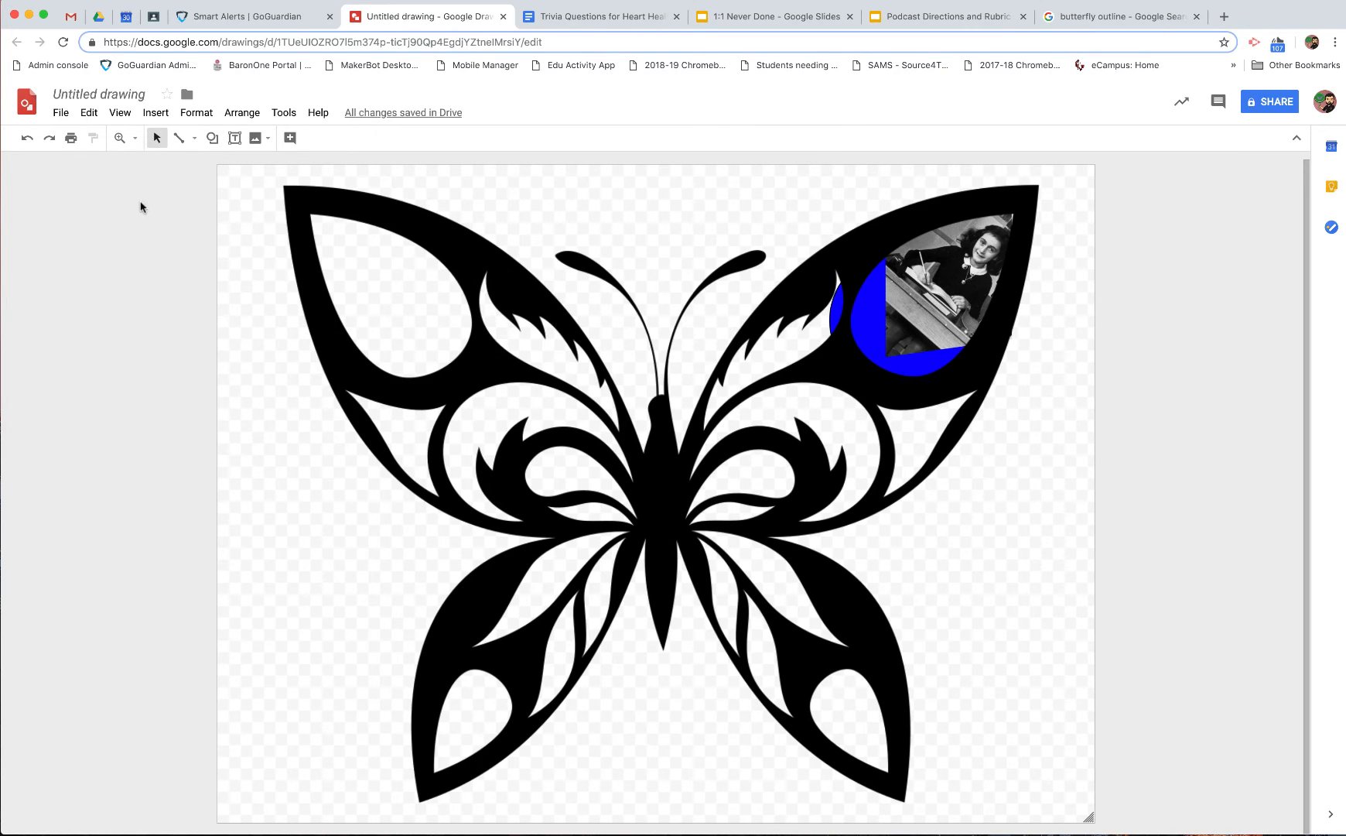
- Copy the photo and blue circle to the left wing, flip it horizontally and position it in the upper left wing
{"action": "left_click", "coordinate": [154, 113]}
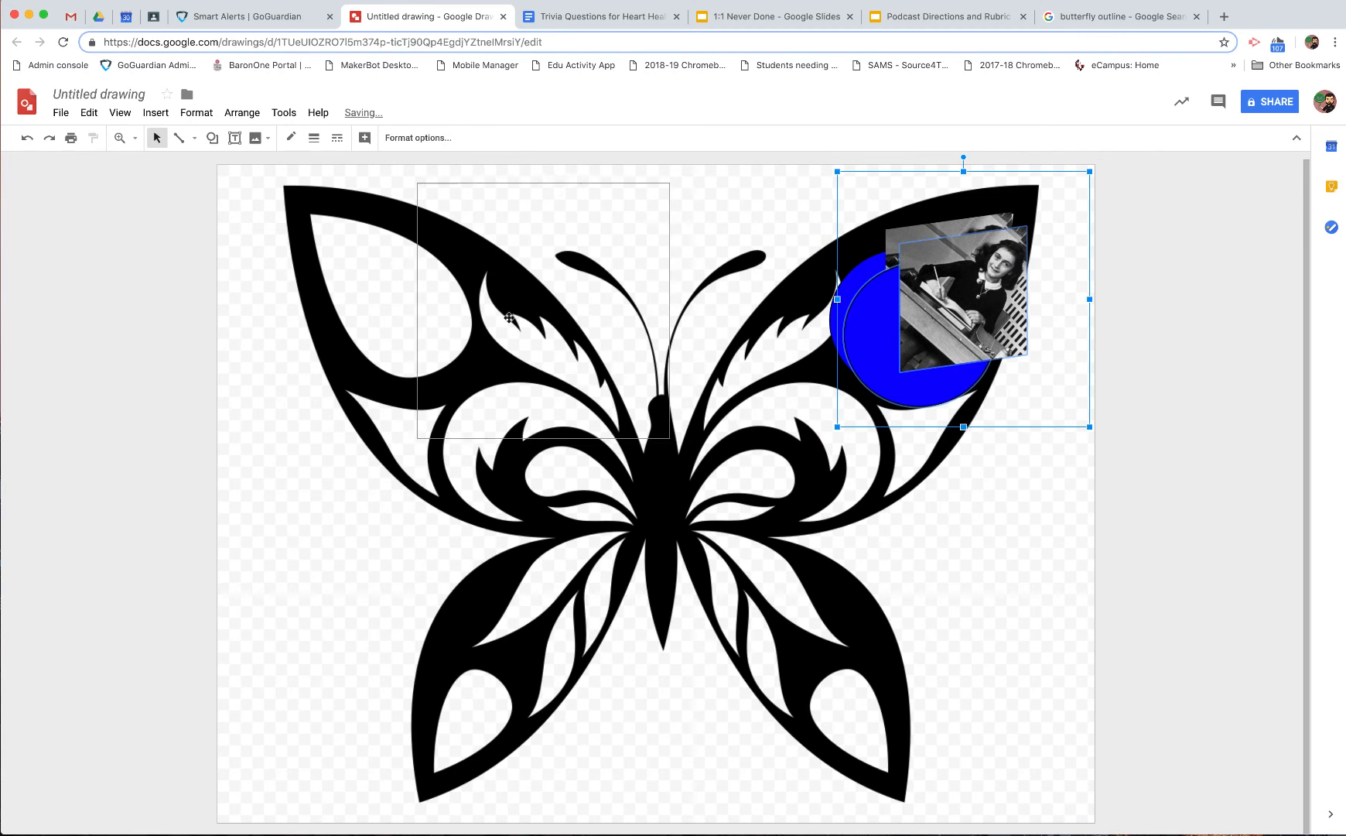
{"action": "left_click_drag", "start_coordinate": [938, 301], "coordinate": [439, 305]}
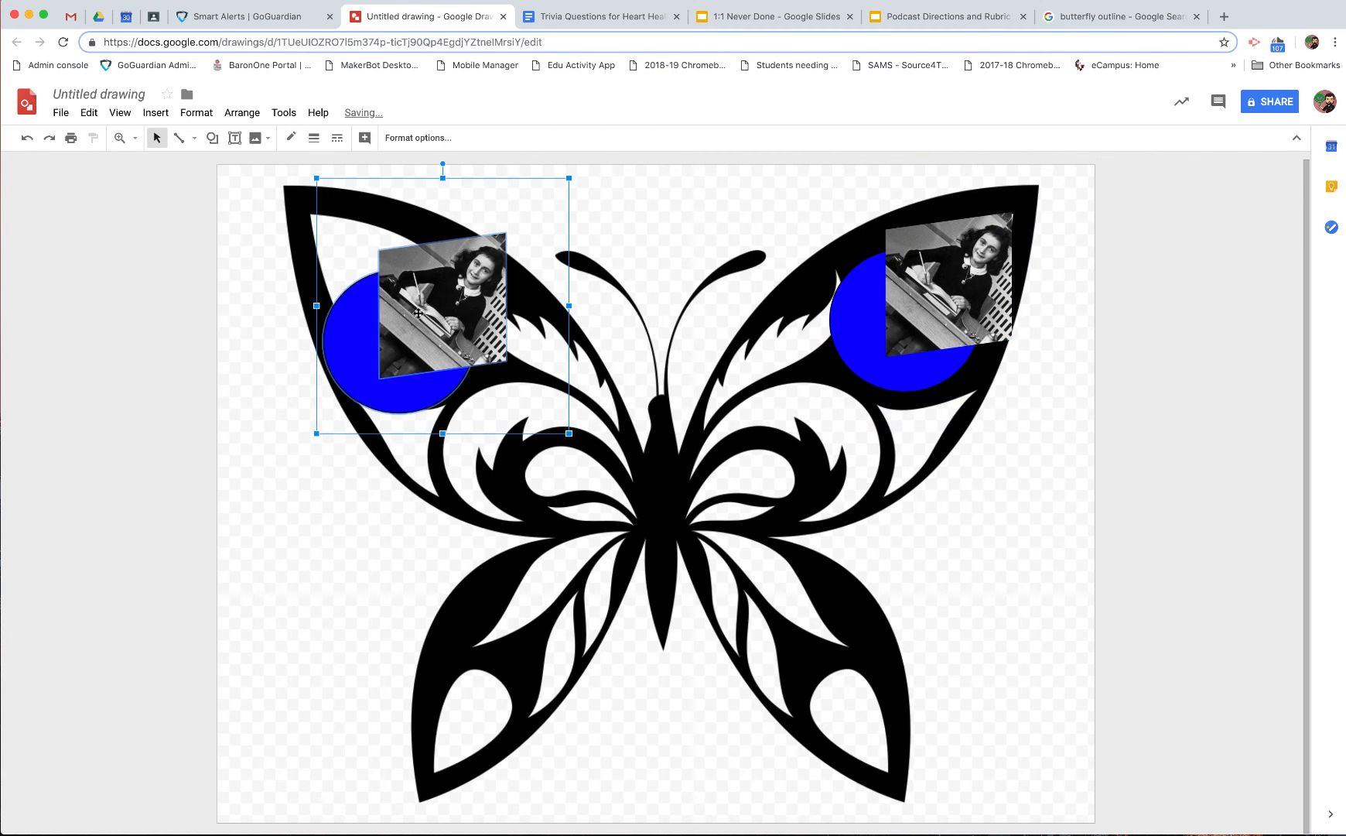
{"action": "right_click", "coordinate": [441, 310]}
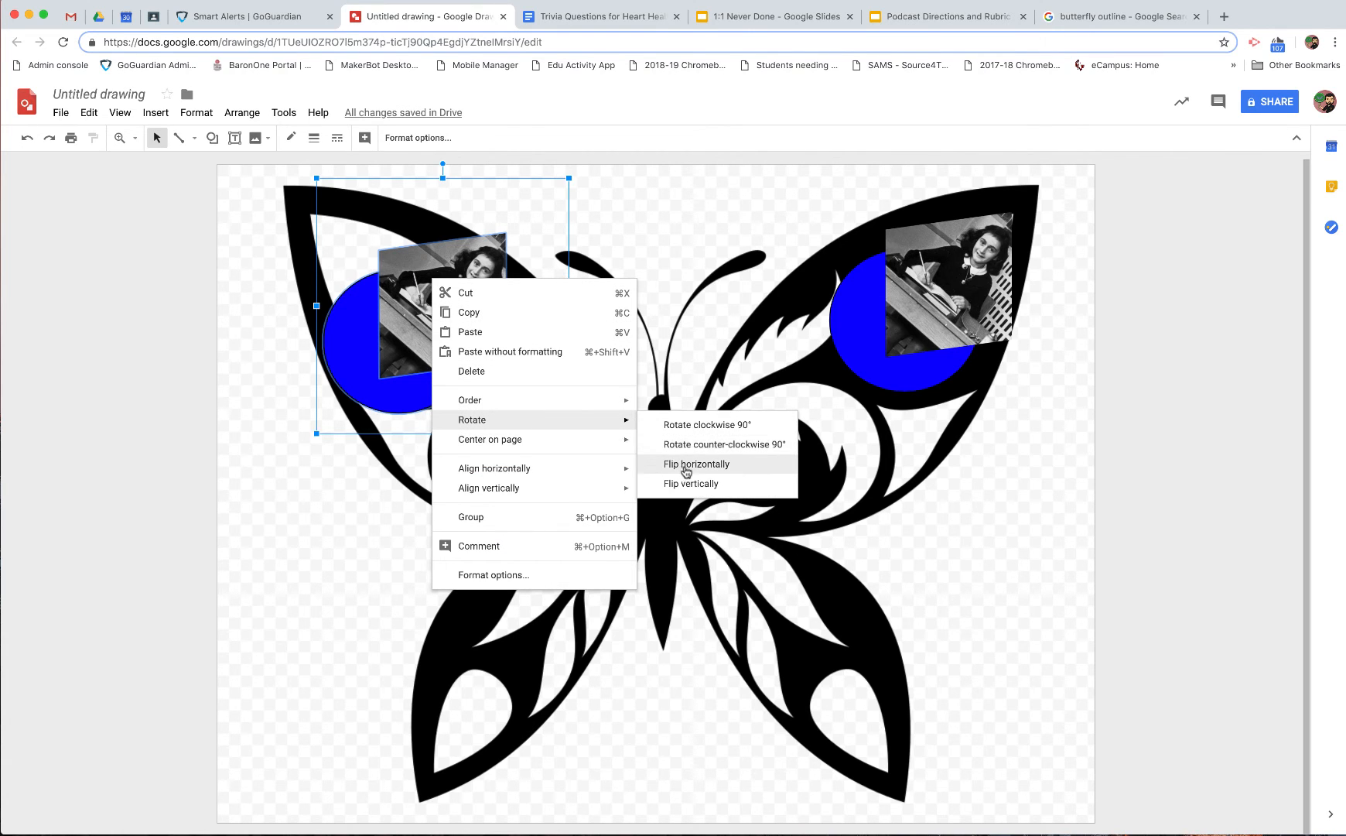
{"action": "left_click", "coordinate": [691, 483]}
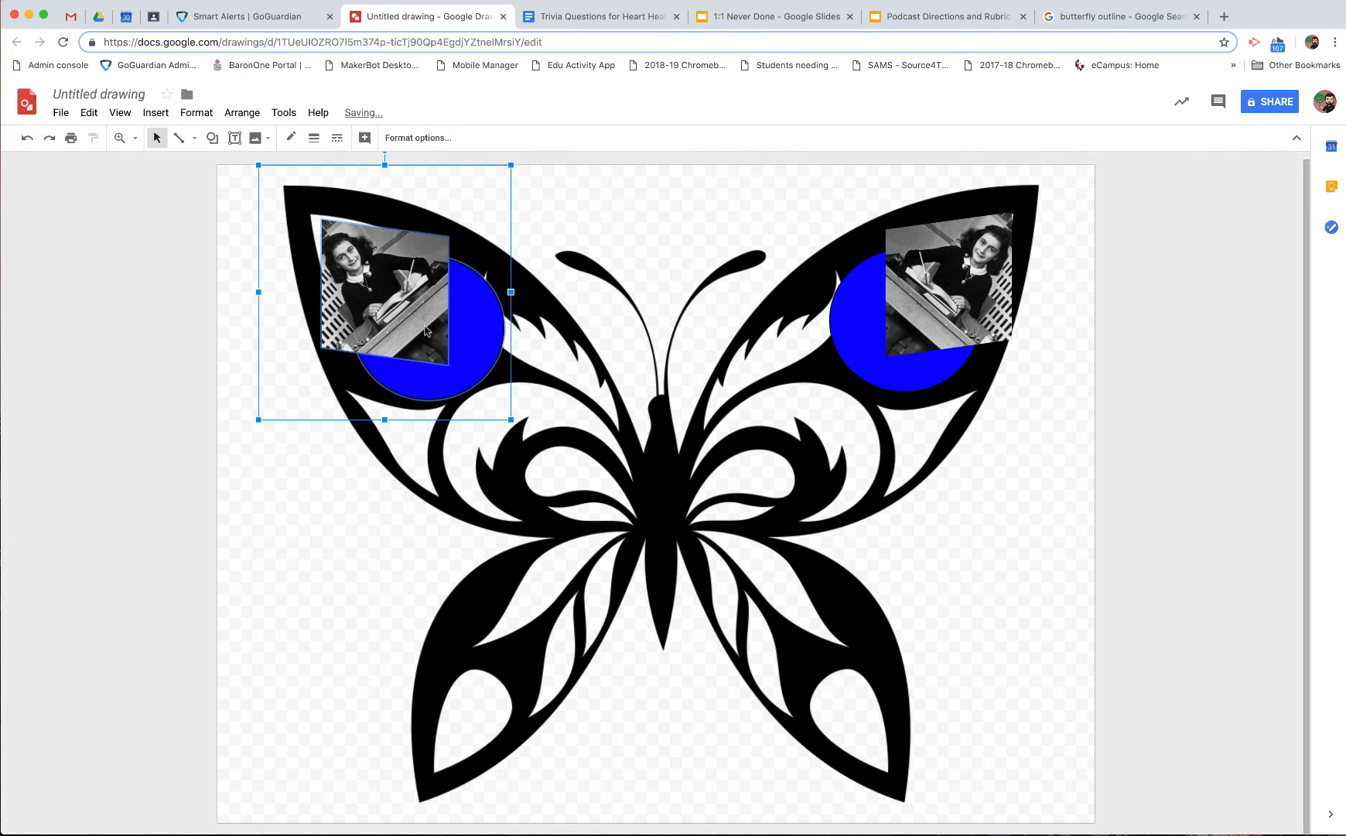
{"action": "left_click_drag", "start_coordinate": [421, 331], "coordinate": [409, 315]}
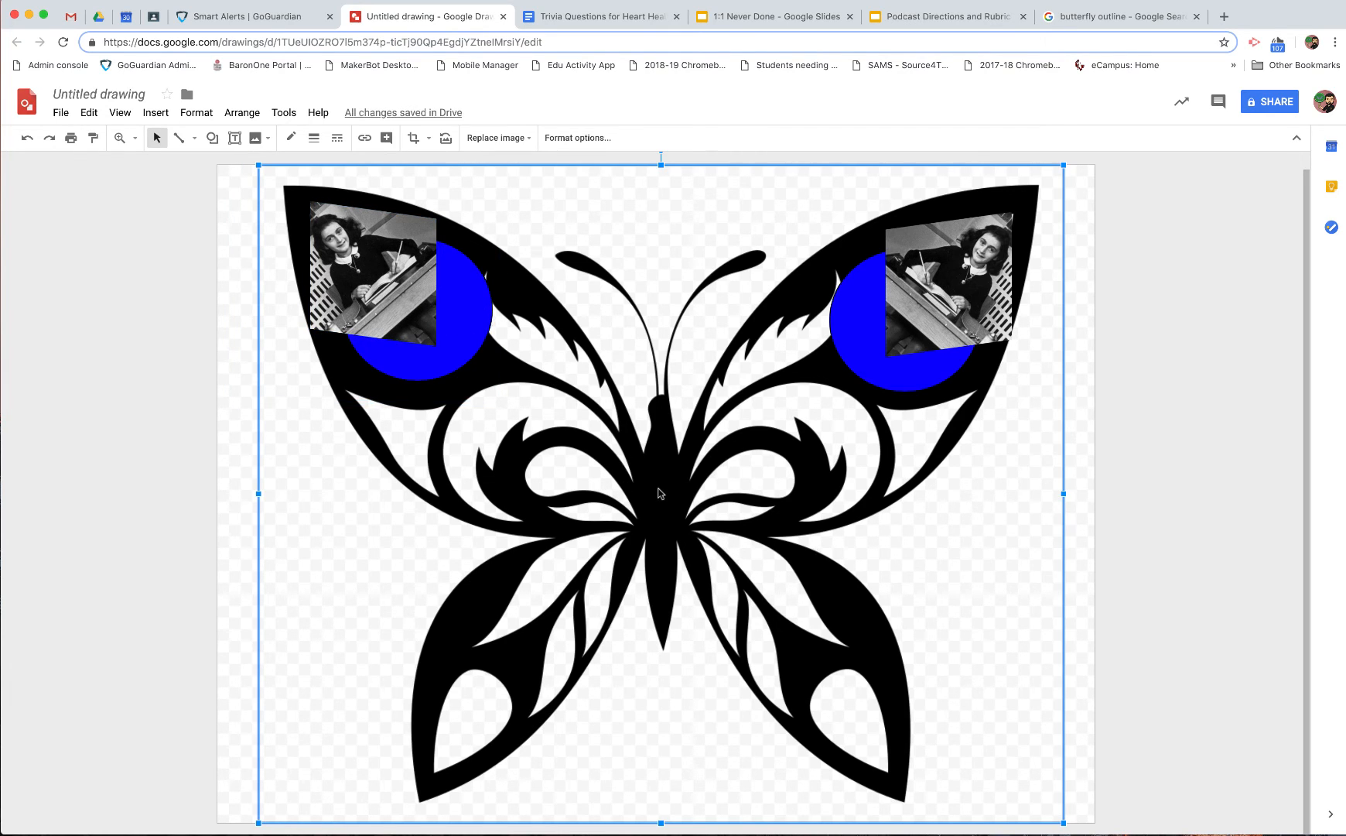
- Bring the butterfly forward so it frames both photos inside the upper wings
{"action": "right_click", "coordinate": [661, 494]}
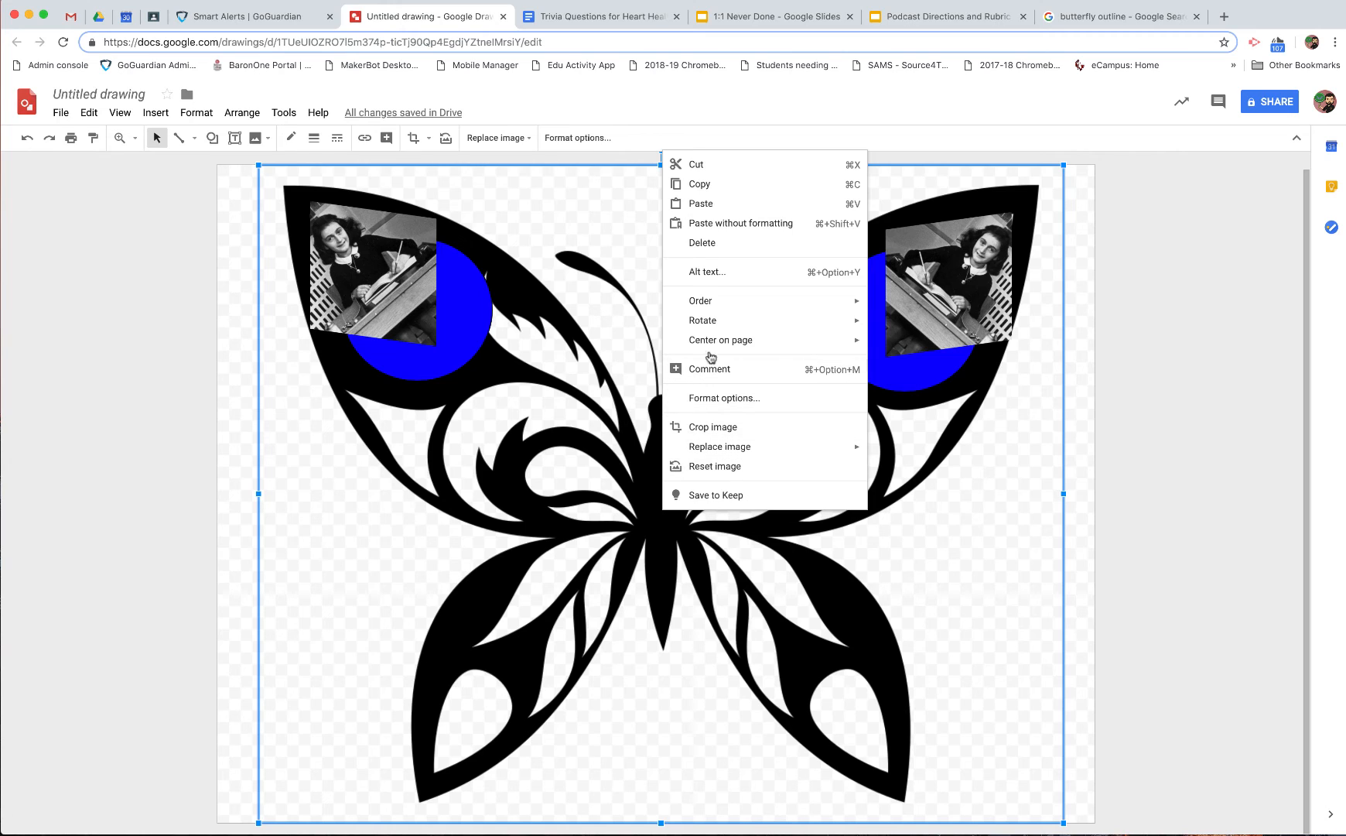
{"action": "mouse_move", "coordinate": [699, 300]}
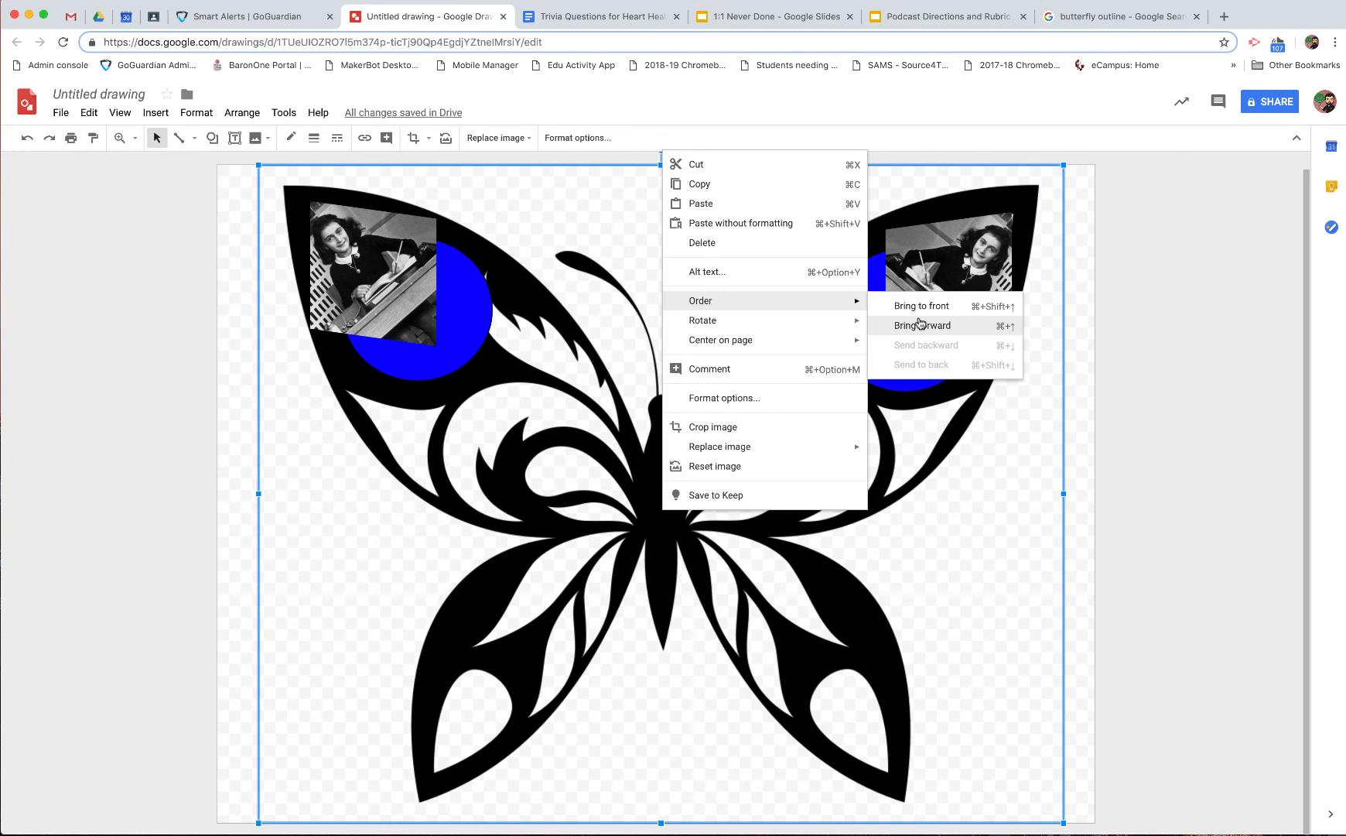
{"action": "left_click", "coordinate": [921, 325]}
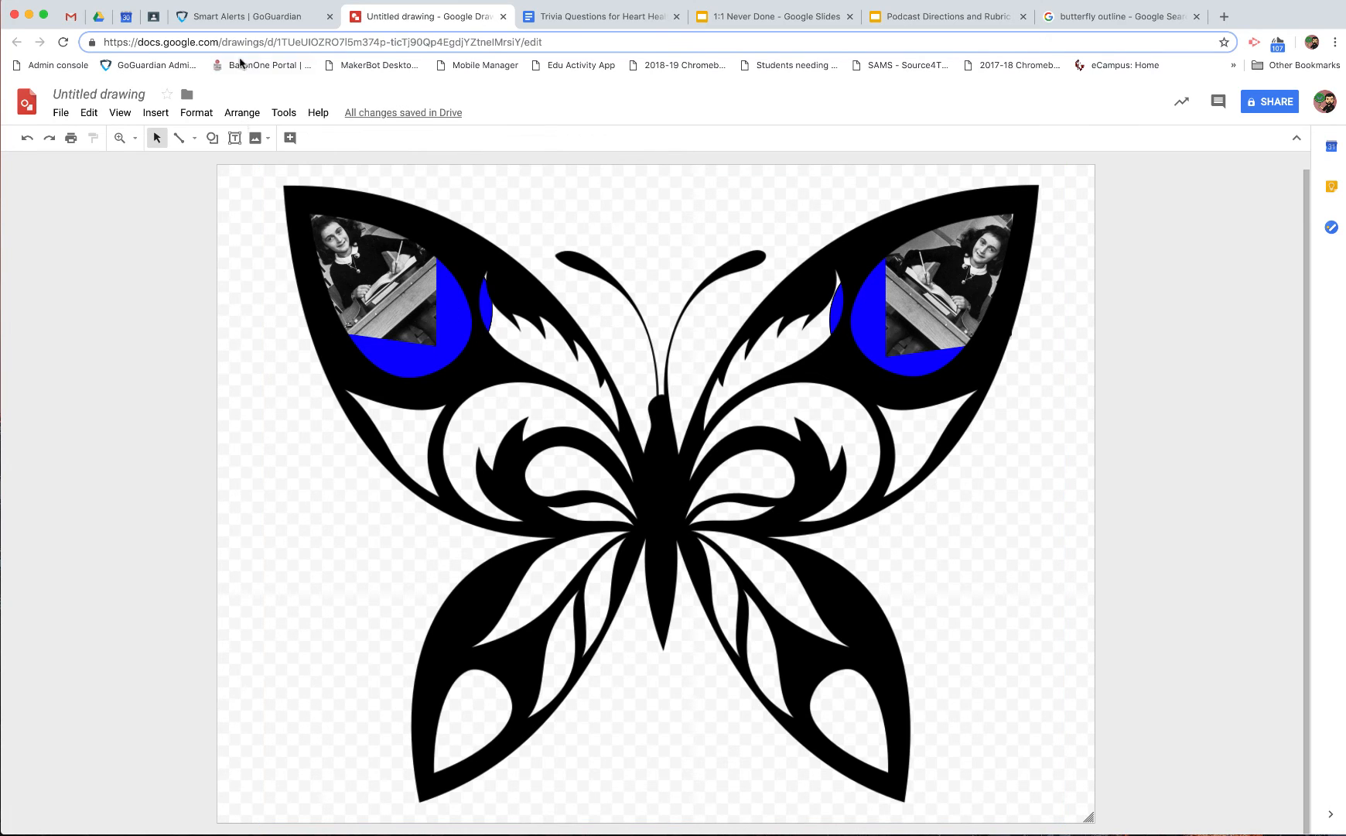
- Bring up the Google Images web-search panel beside the drawing via Insert > Image
{"action": "left_click", "coordinate": [154, 113]}
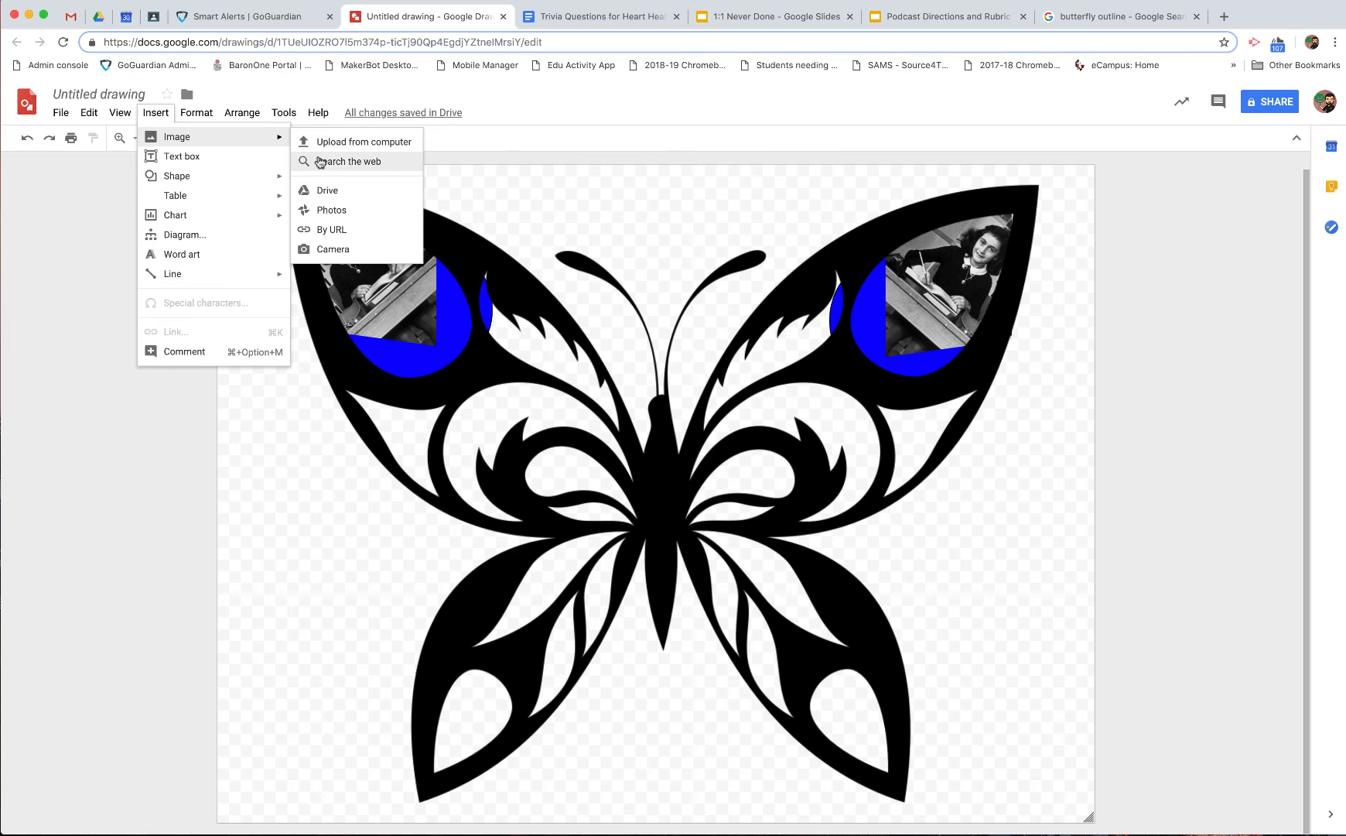
{"action": "left_click", "coordinate": [350, 161]}
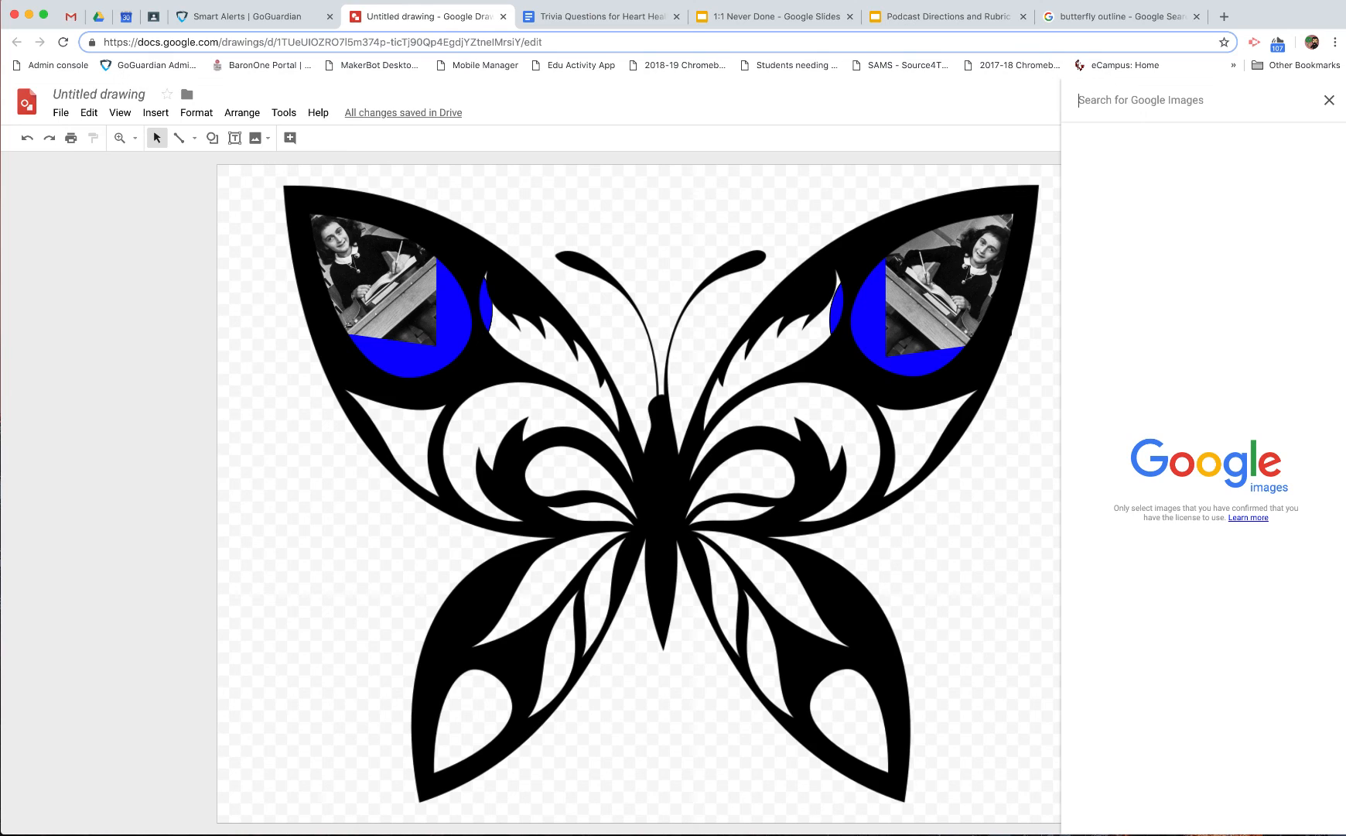
{"action": "mouse_move", "coordinate": [729, 220]}
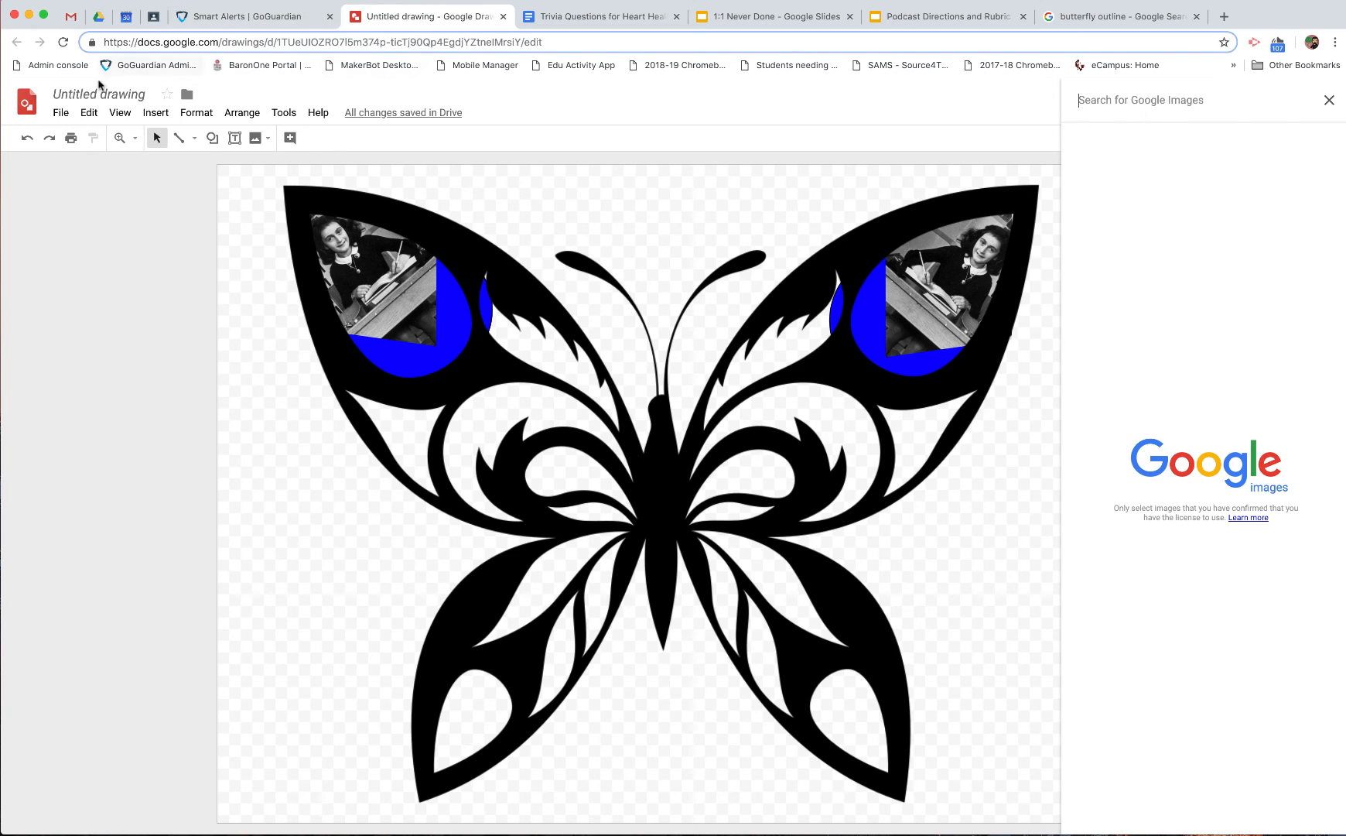
{"action": "mouse_move", "coordinate": [1007, 319]}
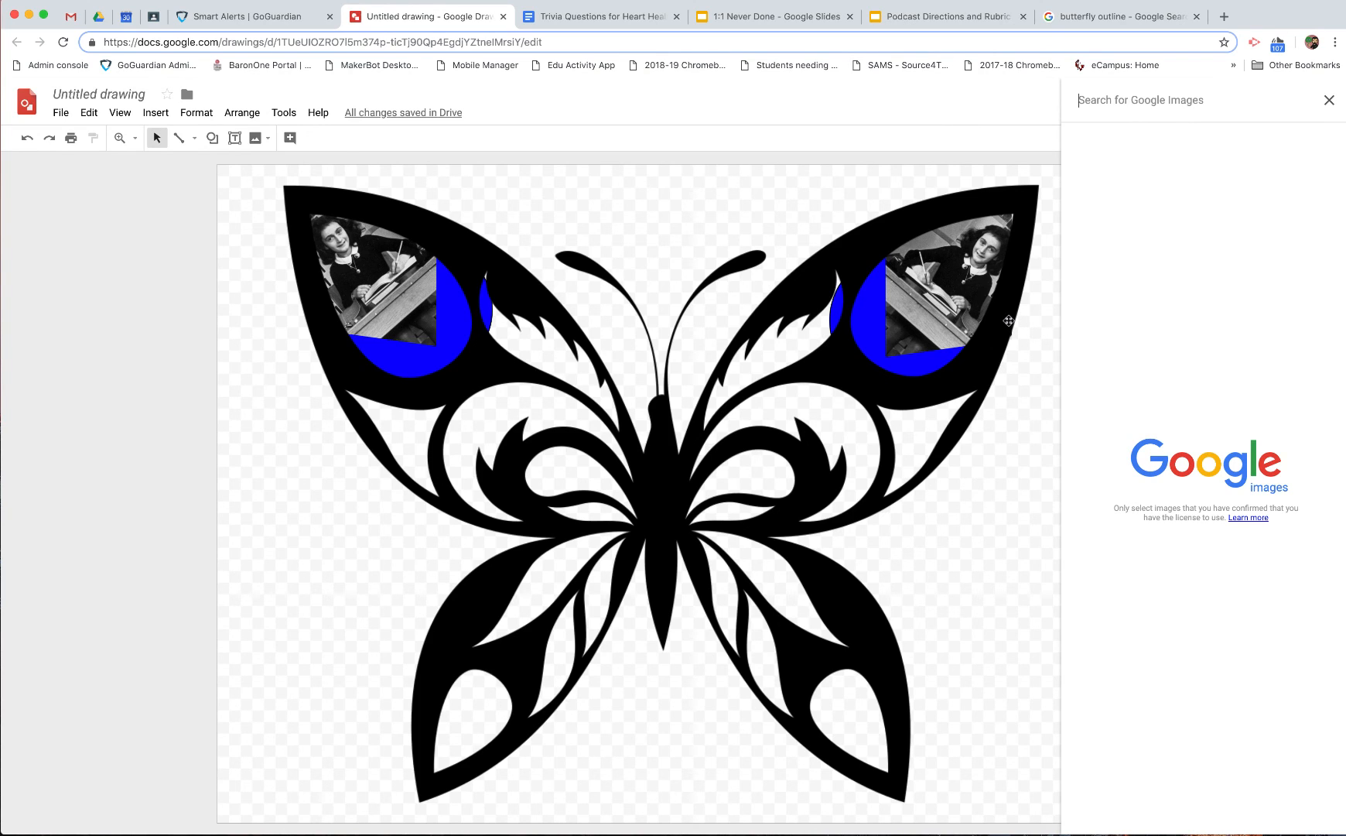
{"action": "mouse_move", "coordinate": [814, 782]}
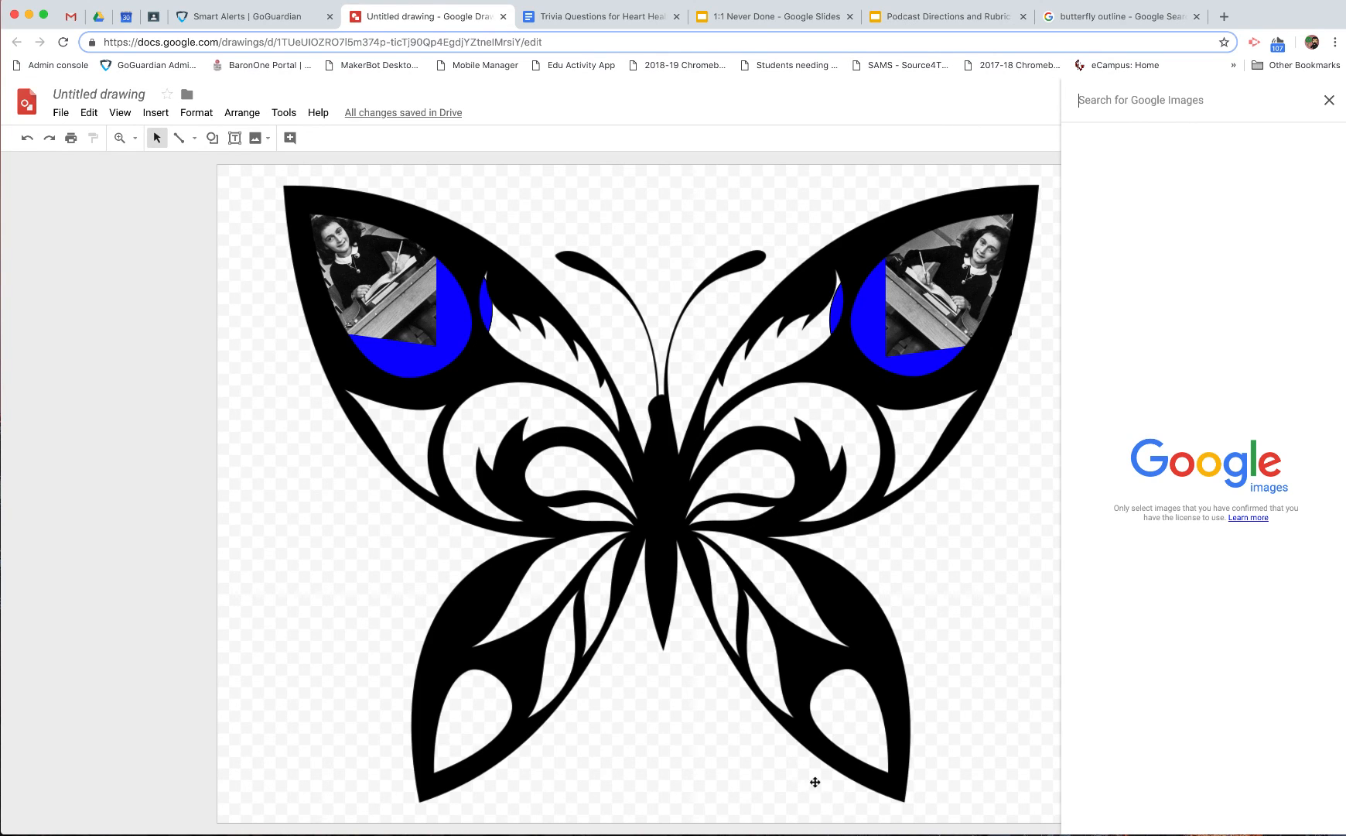
- Draw a pale blue oval in the gap right of the body and send it behind the butterfly
{"action": "left_click", "coordinate": [211, 138]}
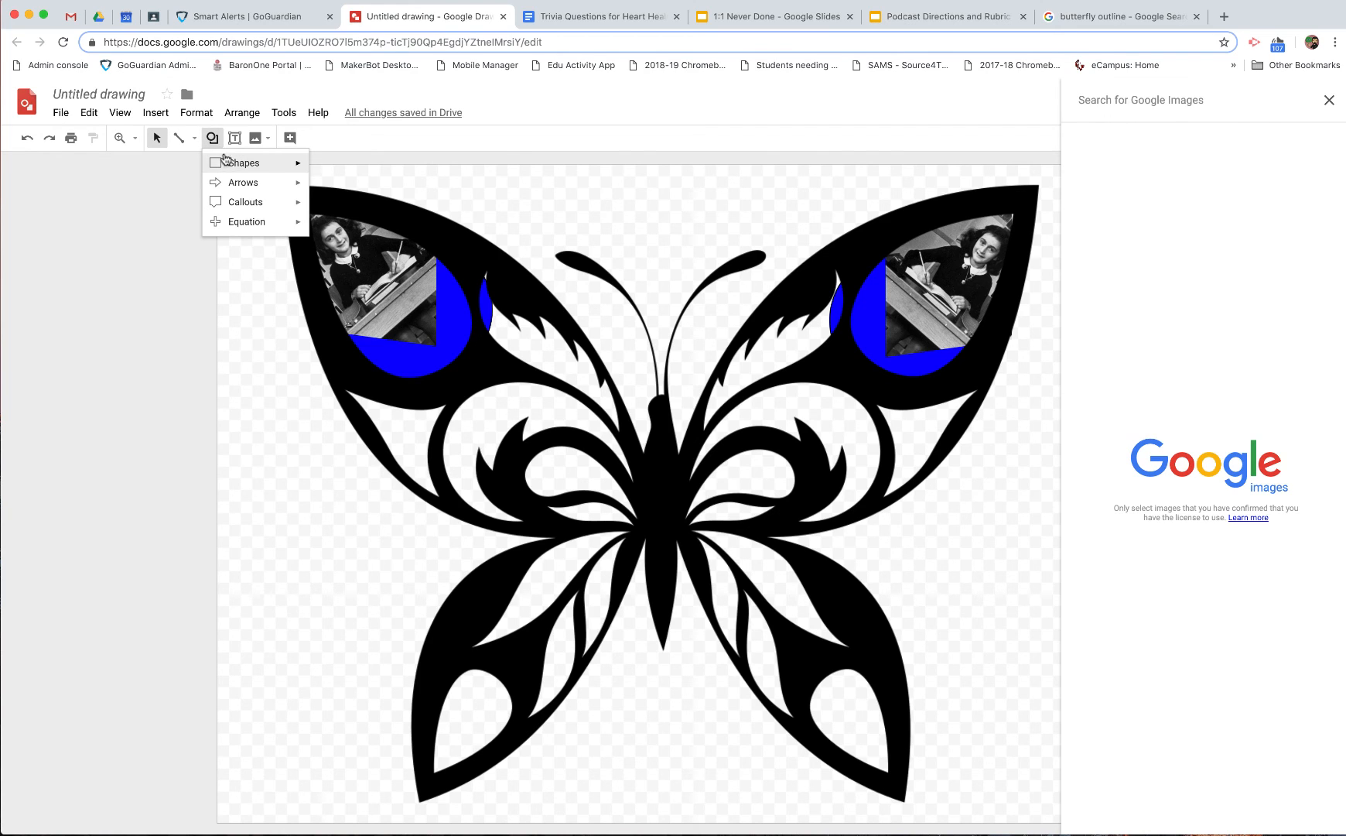
{"action": "left_click", "coordinate": [778, 440]}
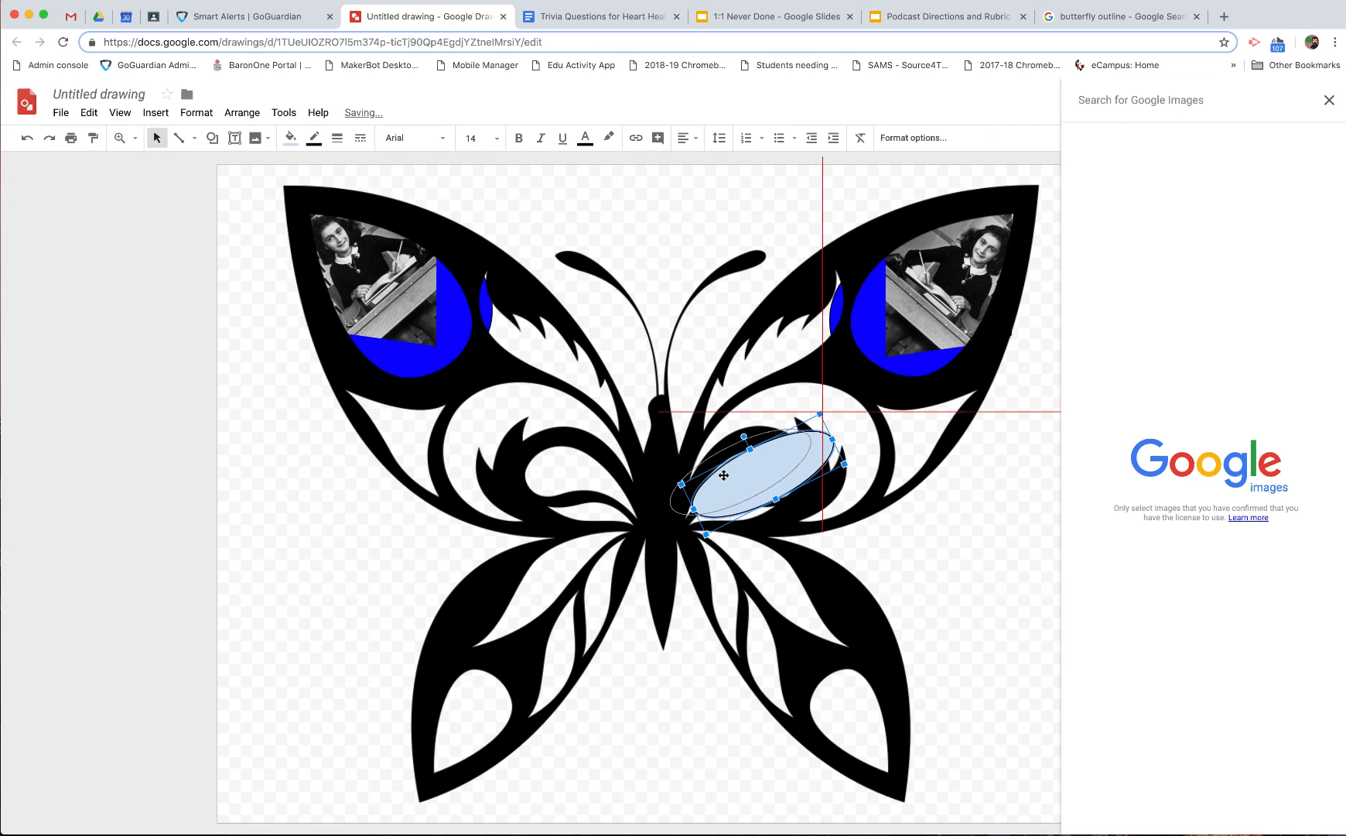
{"action": "left_click_drag", "start_coordinate": [743, 475], "coordinate": [727, 502]}
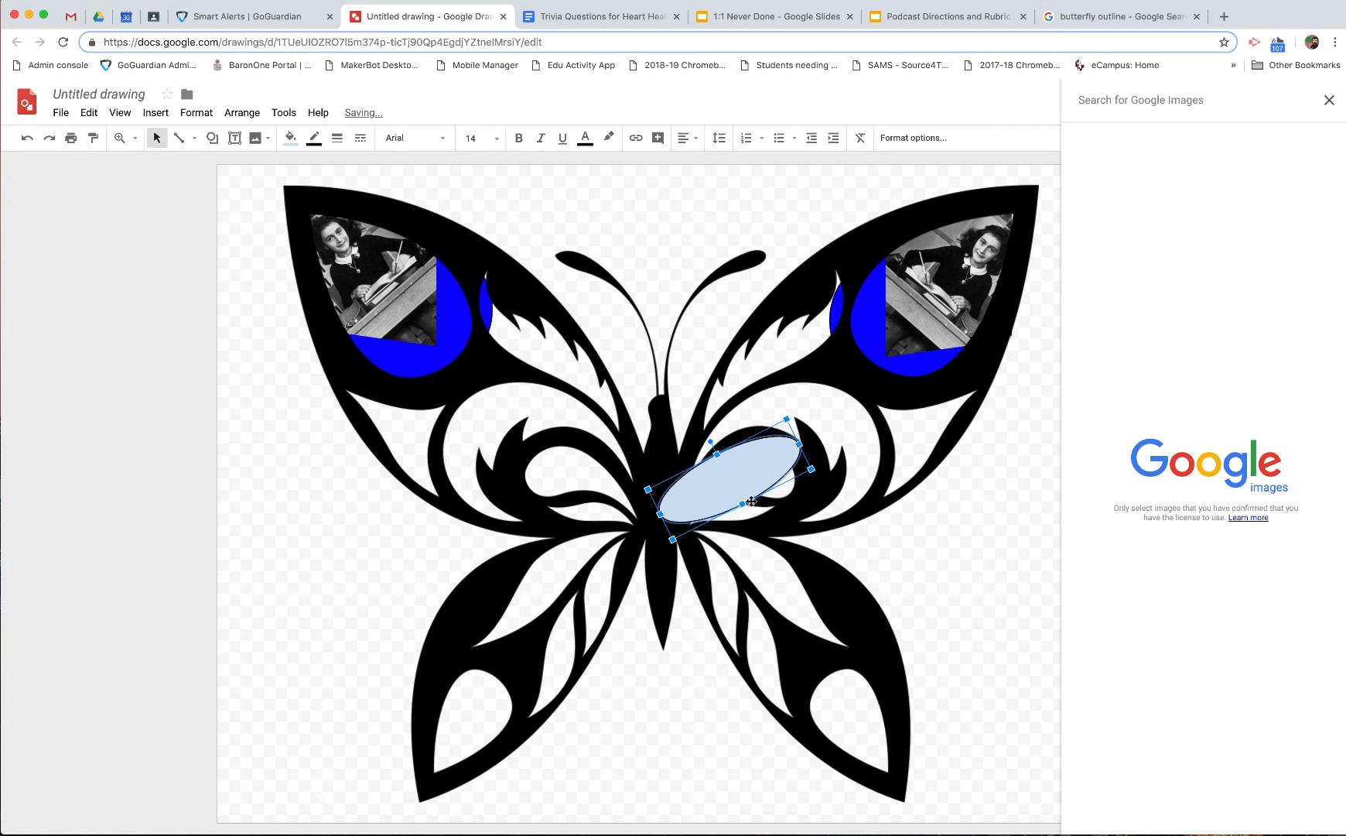
{"action": "right_click", "coordinate": [742, 483]}
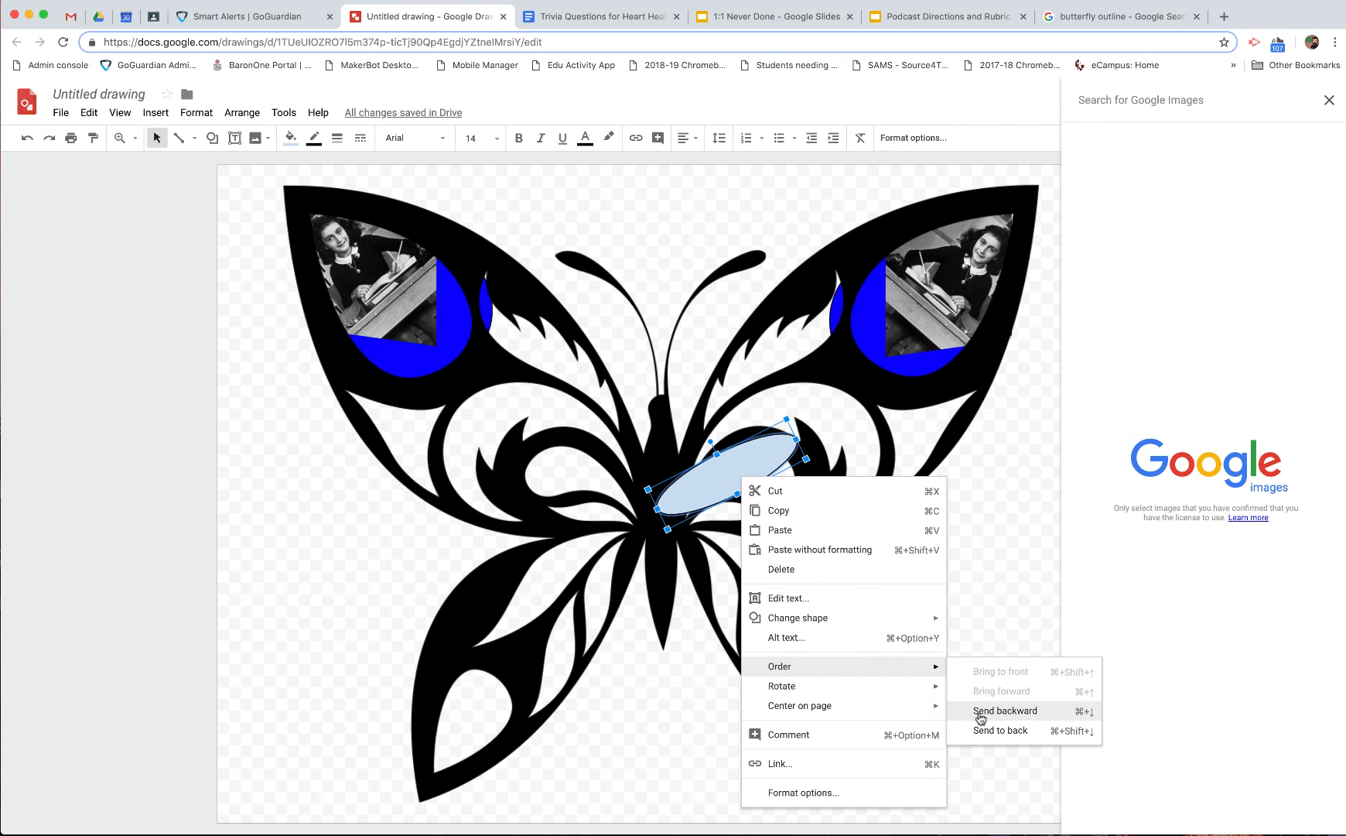
{"action": "left_click", "coordinate": [1006, 711]}
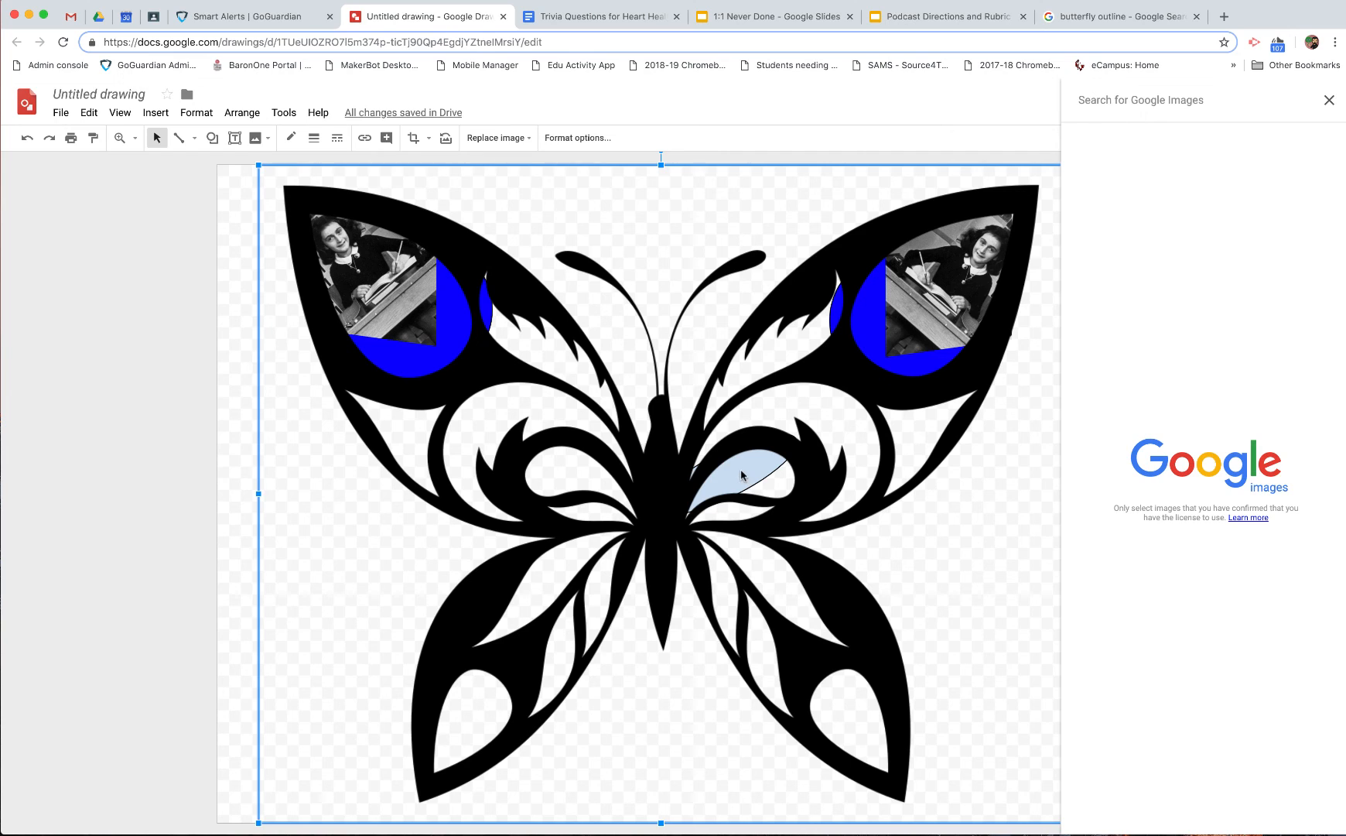
- Send the butterfly backward, then drag the oval further into the lower right wing gap
{"action": "left_click", "coordinate": [413, 137]}
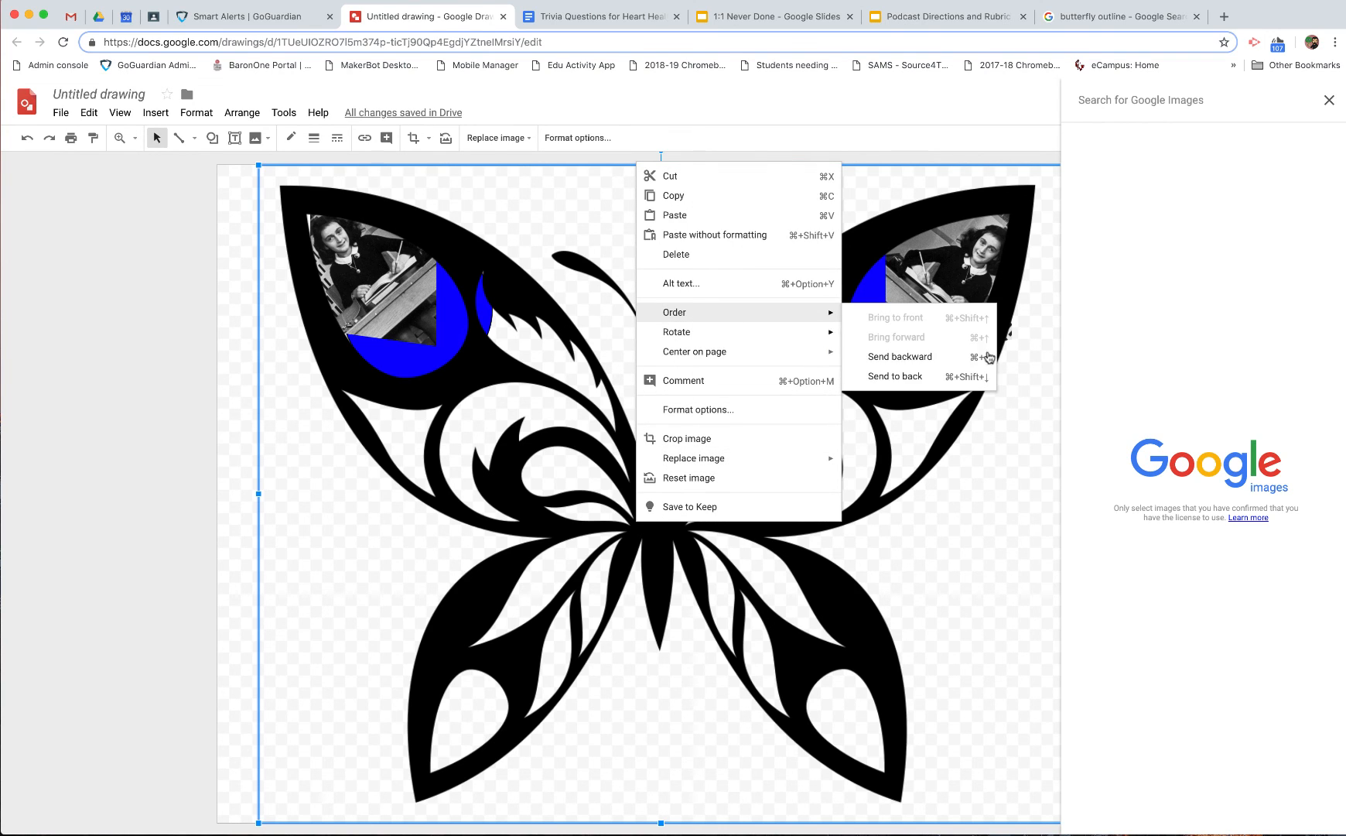
{"action": "left_click", "coordinate": [899, 356]}
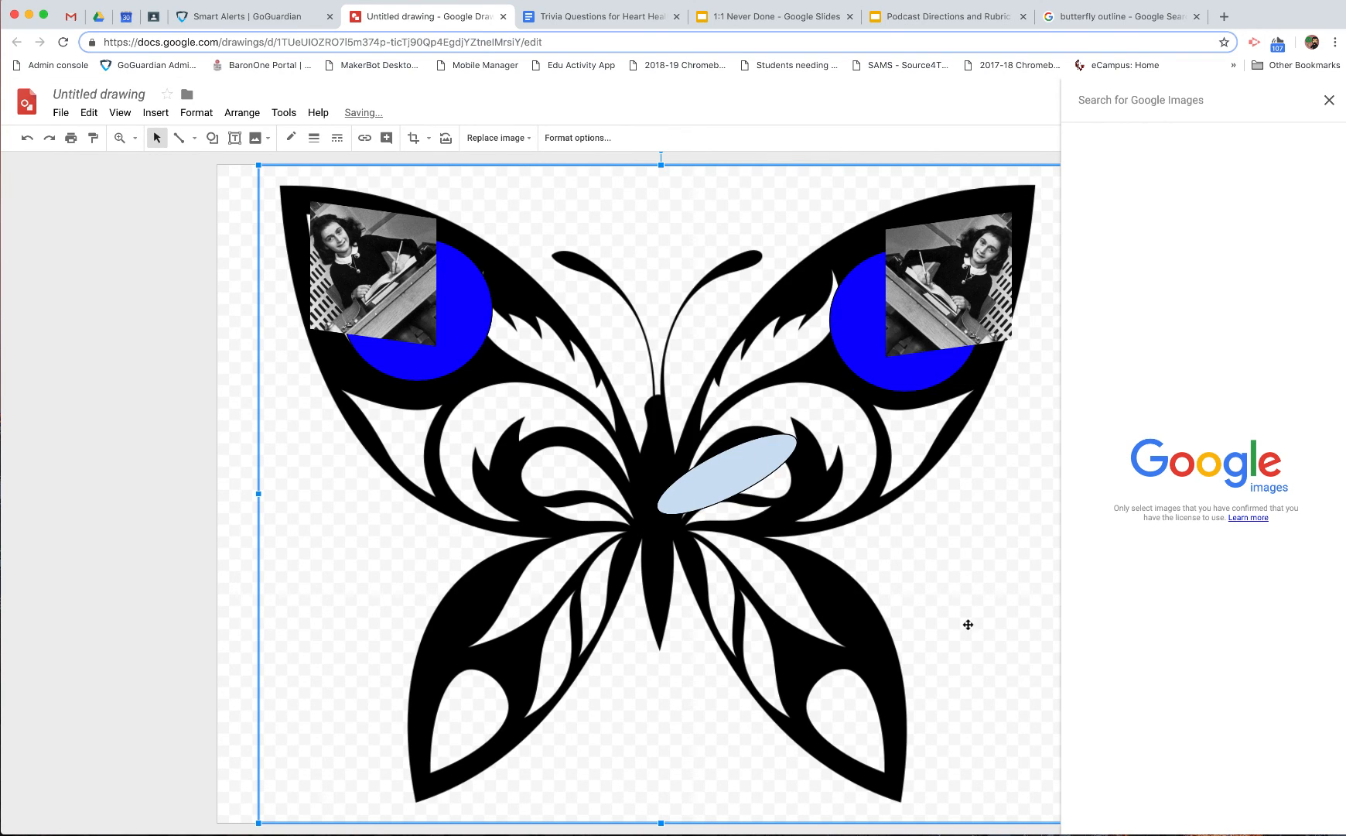
{"action": "left_click", "coordinate": [722, 468]}
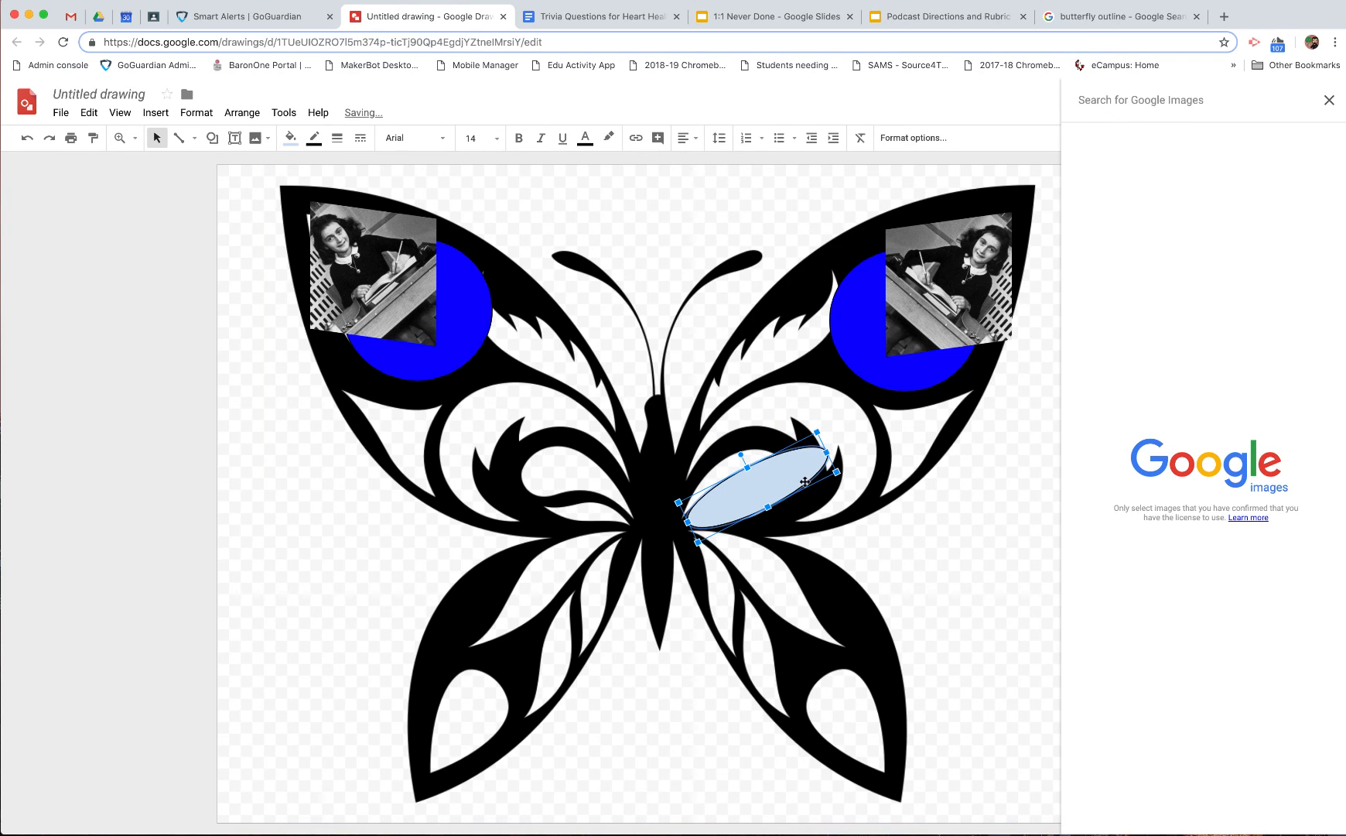
{"action": "left_click_drag", "start_coordinate": [805, 462], "coordinate": [759, 479]}
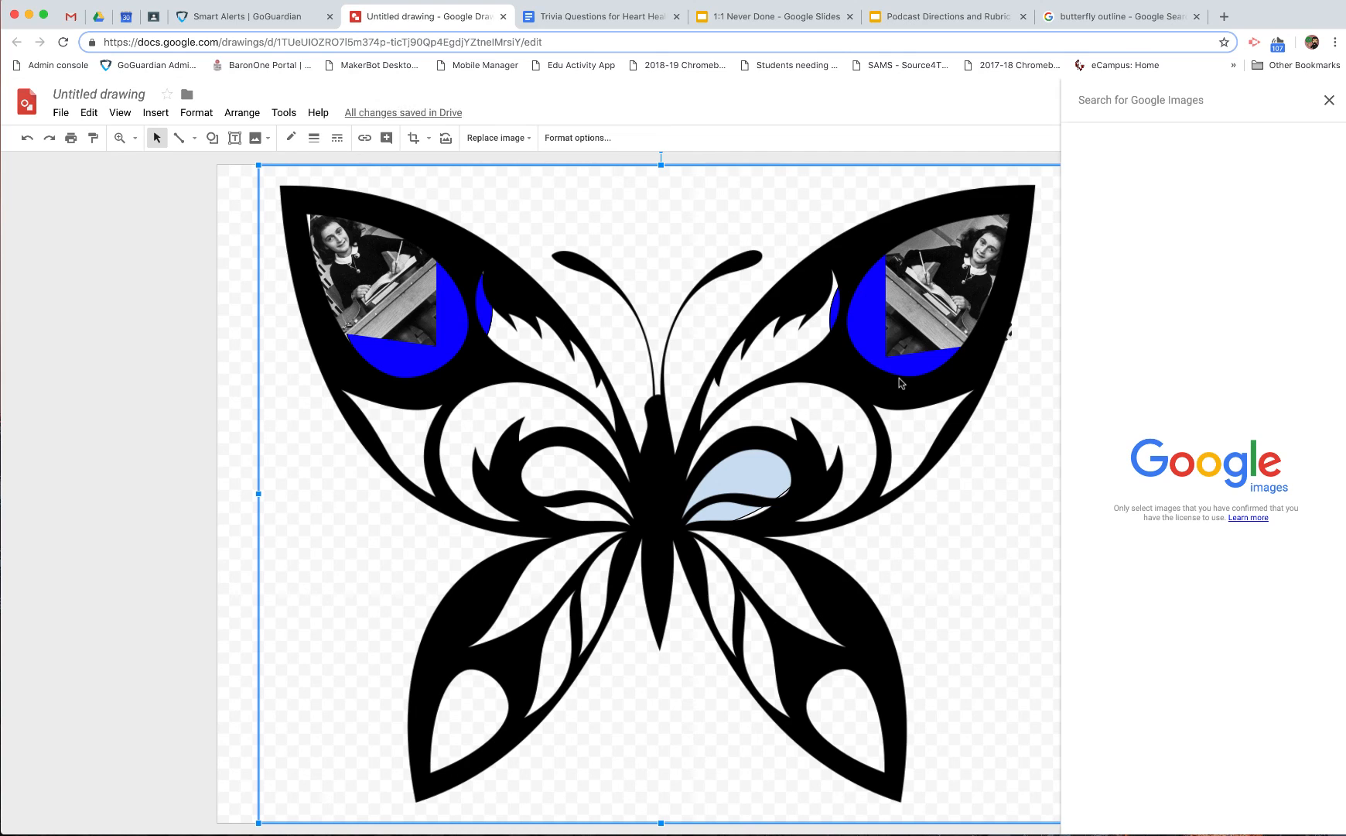
{"action": "mouse_move", "coordinate": [125, 330]}
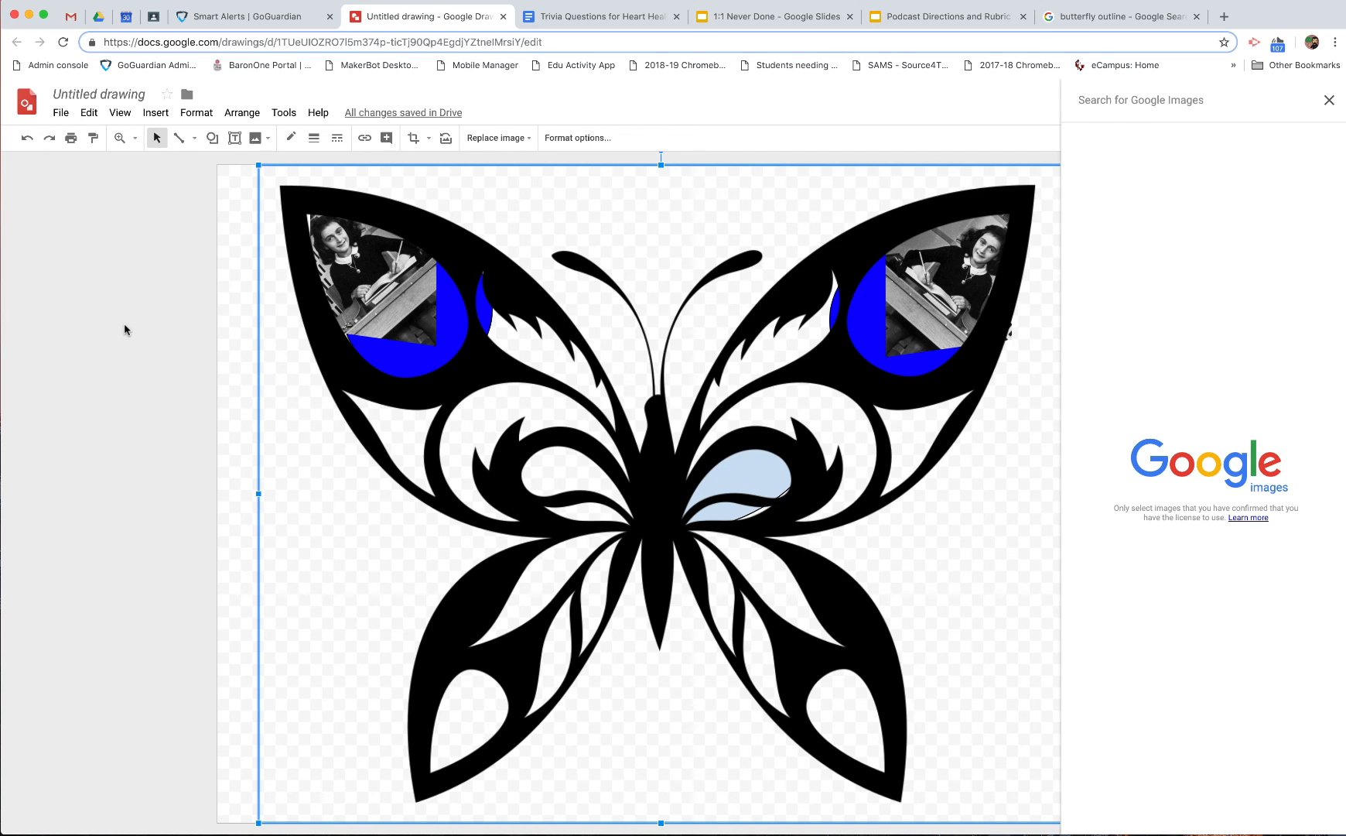